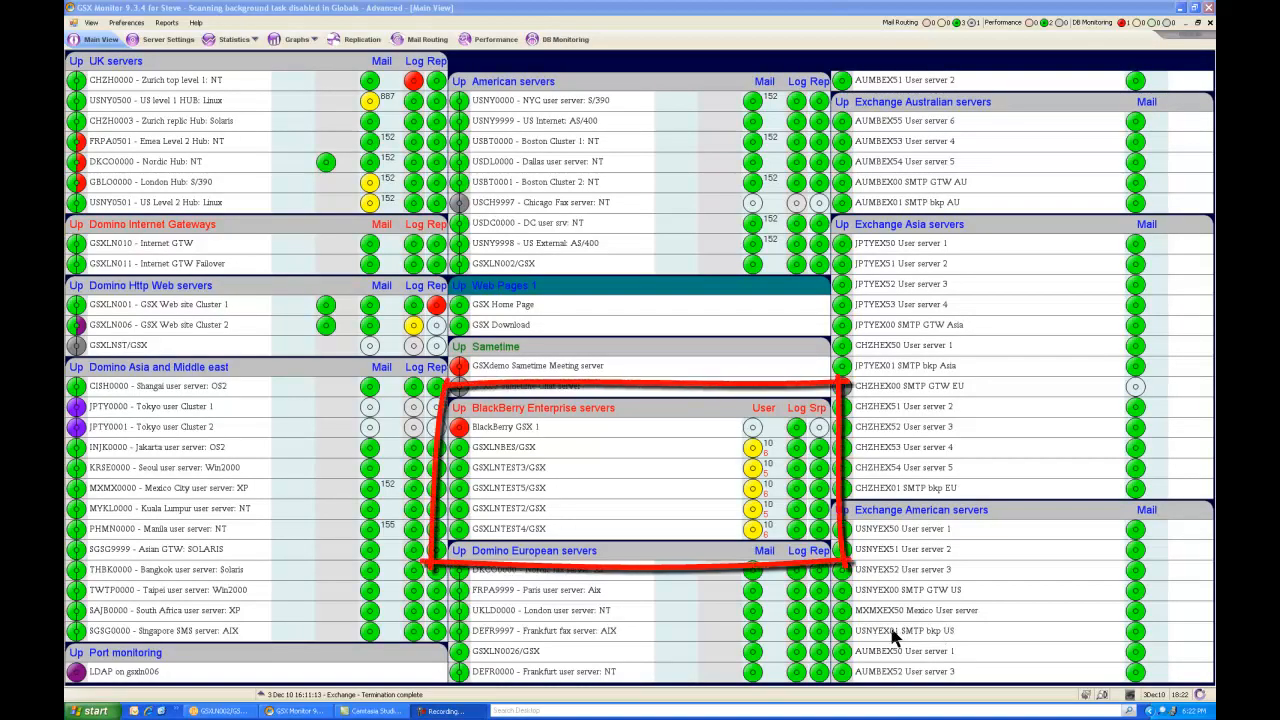
mouse_move(718, 546)
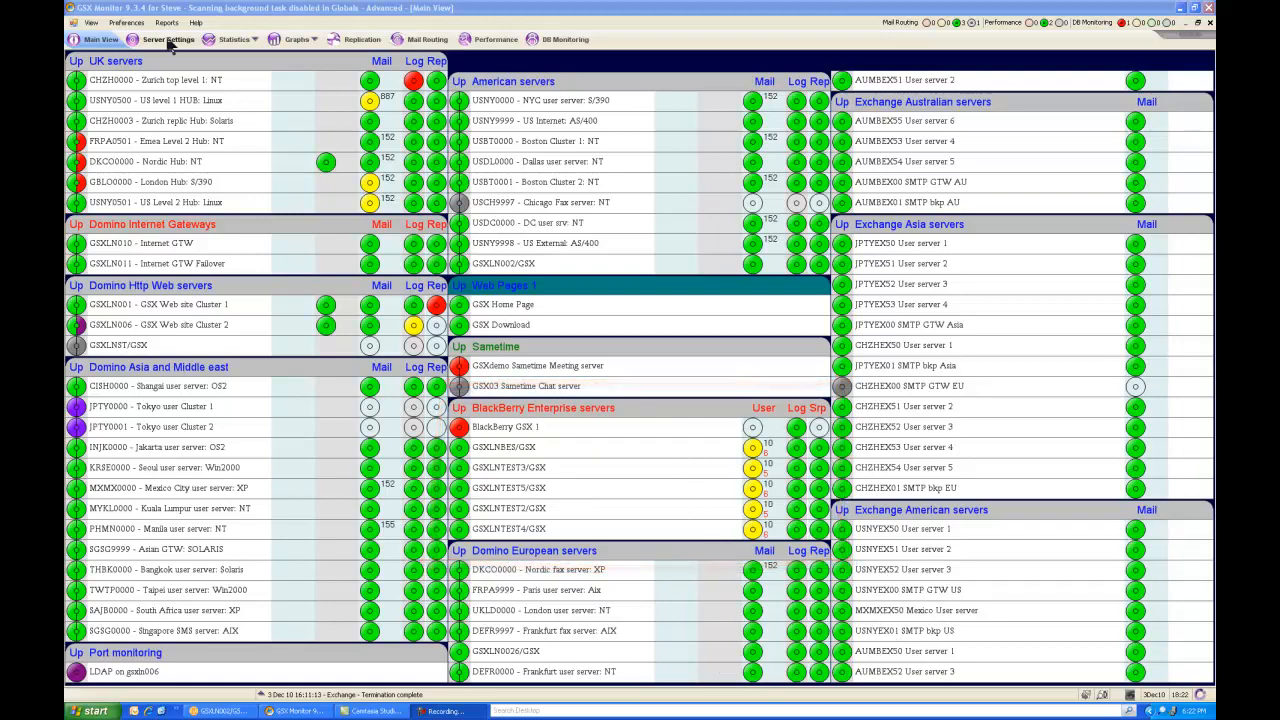
Show the BlackBerry maintenance schedules listing the six BES servers' weekly windows.
click(168, 40)
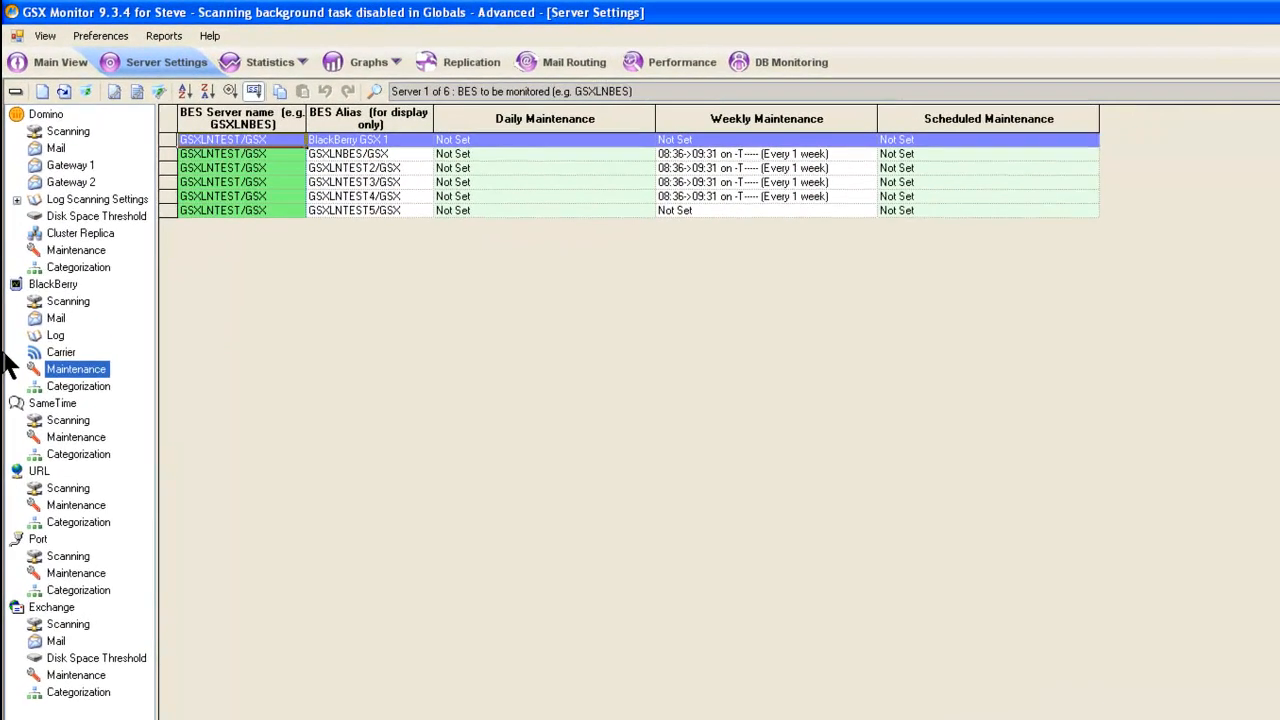
Show the BlackBerry mail thresholds for pending messages and no-forwarded mail.
click(56, 318)
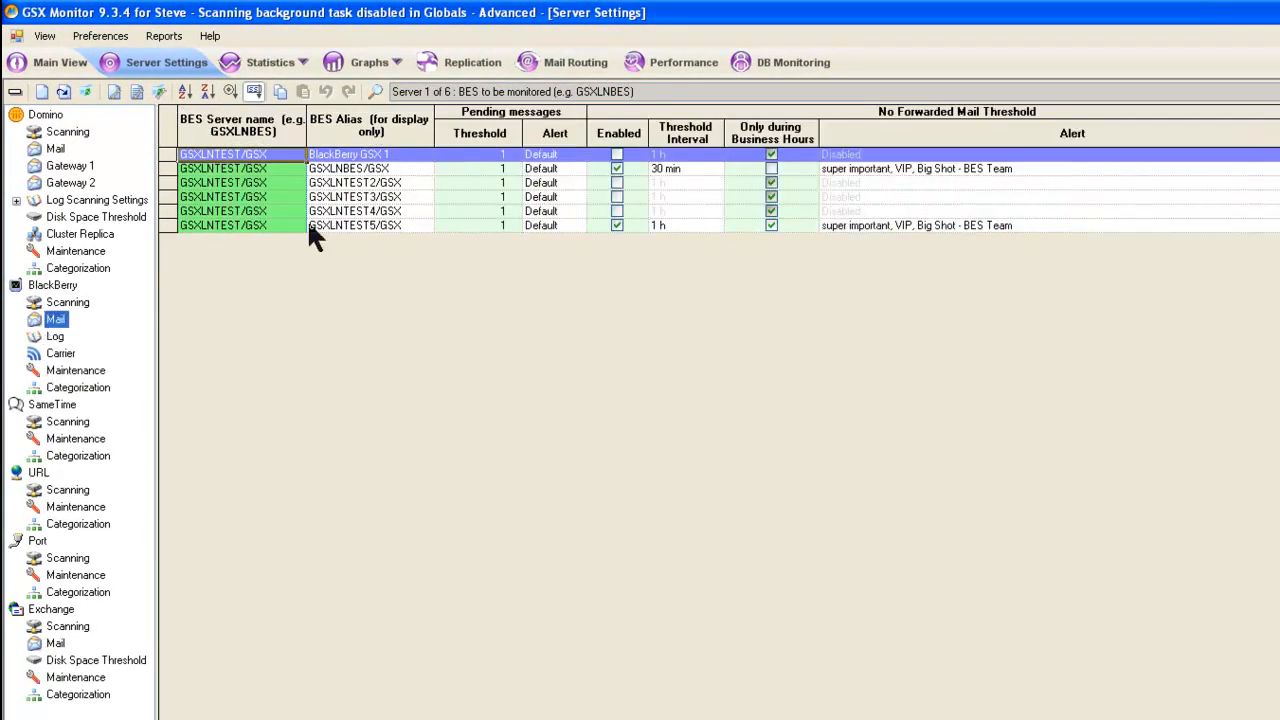
mouse_move(580, 414)
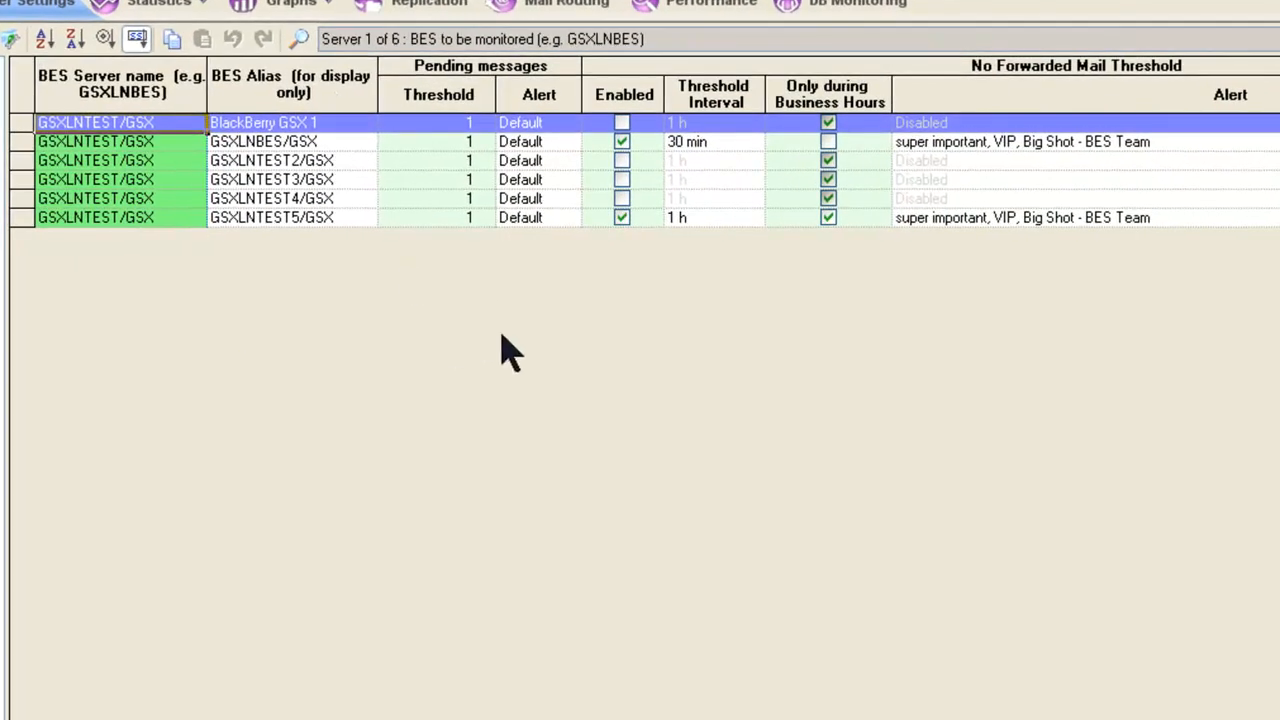
mouse_move(470, 340)
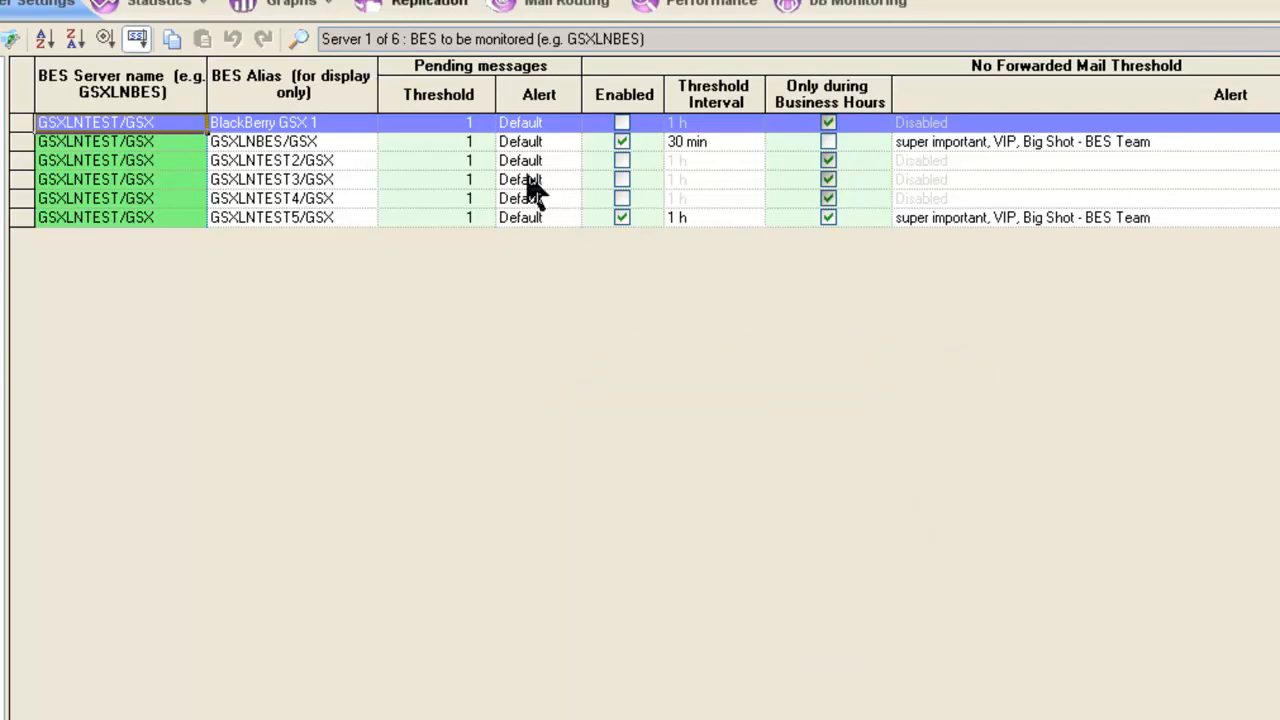
mouse_move(650, 436)
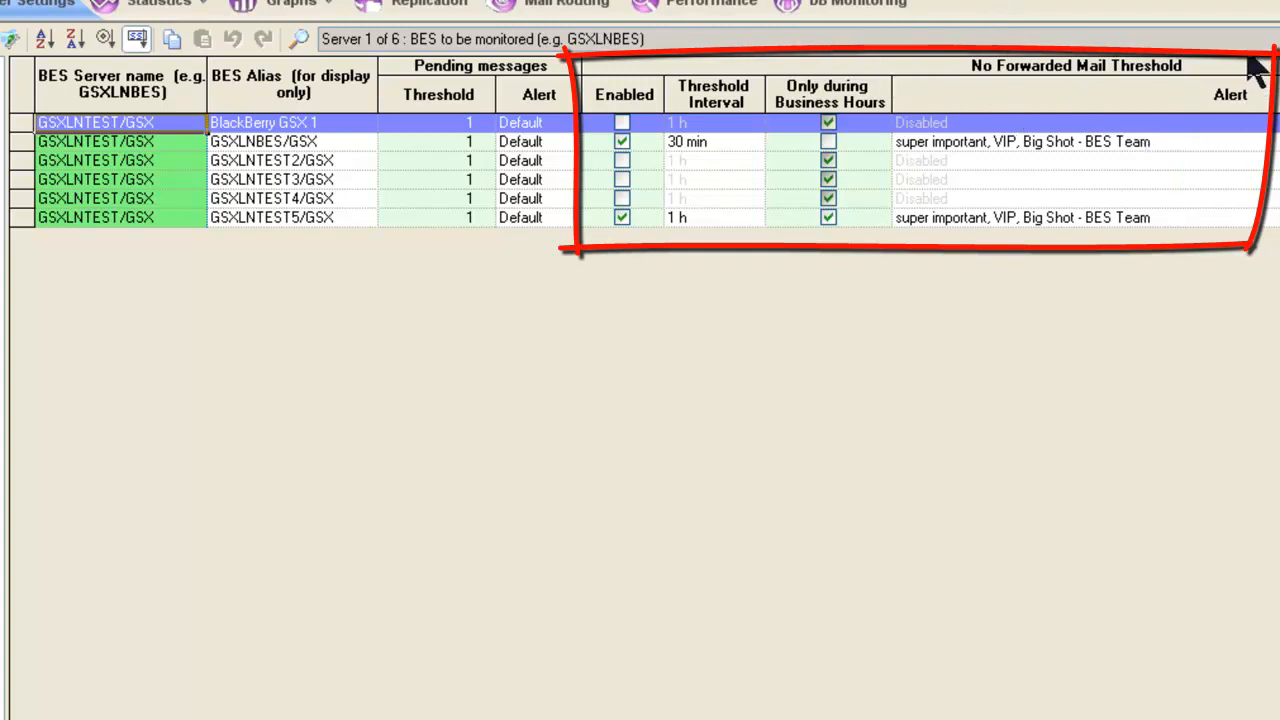
mouse_move(1192, 38)
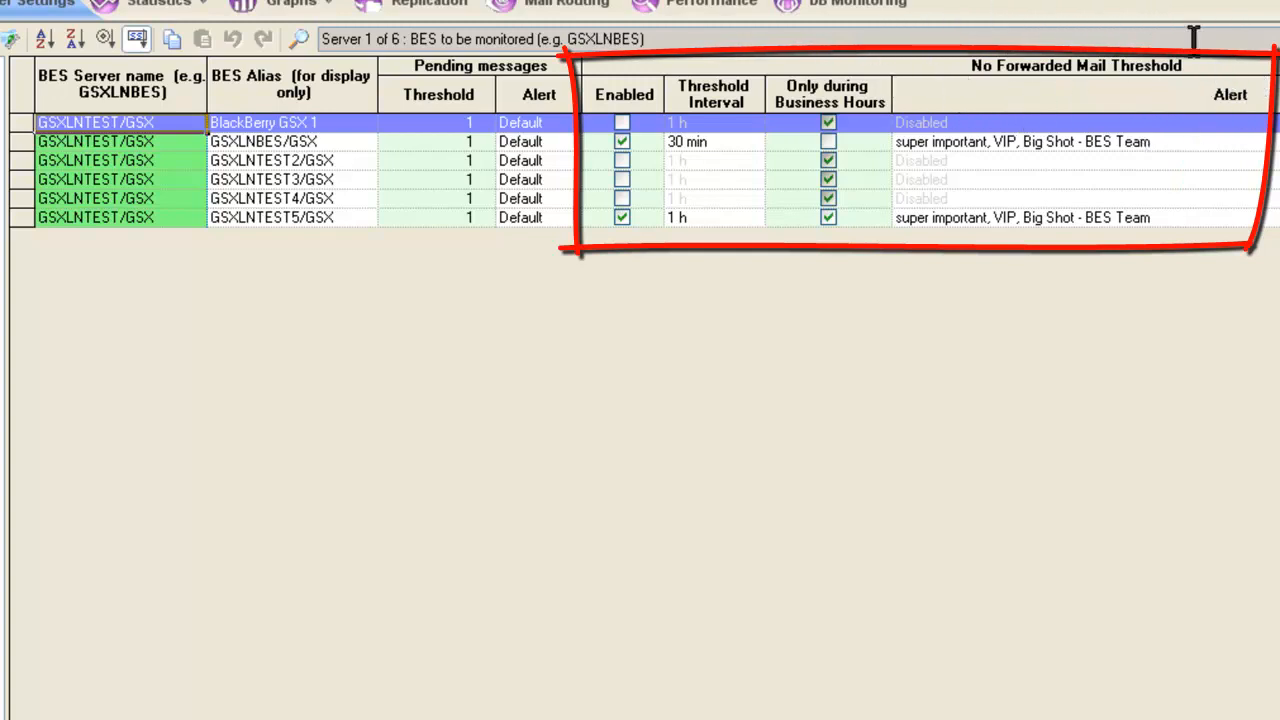
mouse_move(1184, 104)
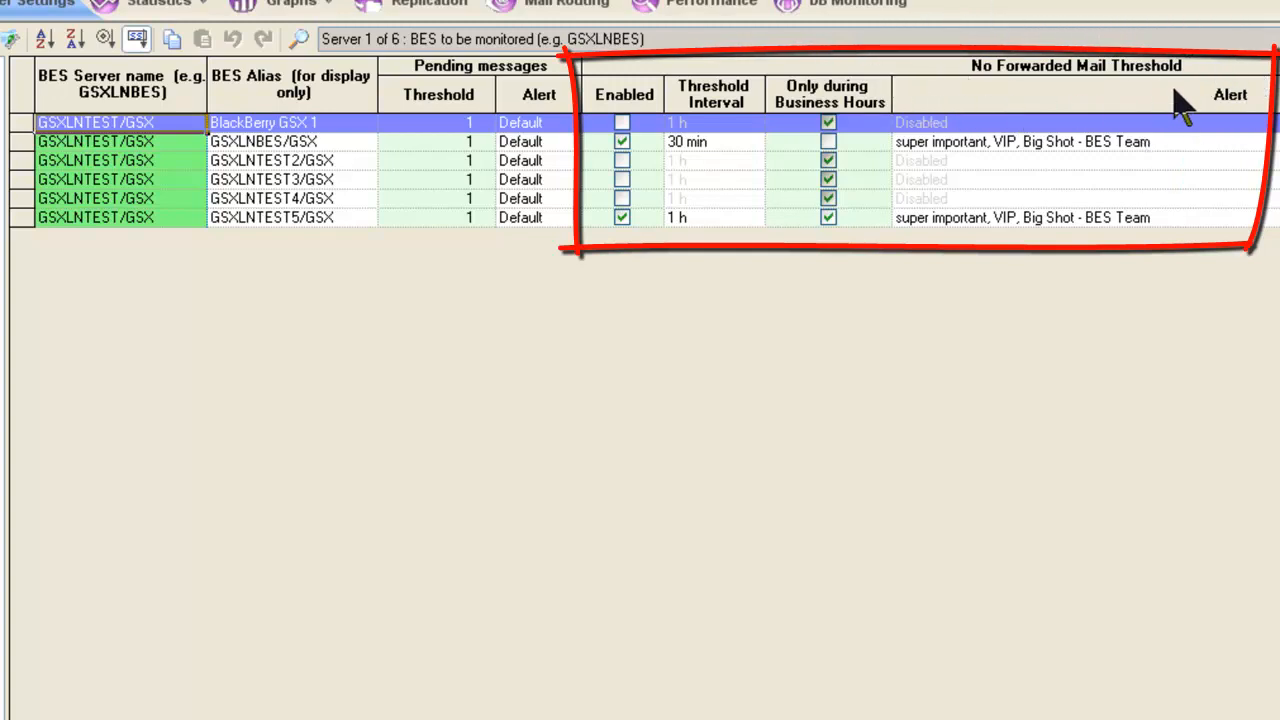
mouse_move(684, 190)
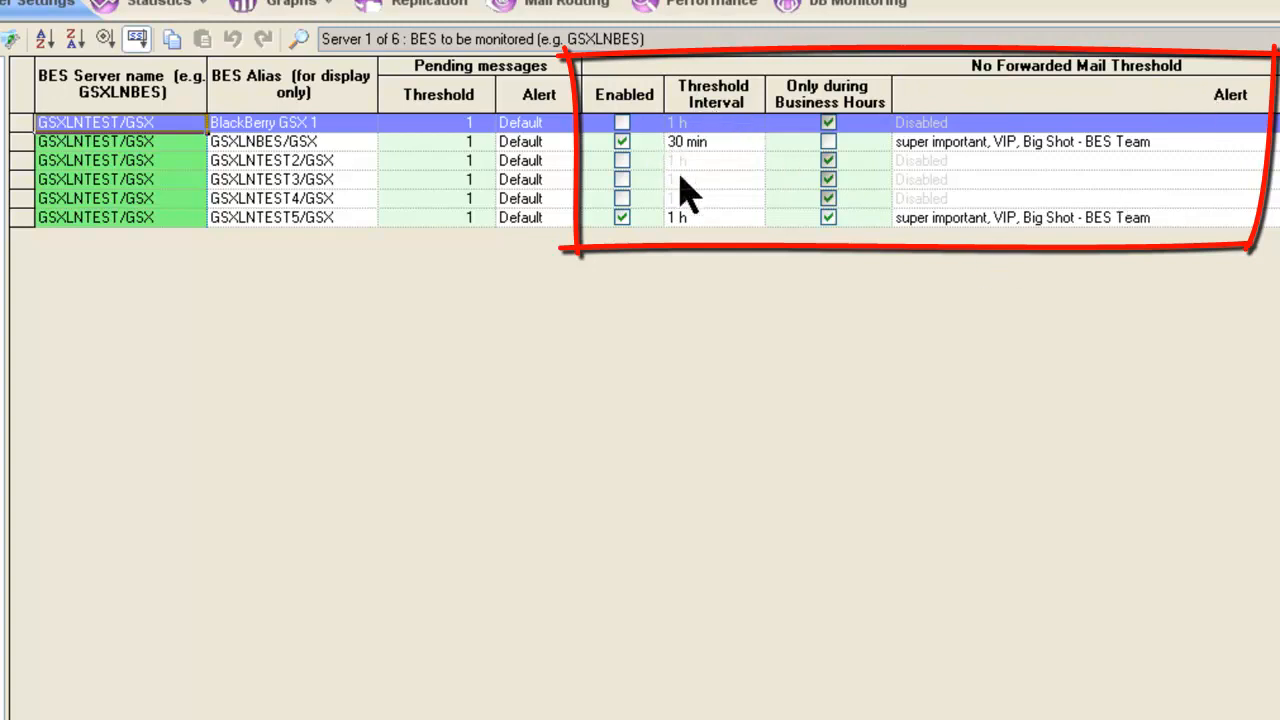
Edit the 30 min no-forwarded-mail threshold interval of GSXLNBES/GSX.
click(752, 140)
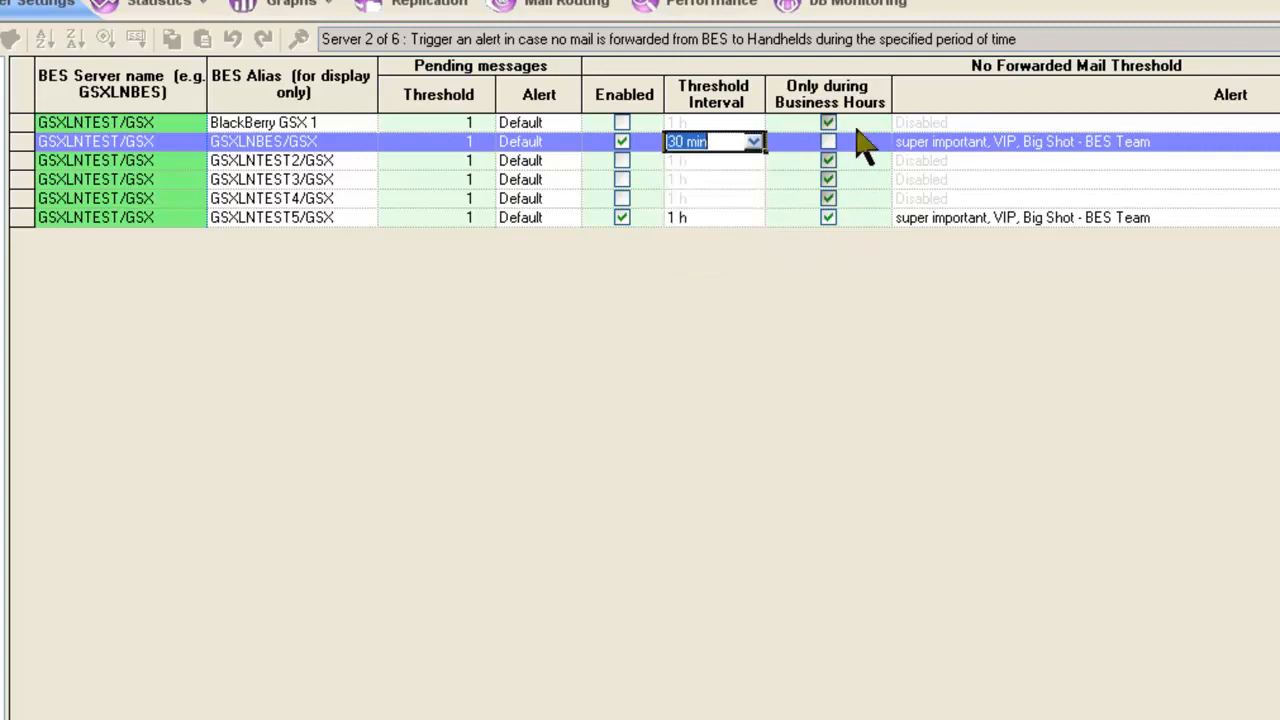
mouse_move(824, 270)
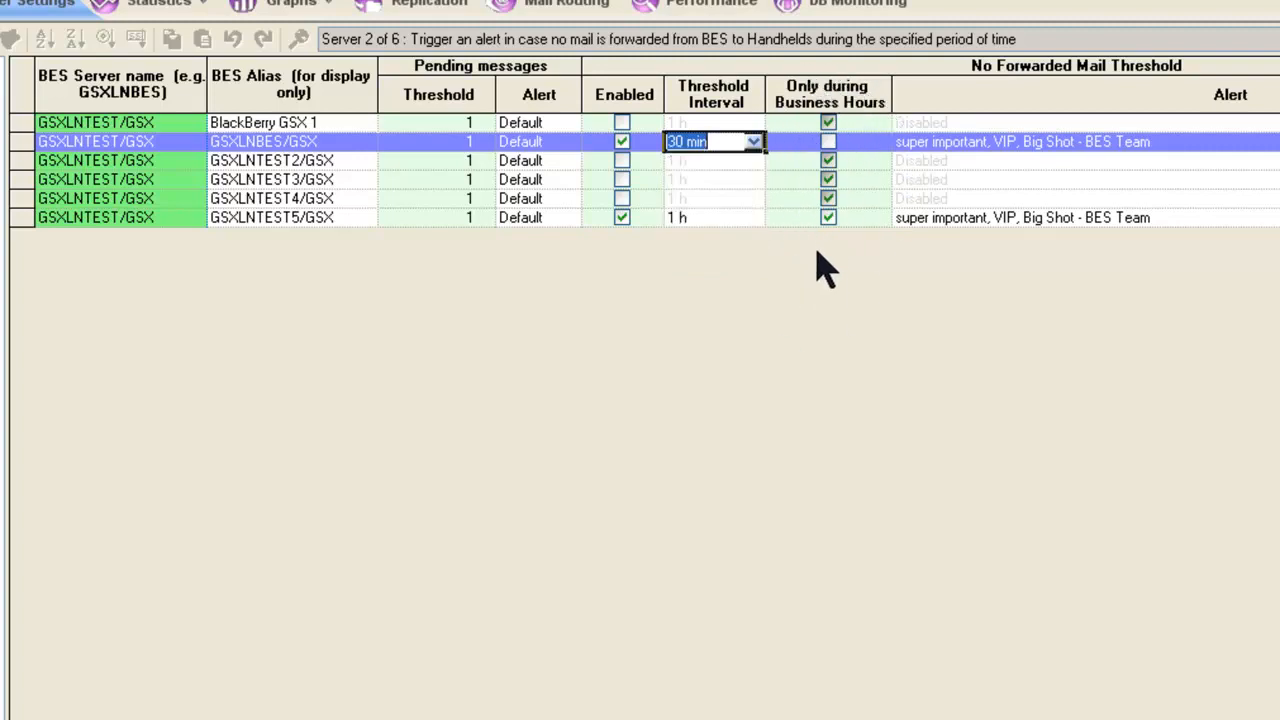
mouse_move(864, 324)
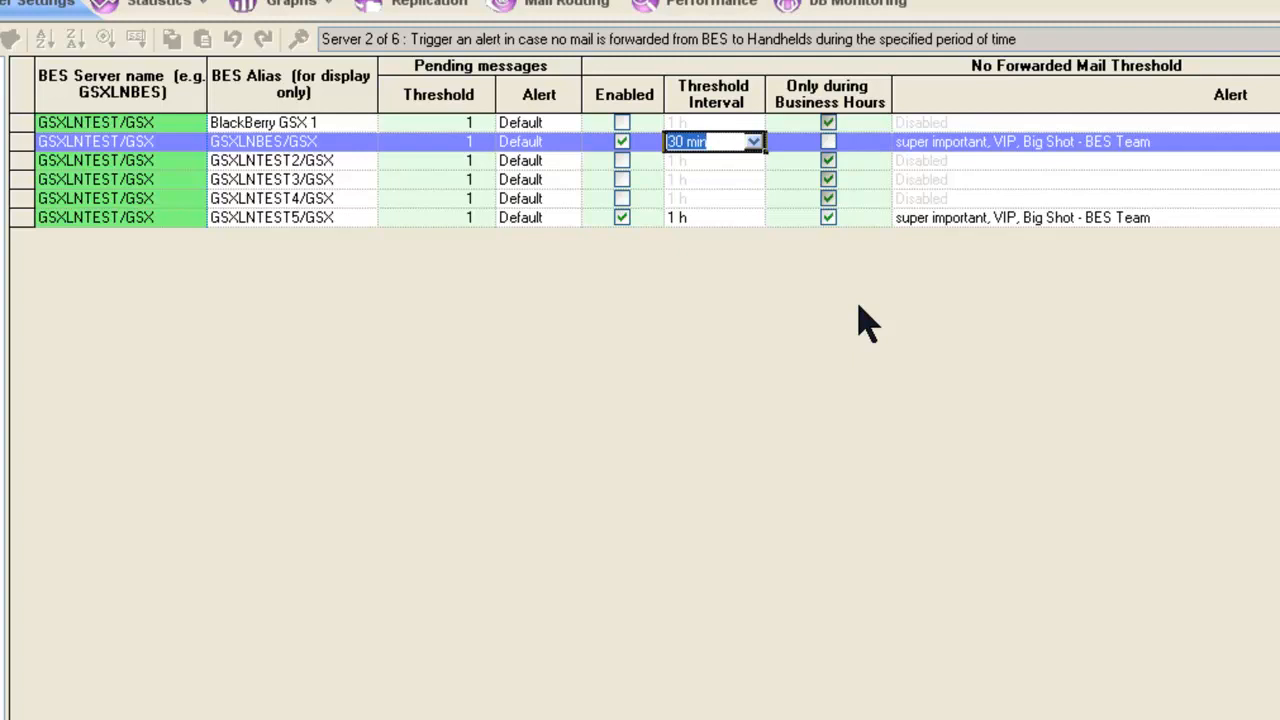
mouse_move(816, 190)
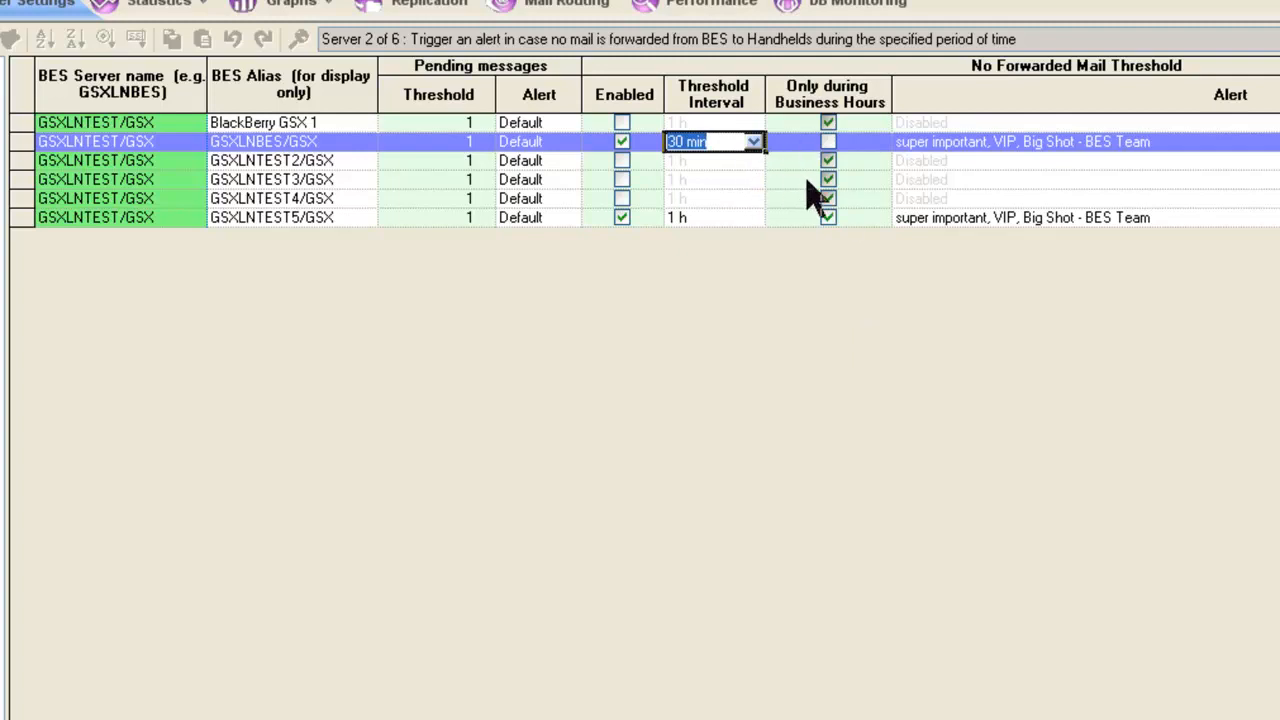
mouse_move(780, 336)
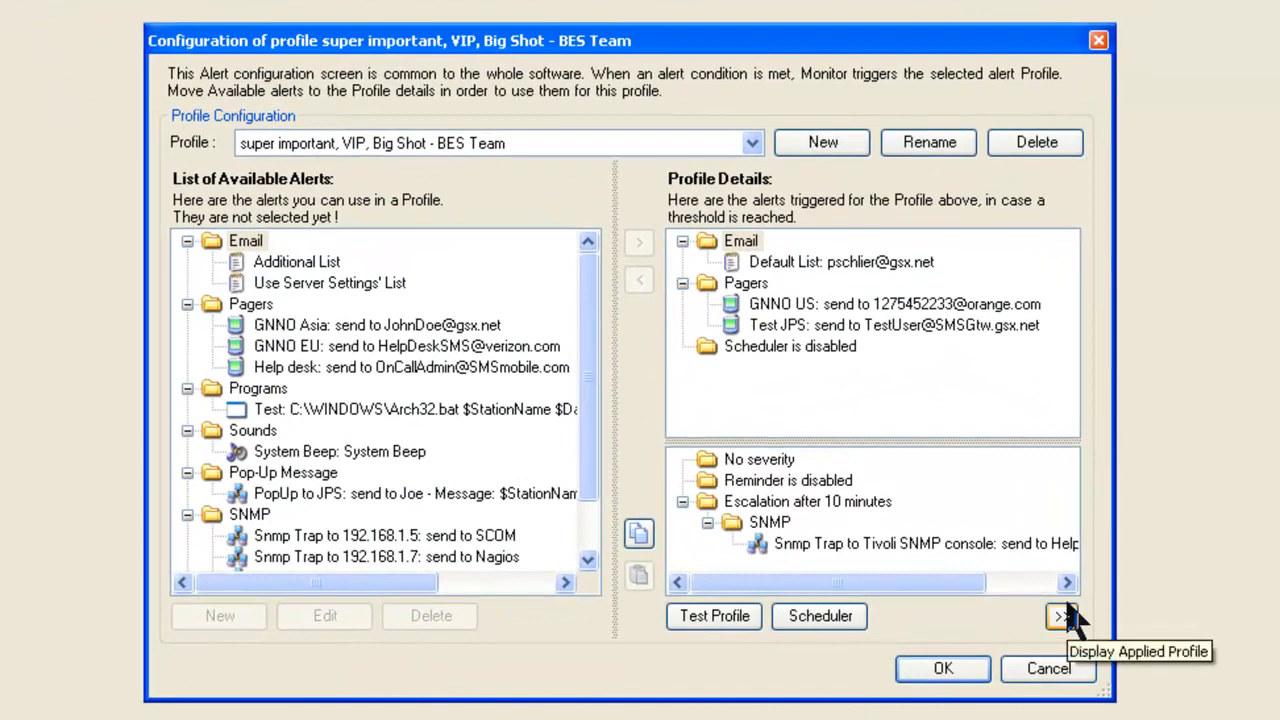
mouse_move(1068, 584)
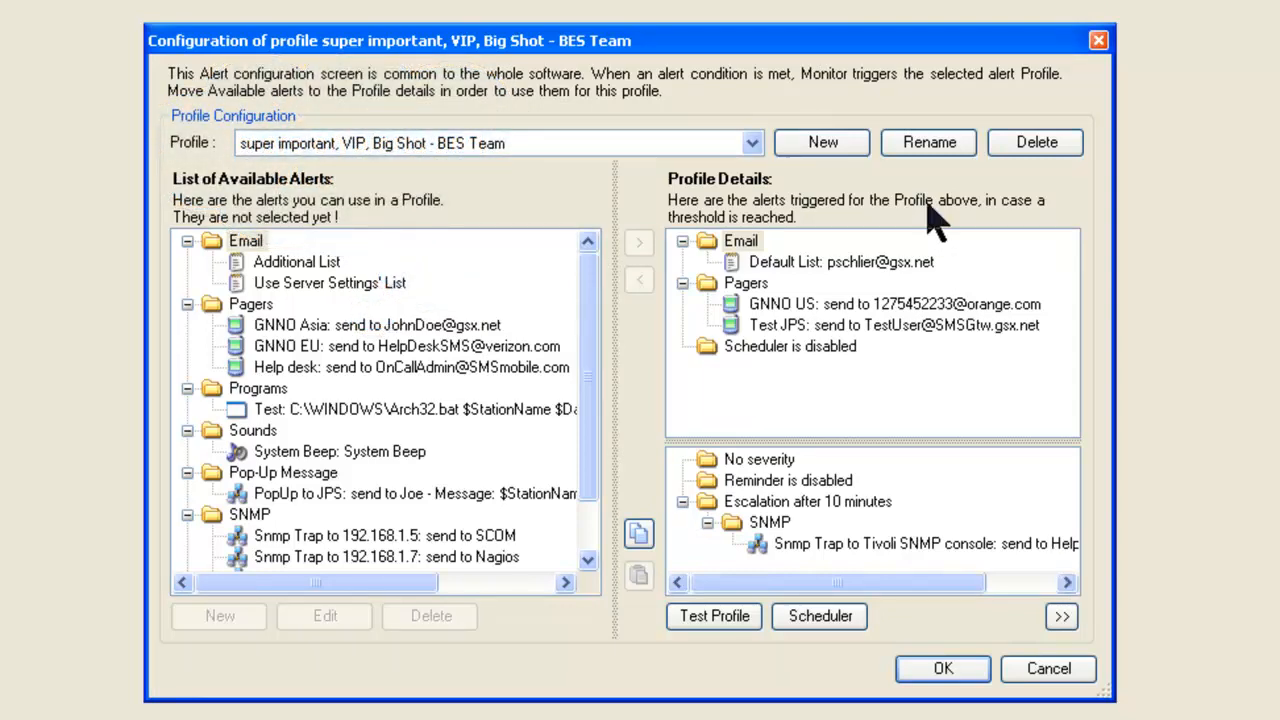
mouse_move(936, 420)
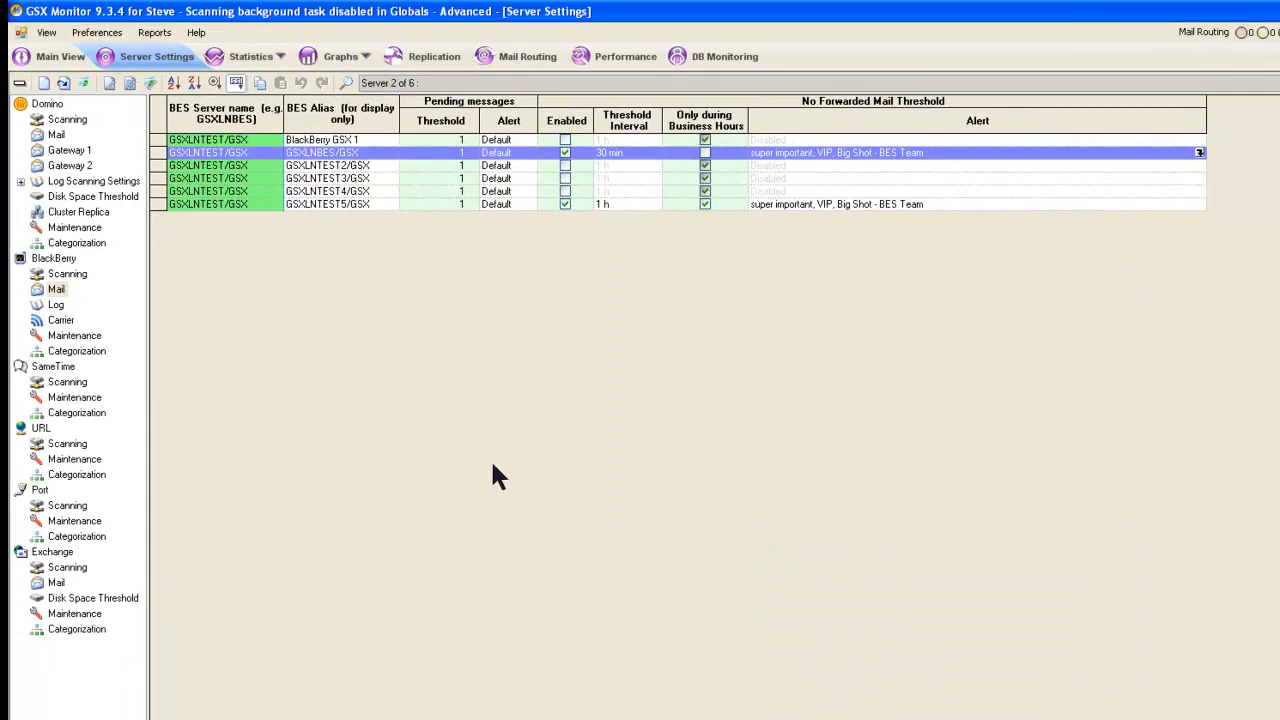
Show the BlackBerry log scanning settings with critical and non-critical error keywords.
click(56, 304)
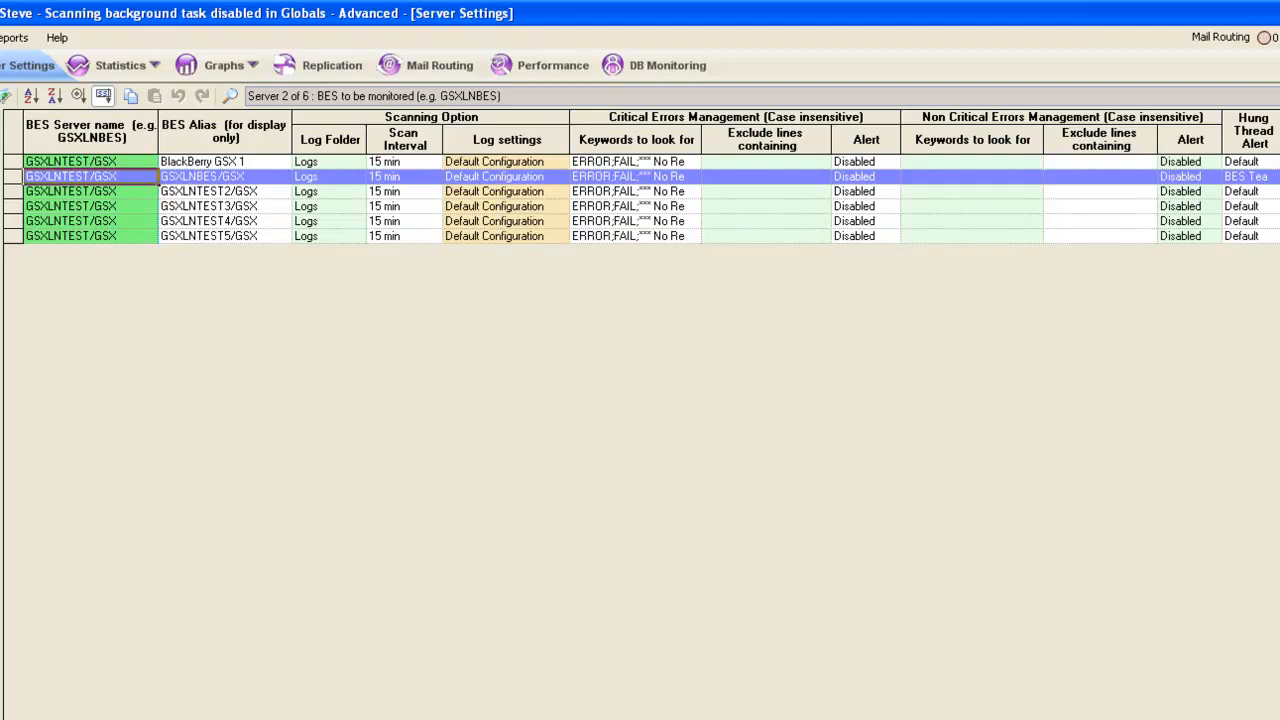
mouse_move(550, 200)
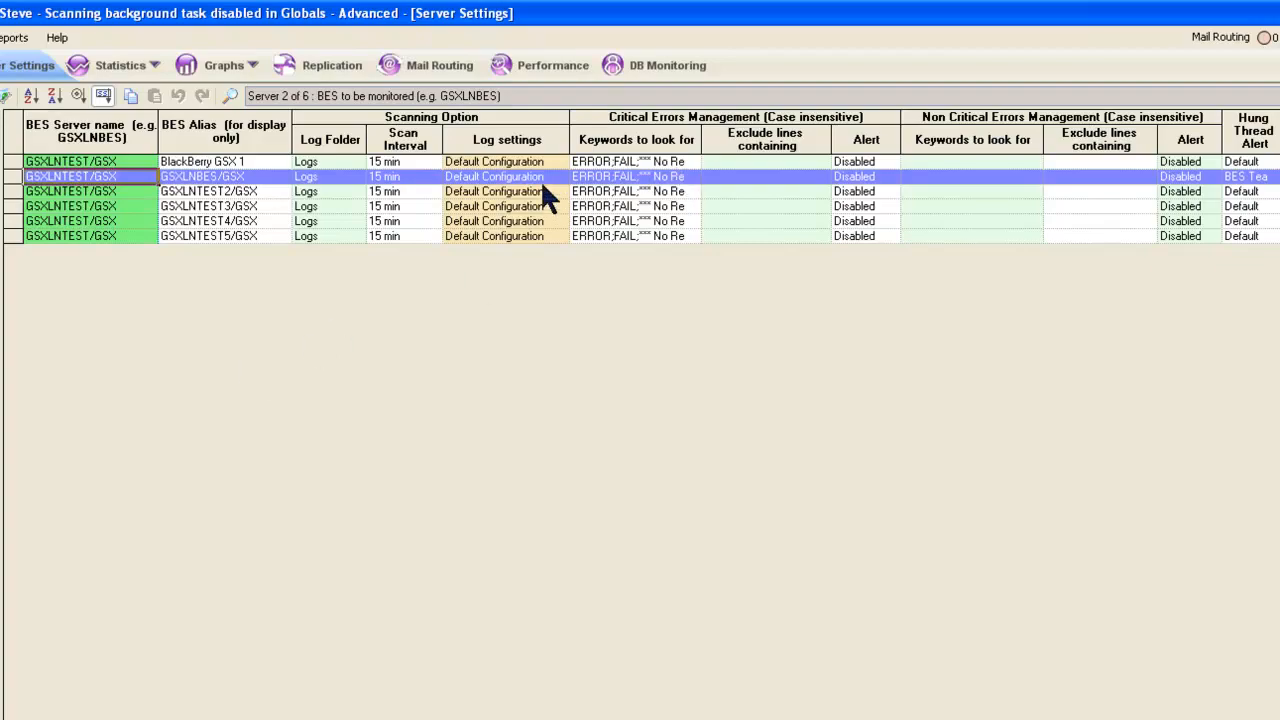
double_click(492, 176)
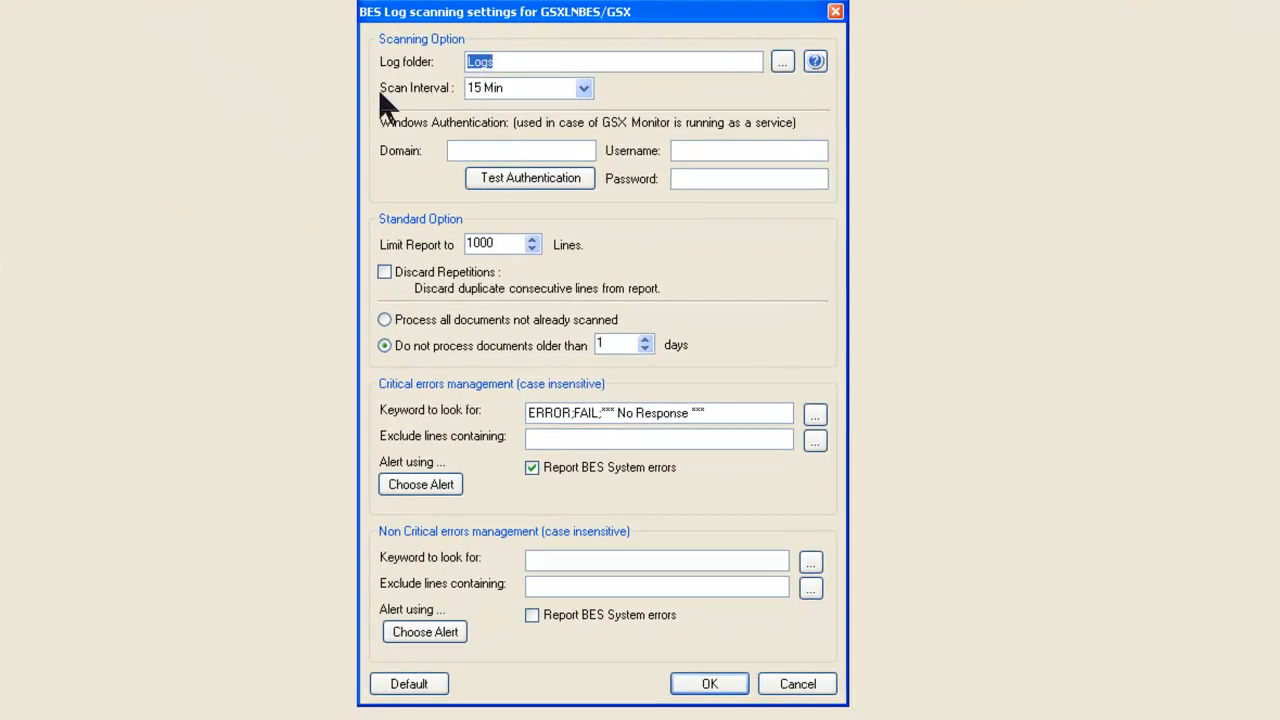
mouse_move(584, 110)
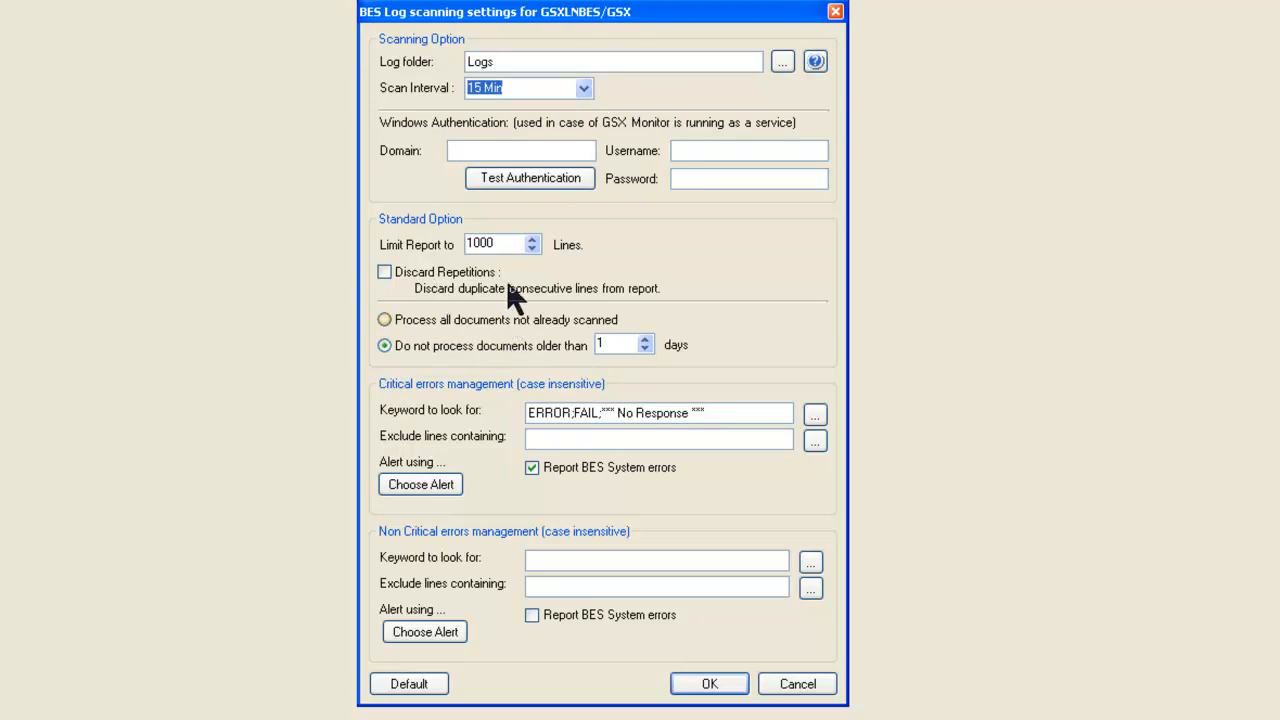
mouse_move(380, 310)
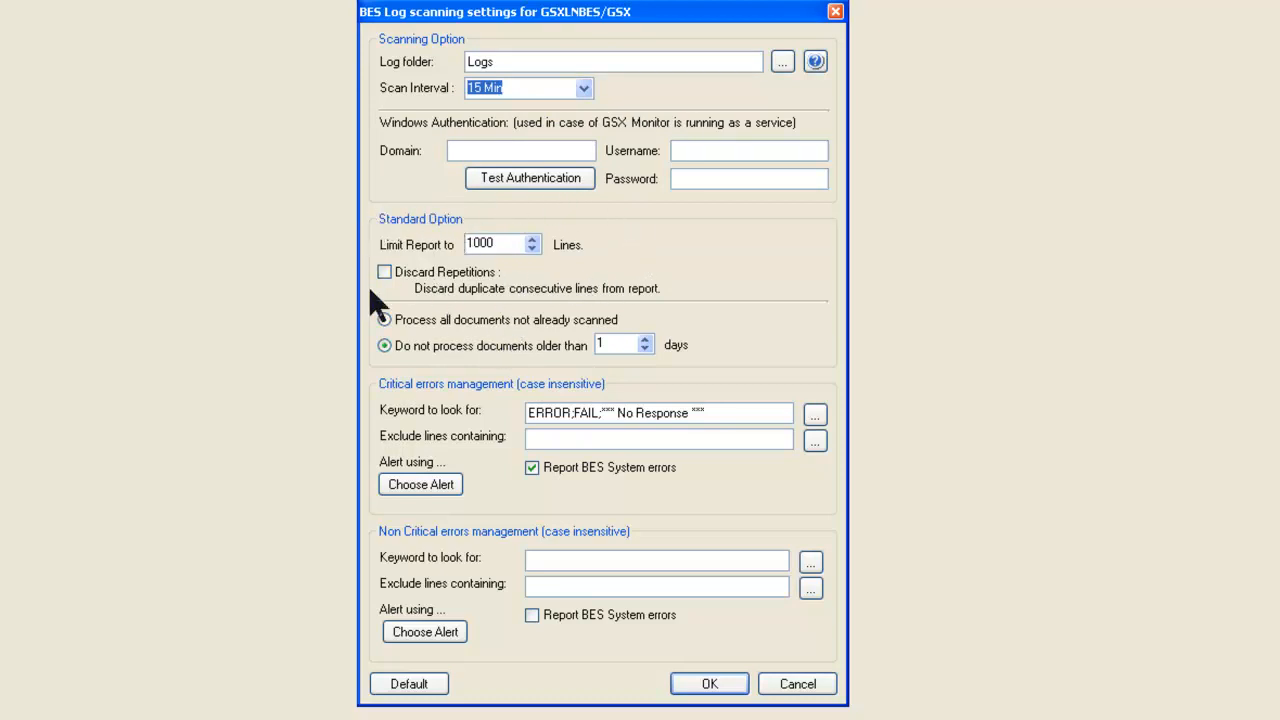
mouse_move(478, 374)
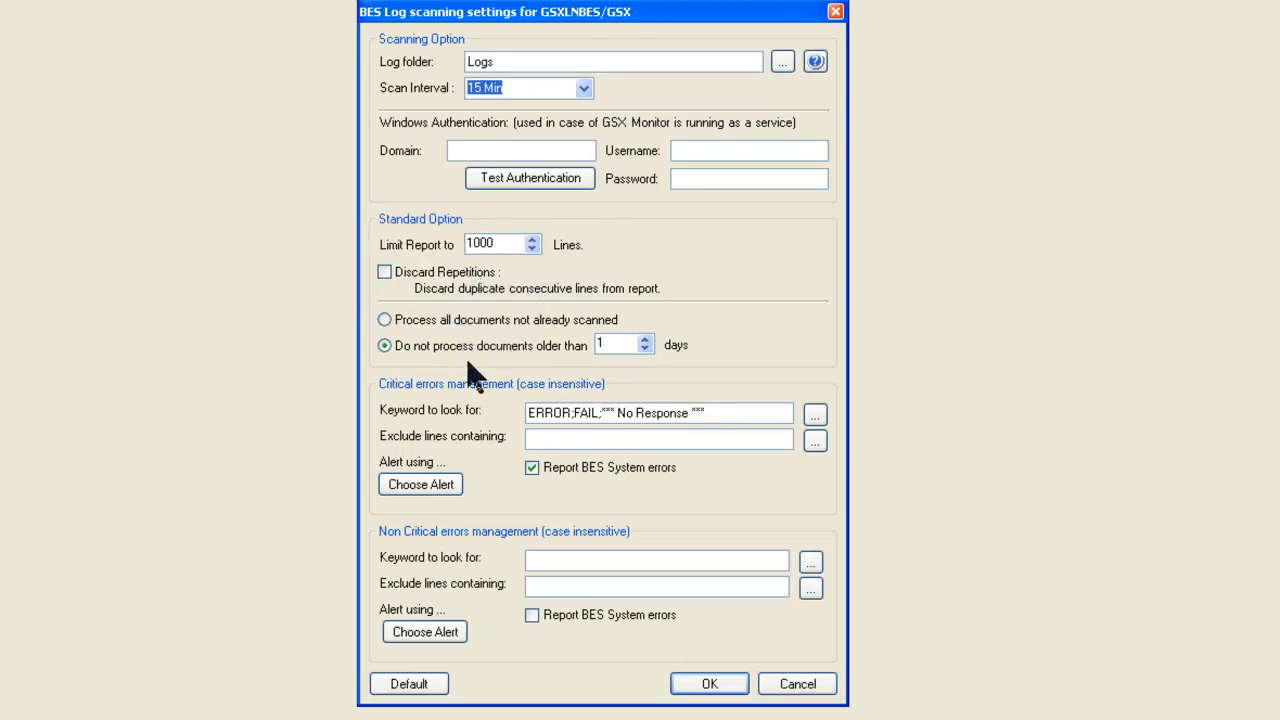
mouse_move(540, 336)
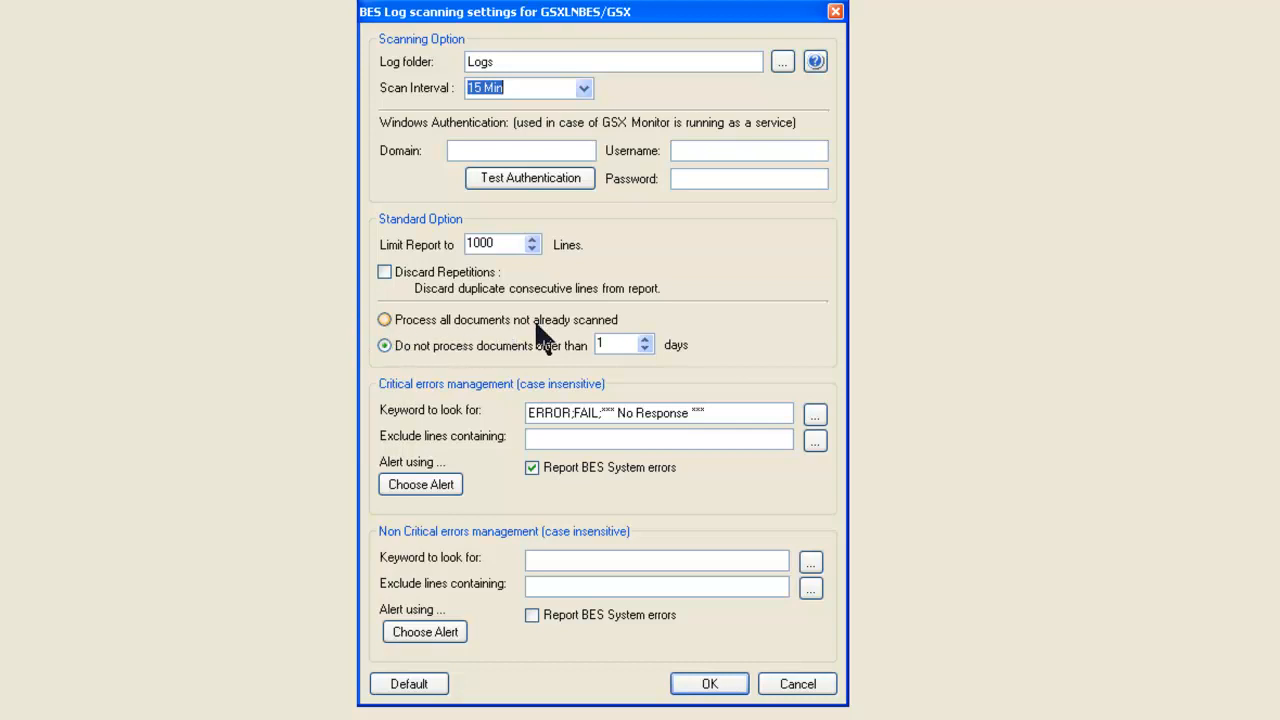
mouse_move(336, 340)
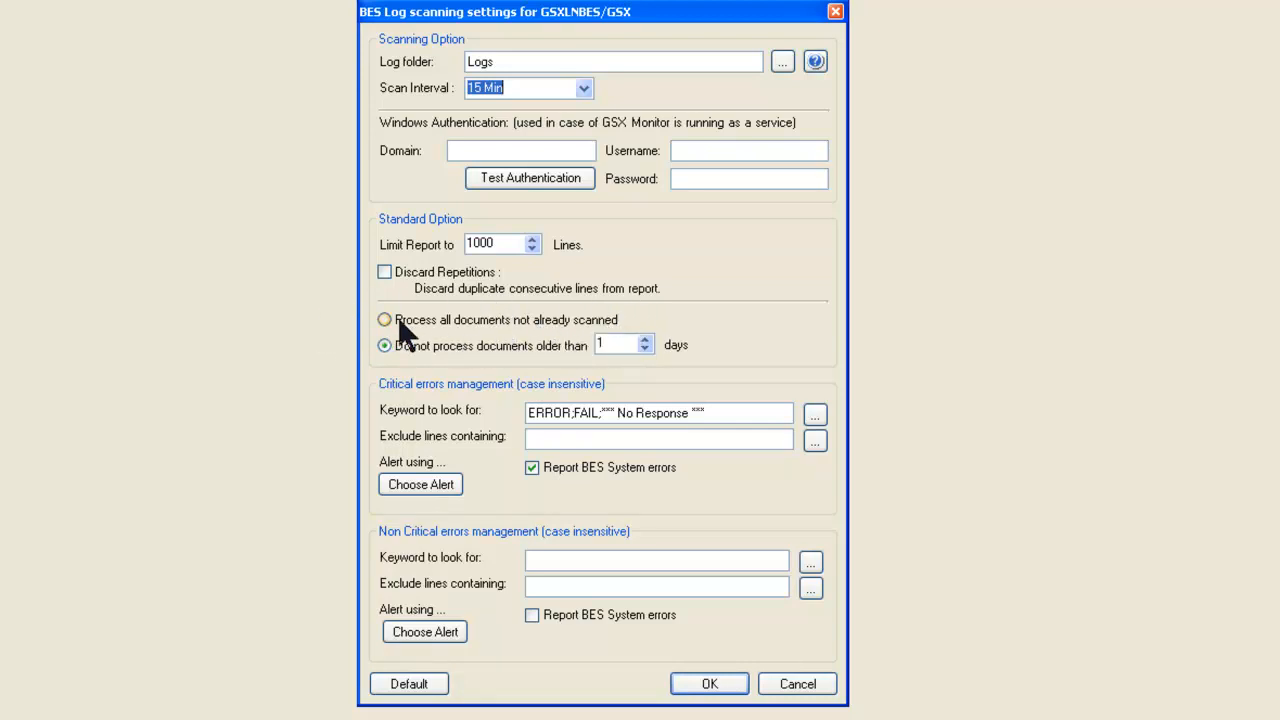
mouse_move(464, 220)
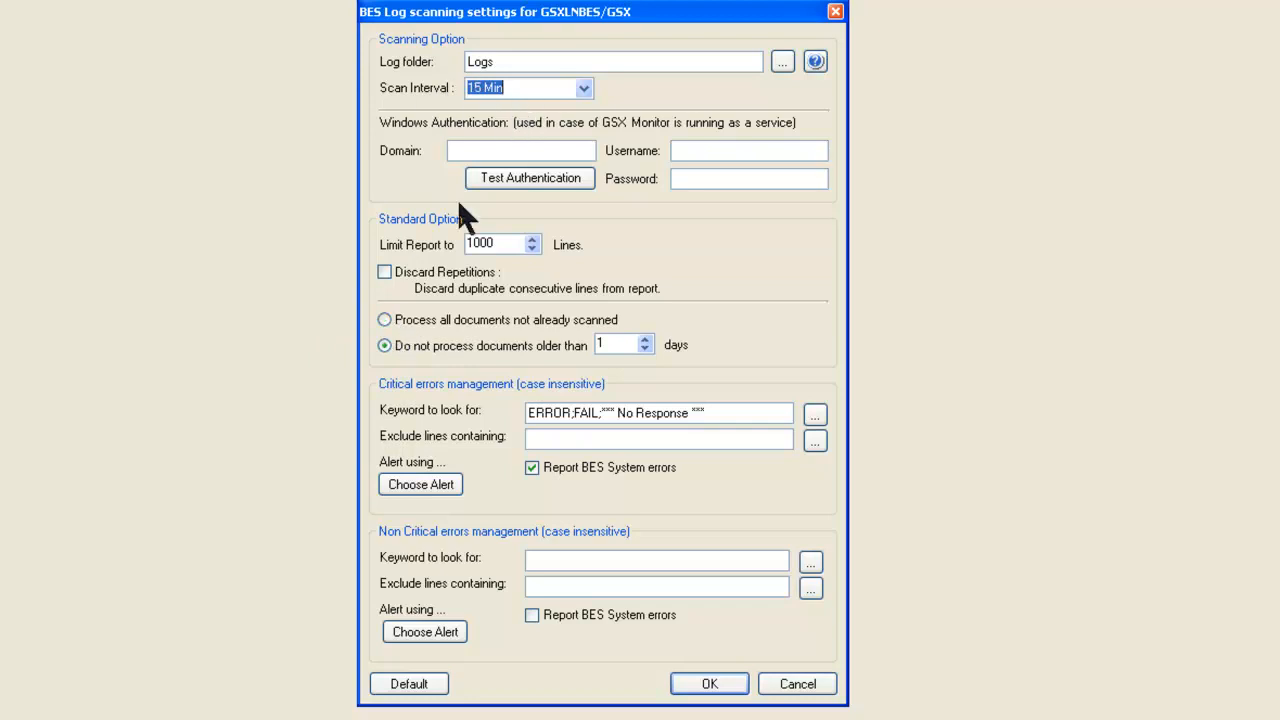
mouse_move(630, 414)
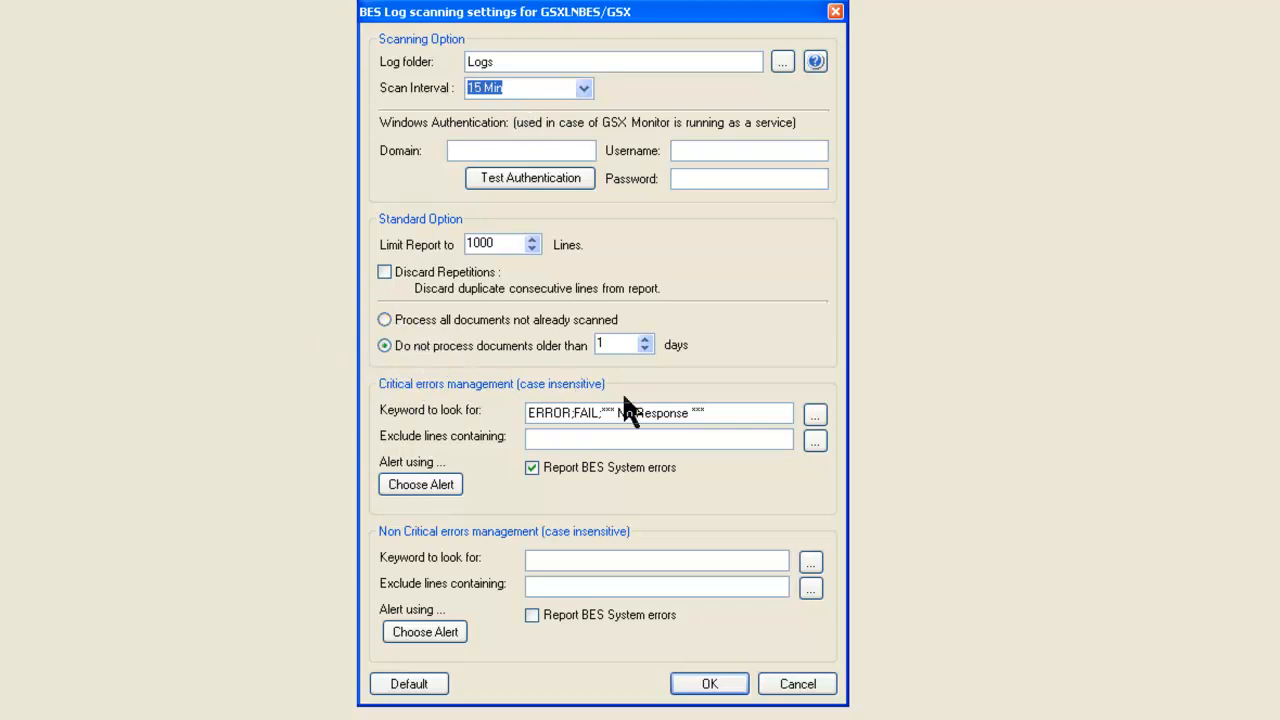
mouse_move(584, 370)
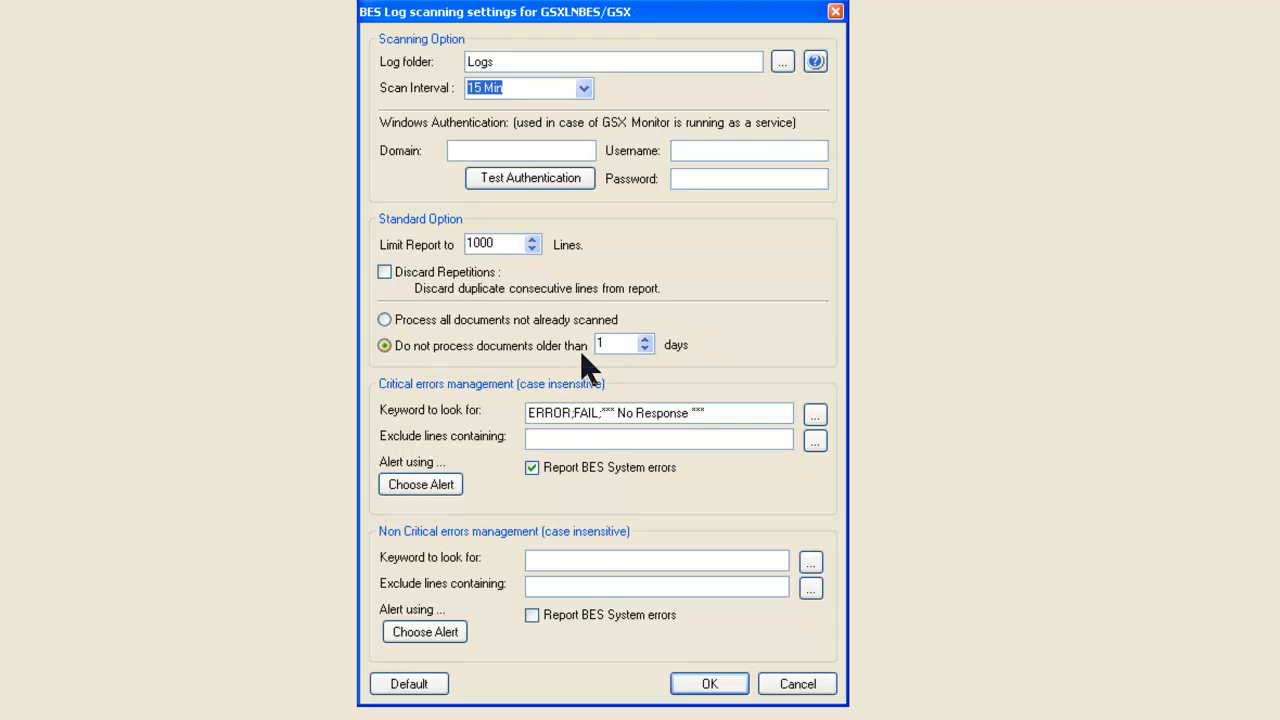
mouse_move(376, 410)
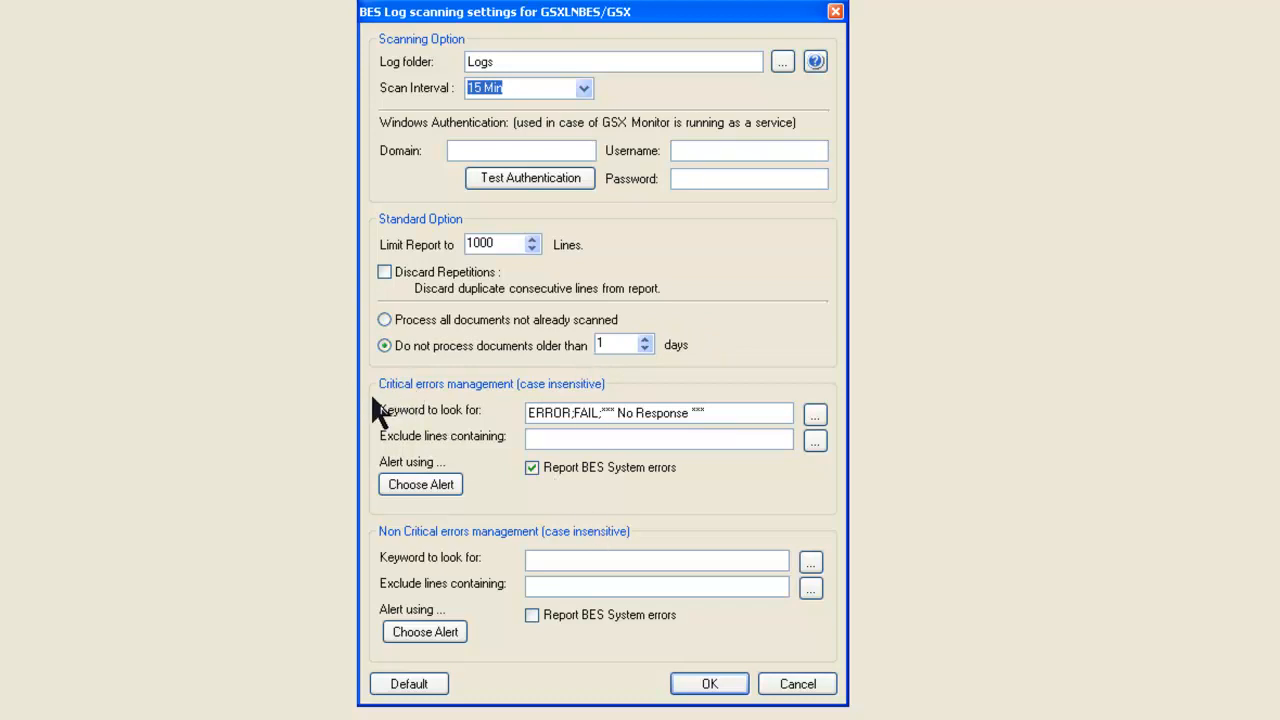
mouse_move(480, 560)
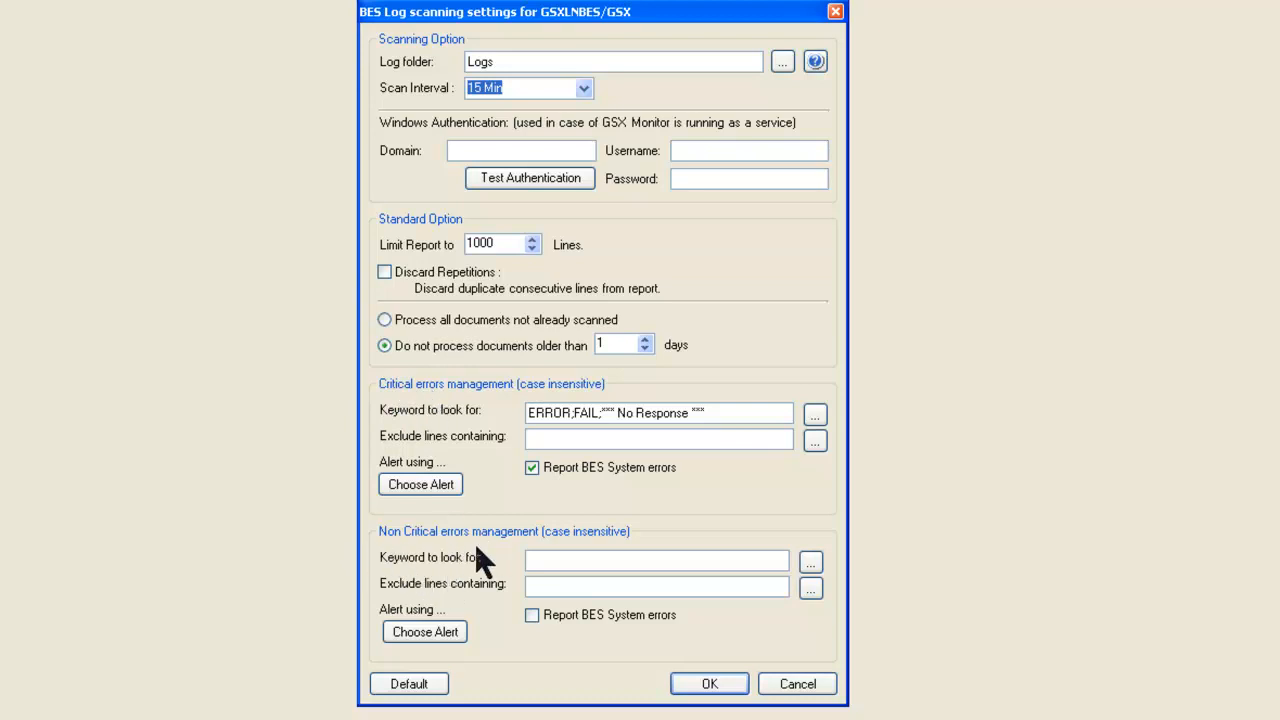
mouse_move(500, 440)
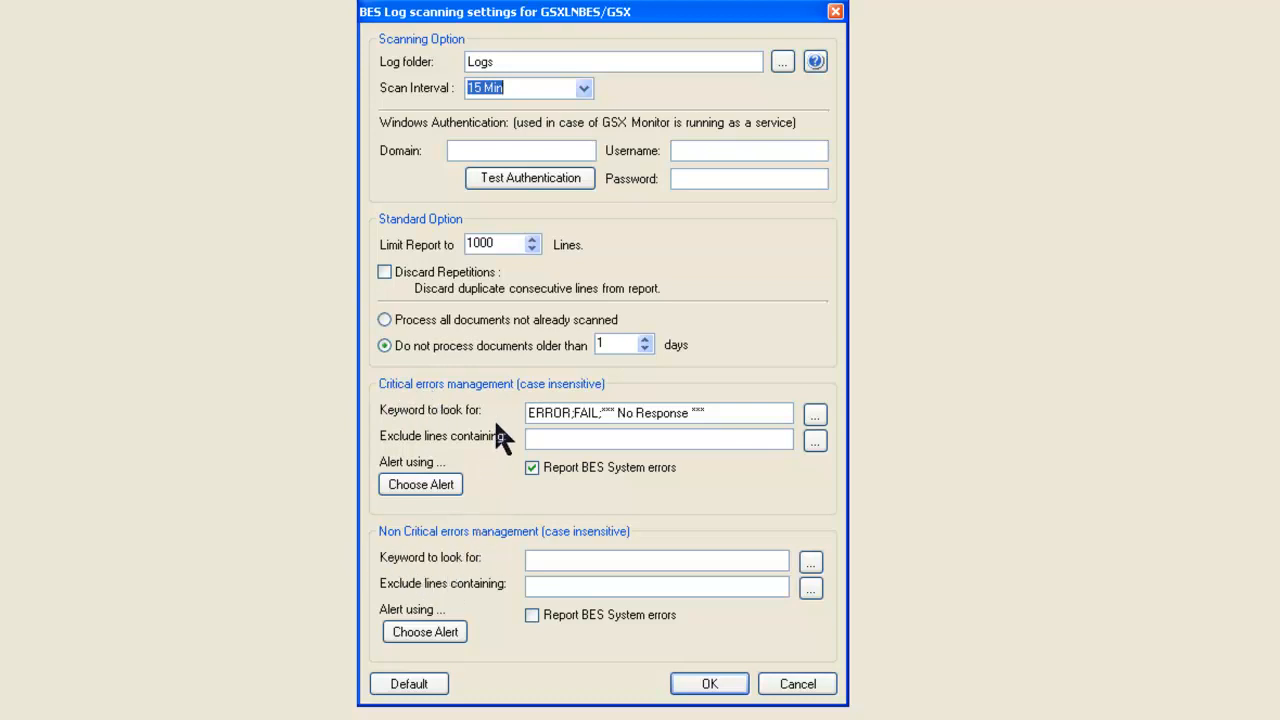
mouse_move(490, 480)
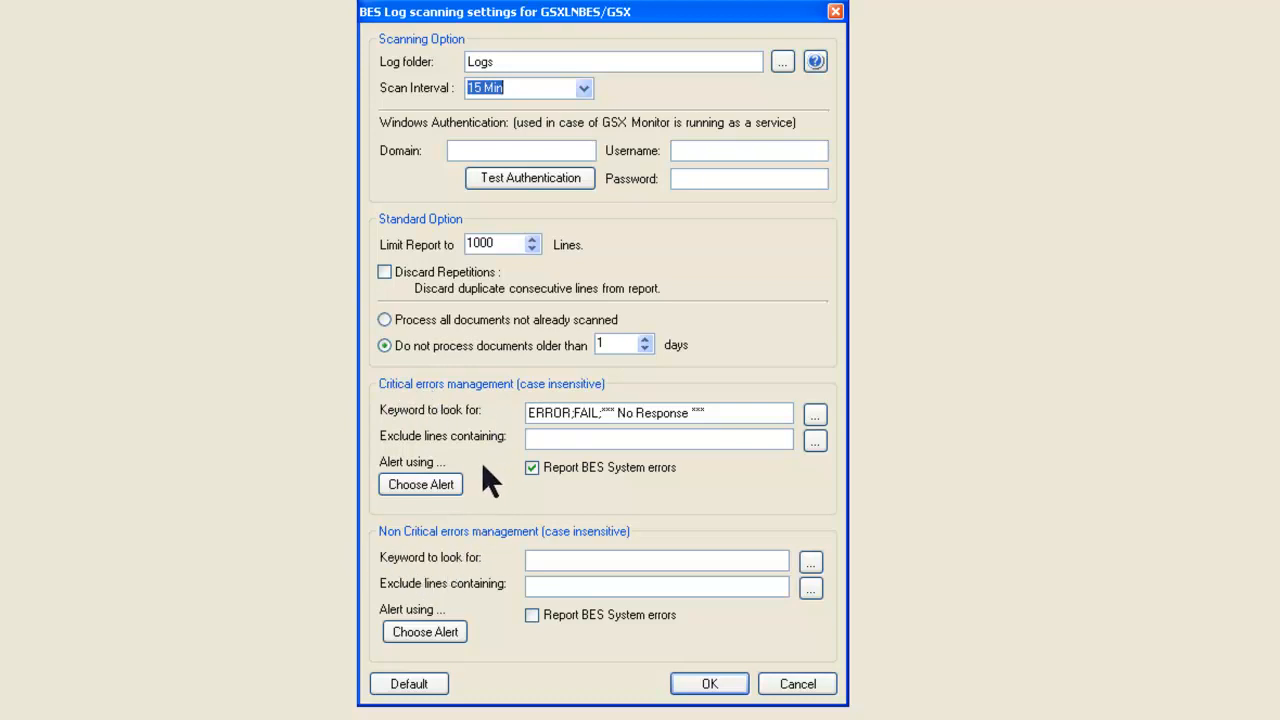
mouse_move(410, 390)
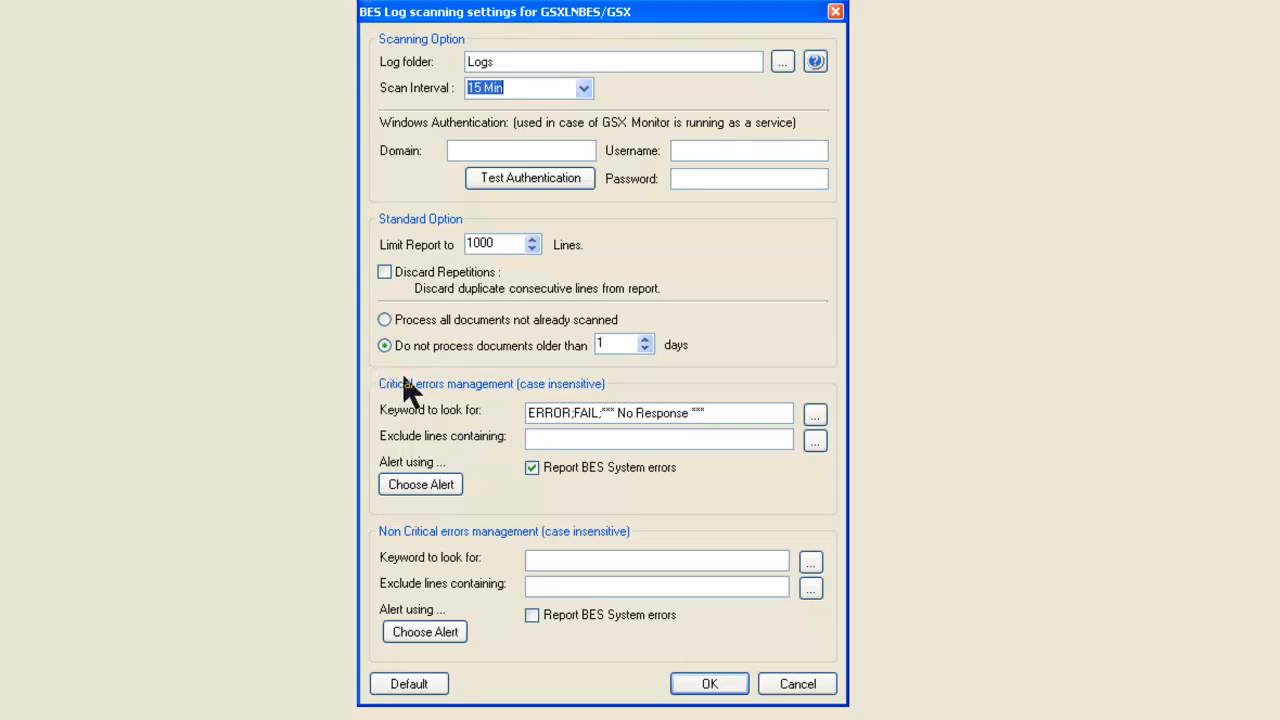
mouse_move(376, 444)
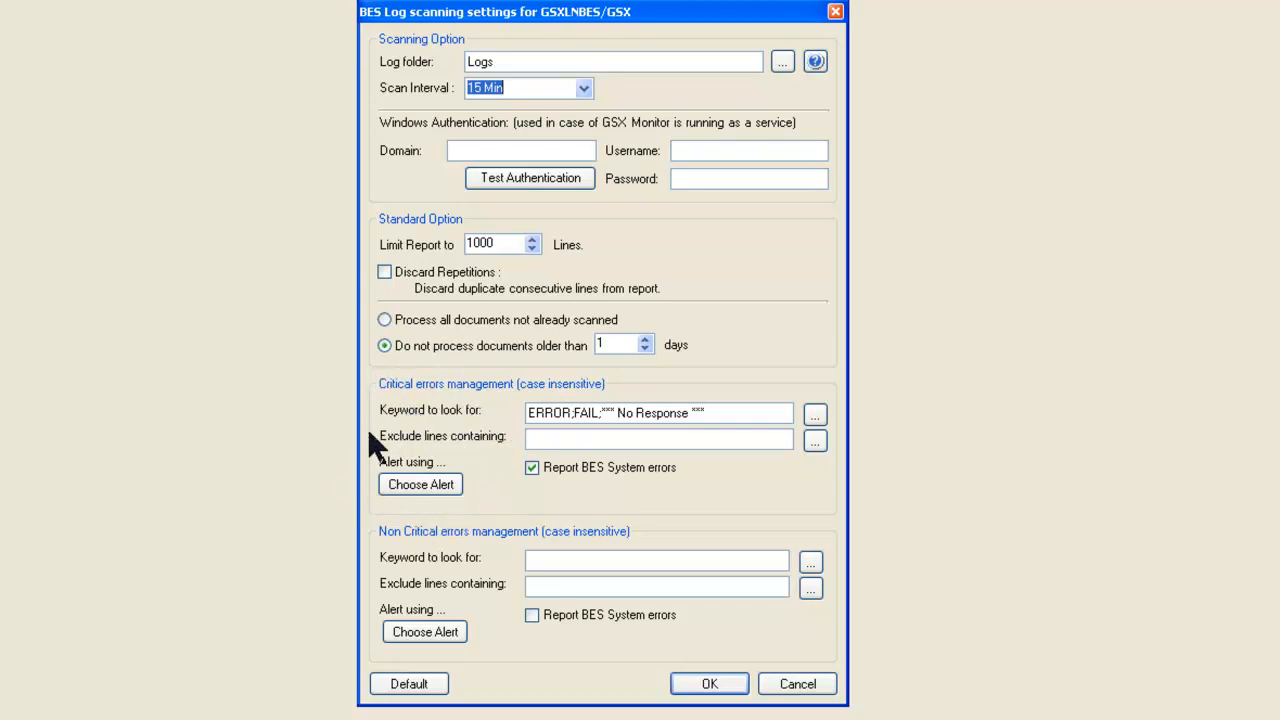
mouse_move(356, 500)
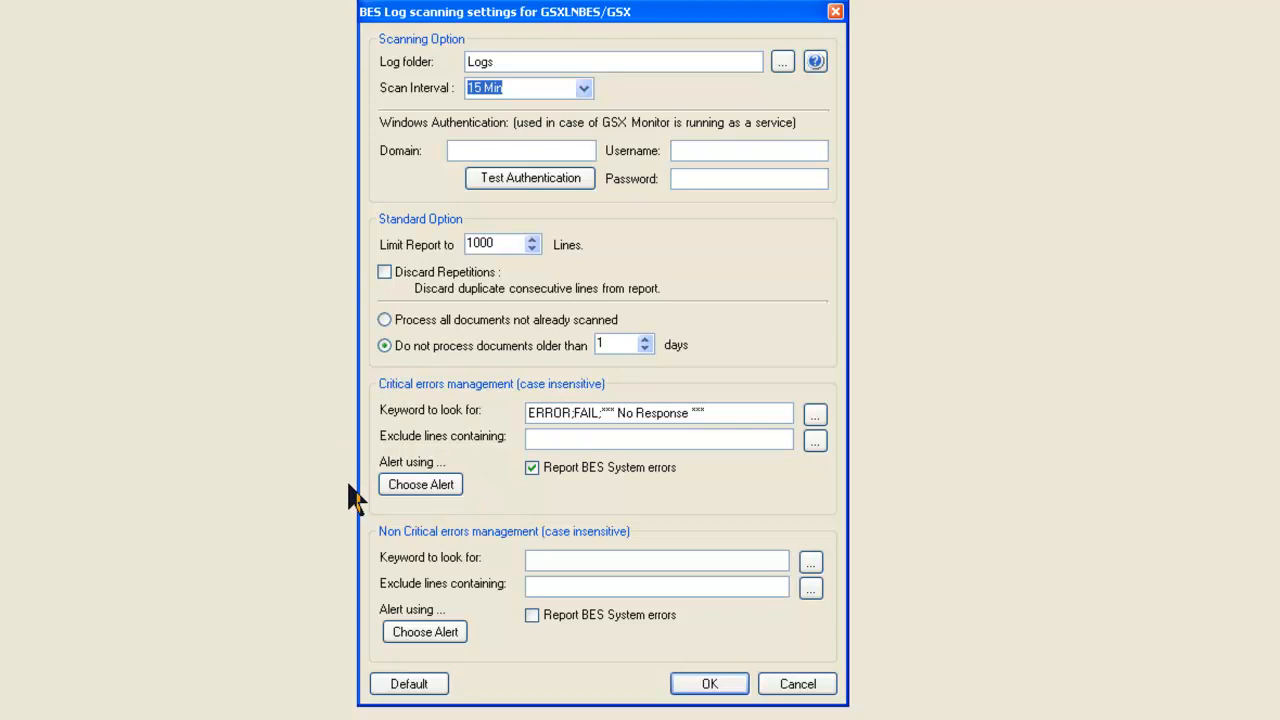
mouse_move(342, 620)
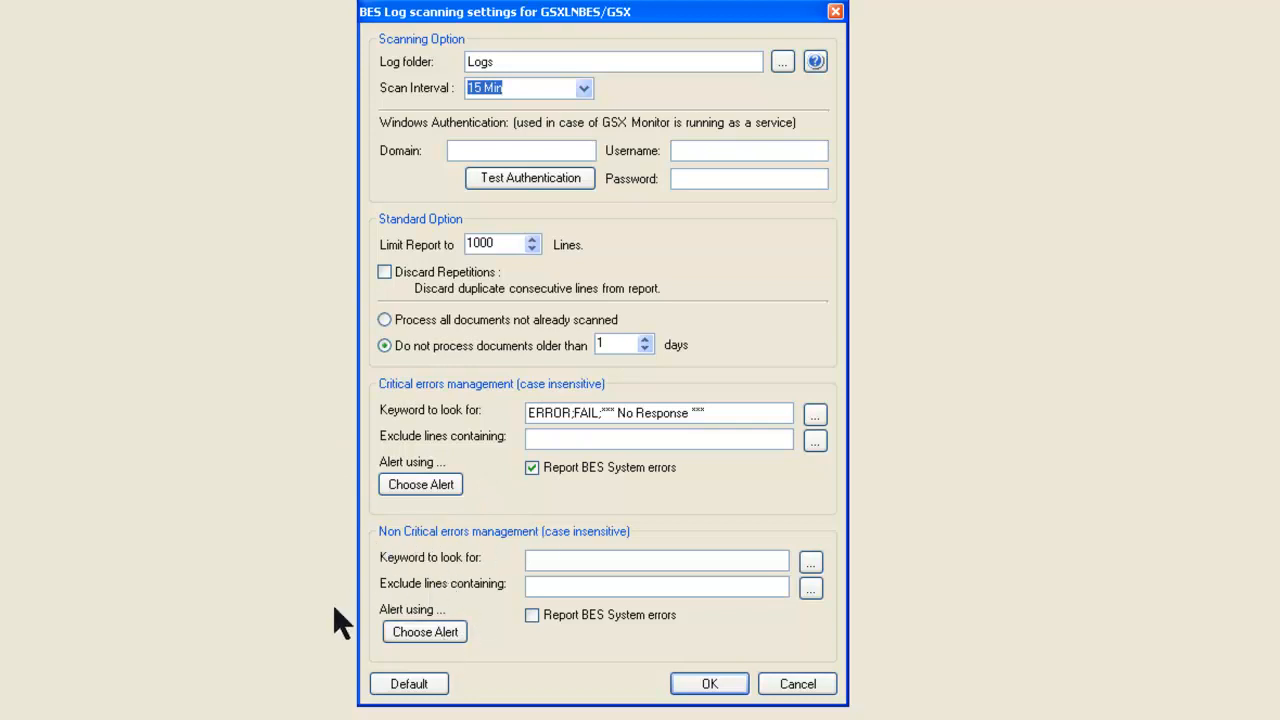
mouse_move(384, 610)
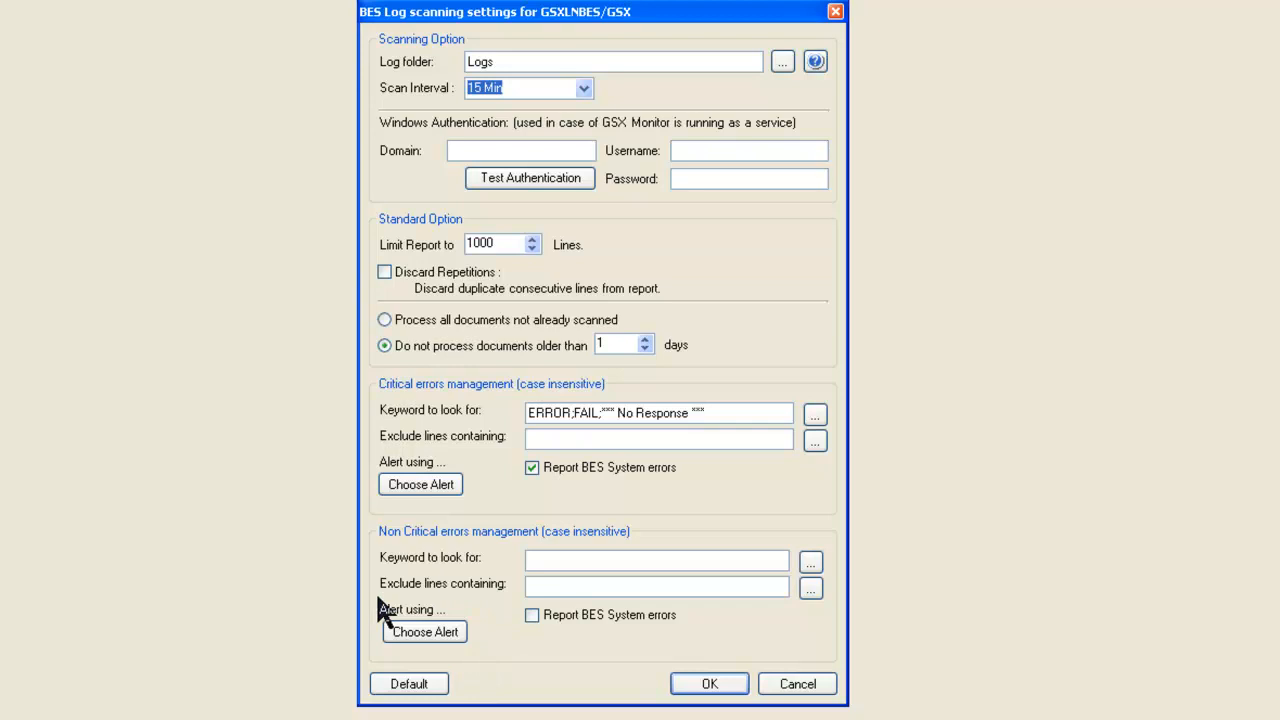
mouse_move(470, 530)
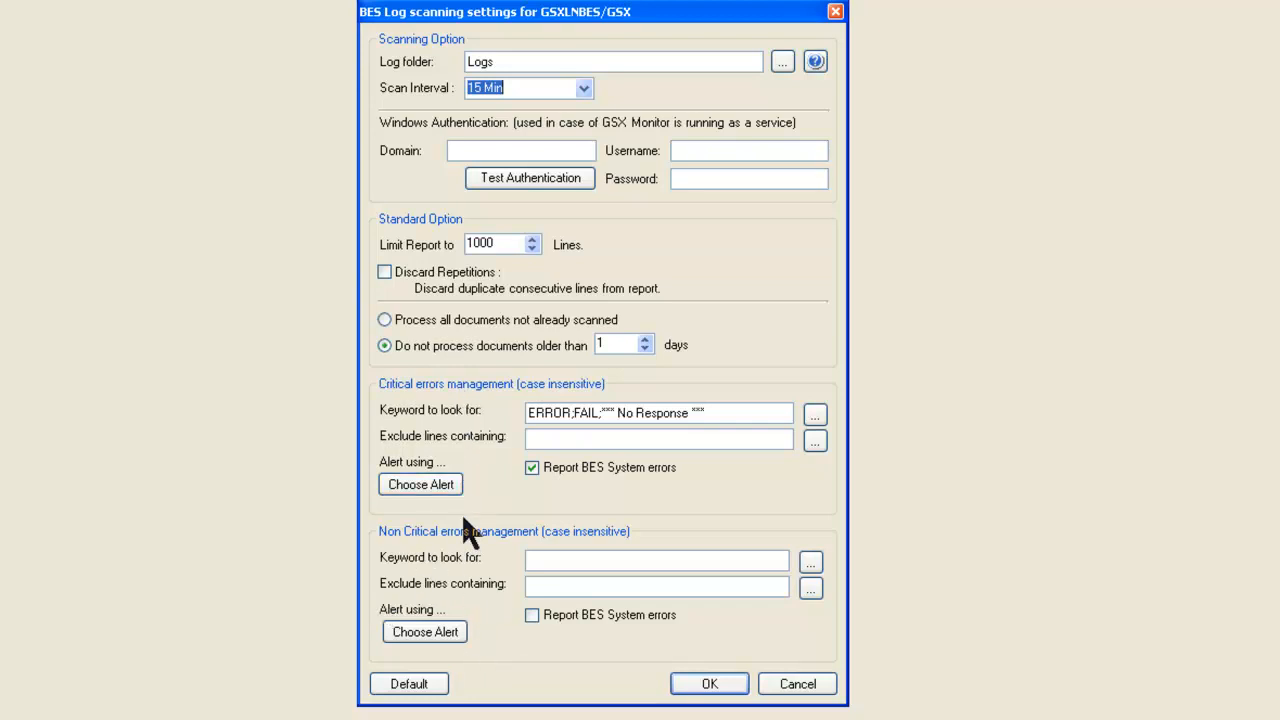
mouse_move(402, 428)
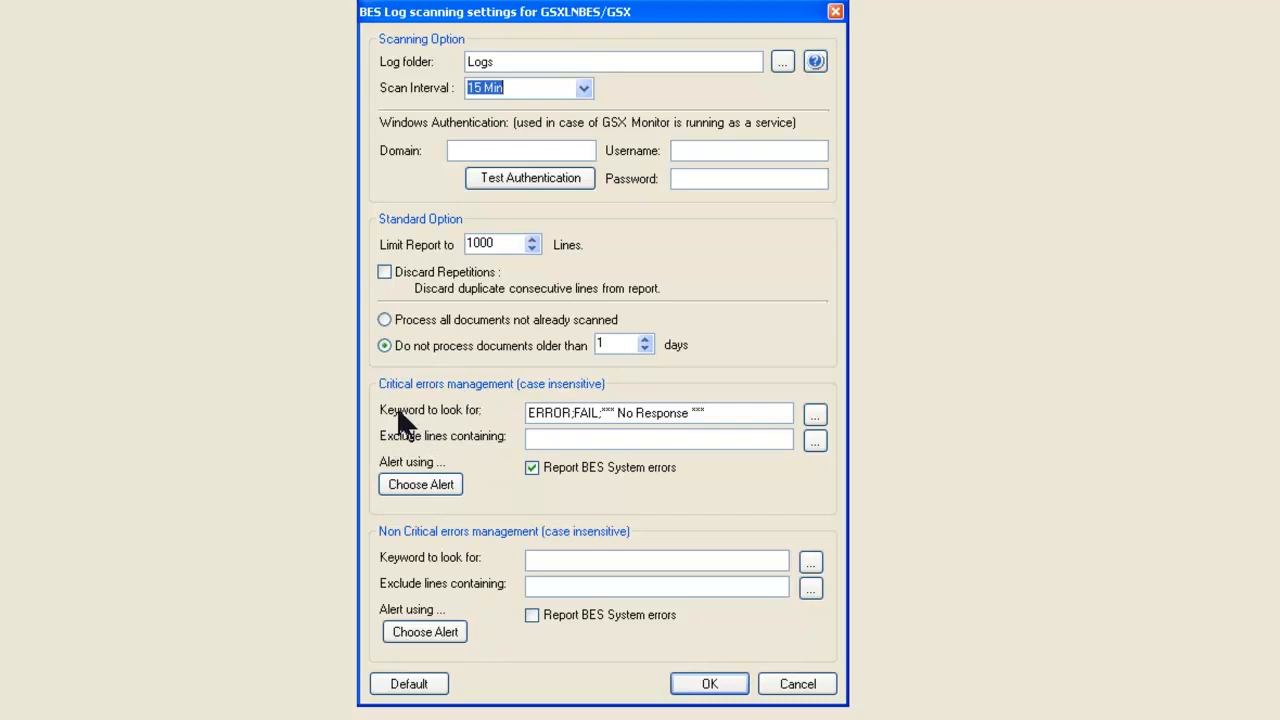
mouse_move(444, 424)
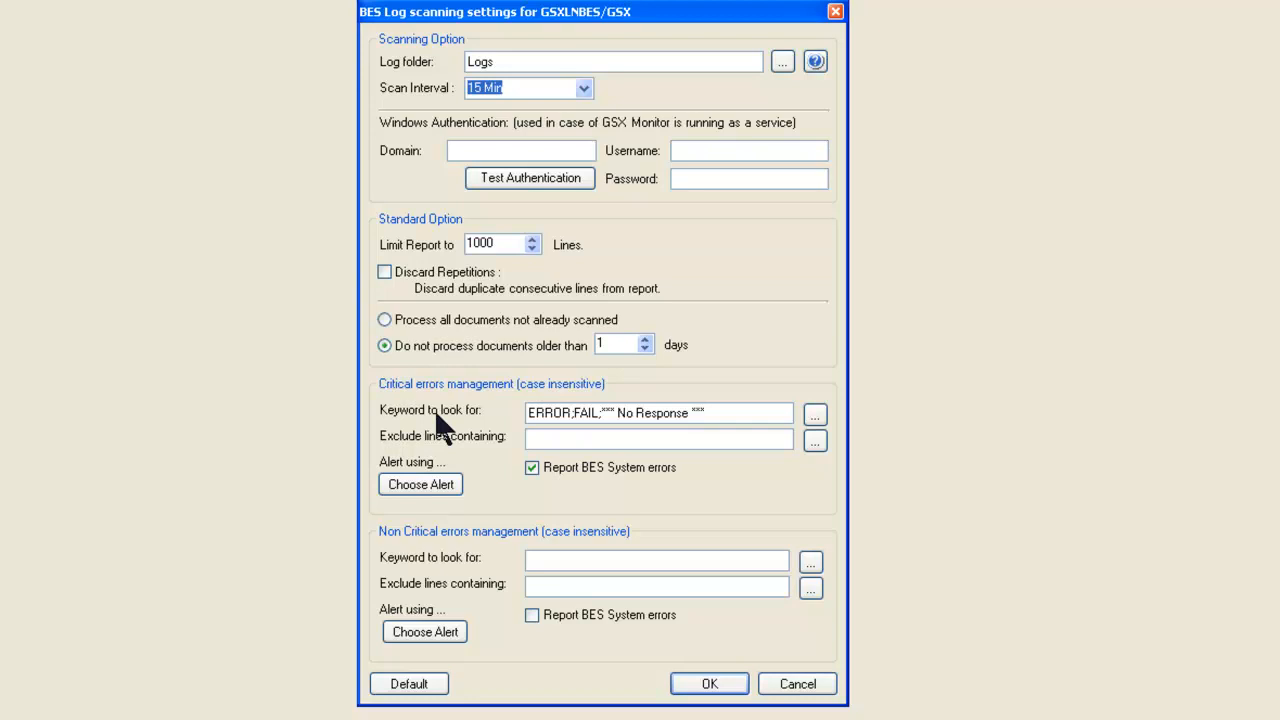
mouse_move(844, 432)
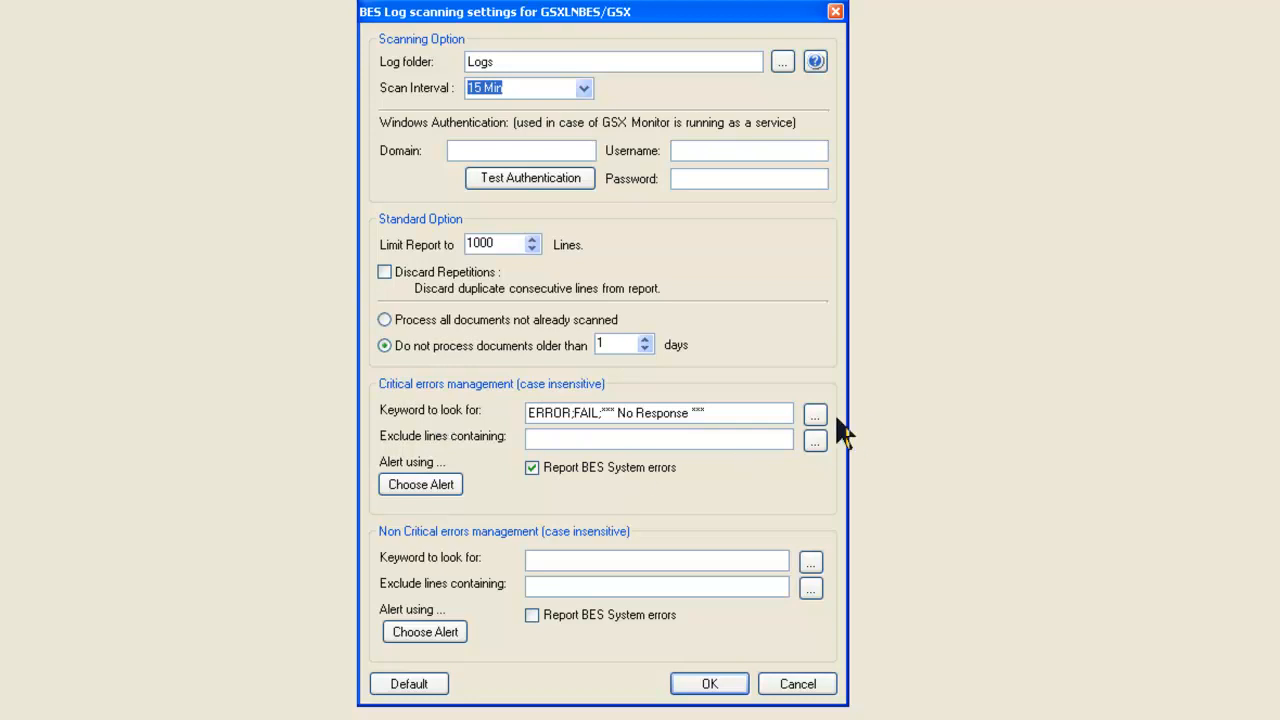
click(816, 412)
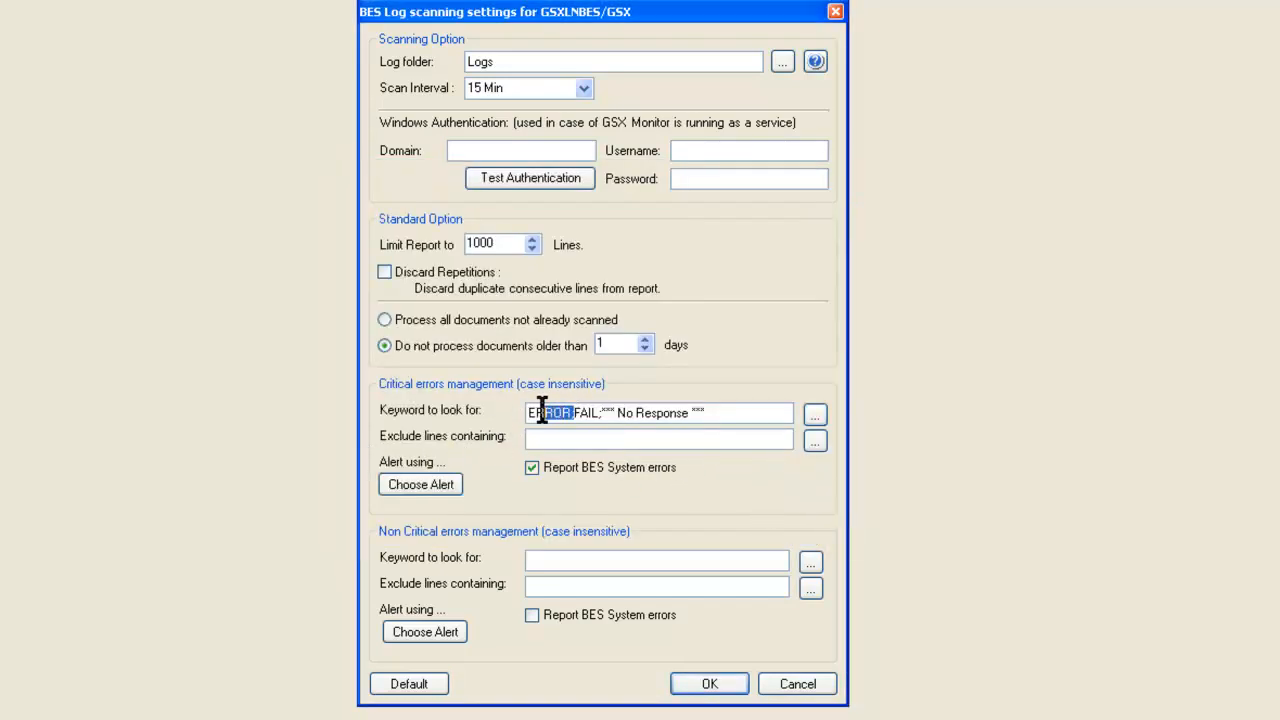
click(658, 438)
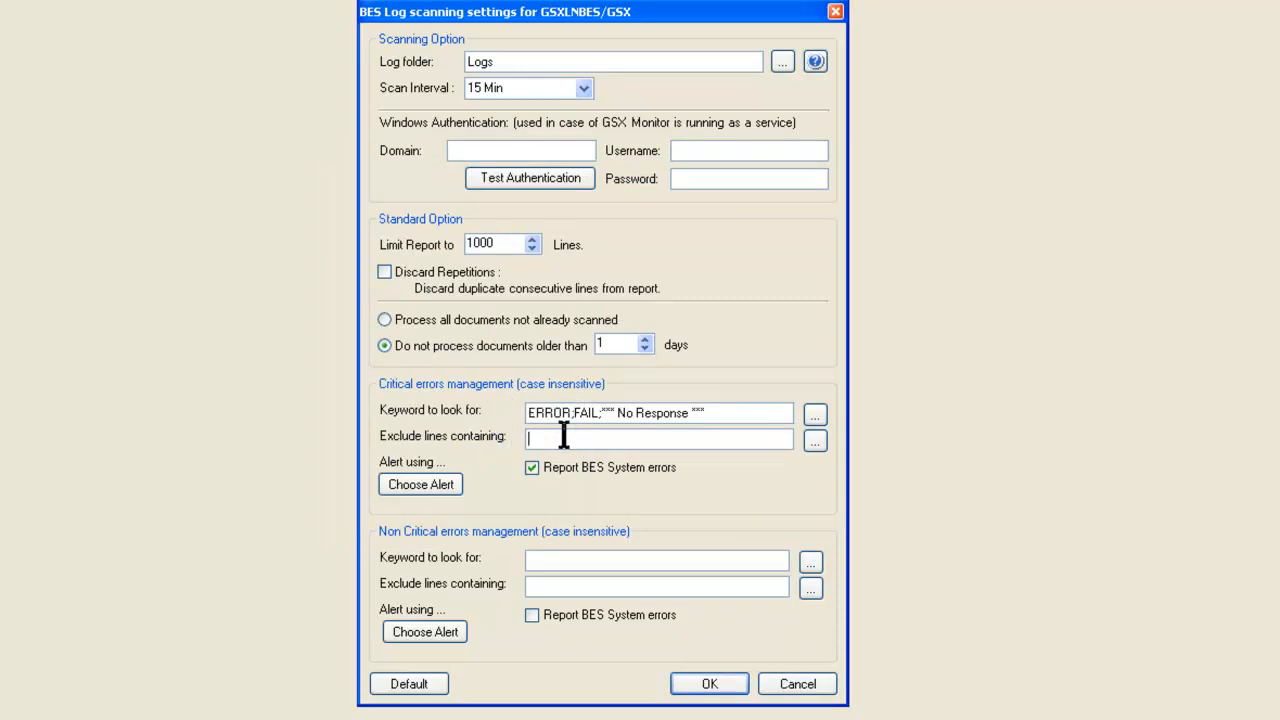
mouse_move(678, 444)
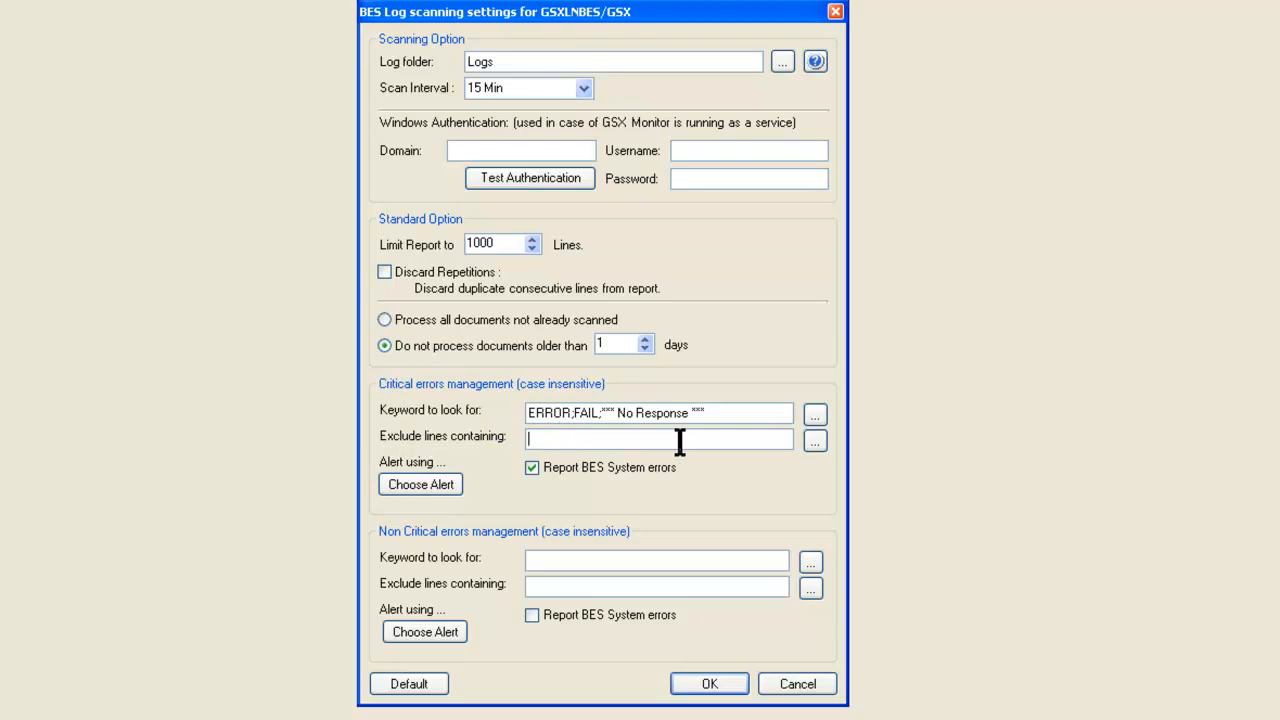
mouse_move(816, 442)
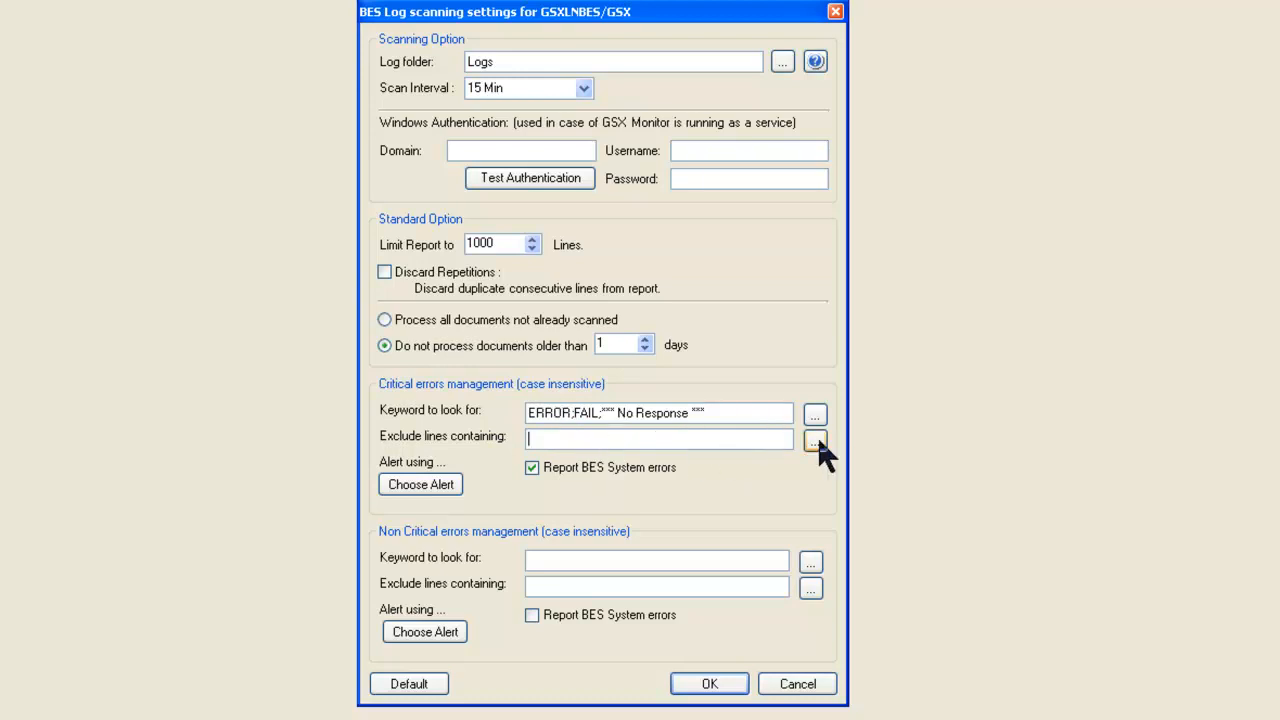
click(816, 438)
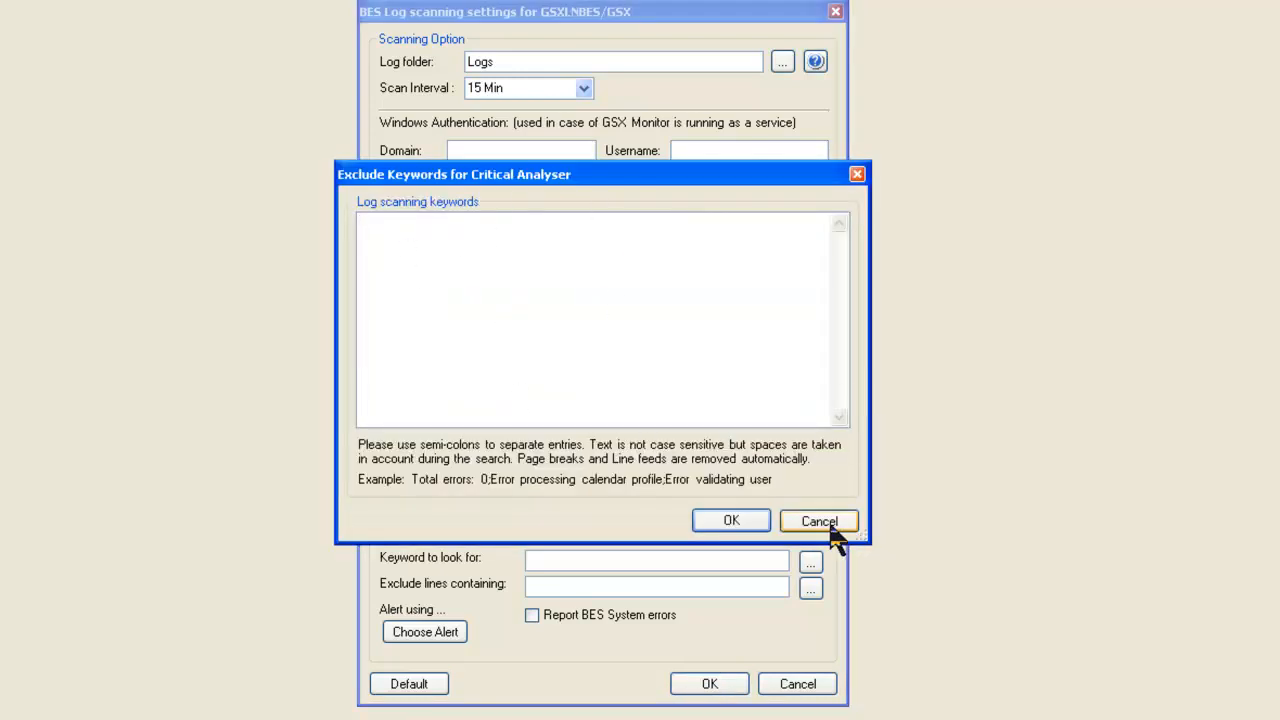
click(818, 520)
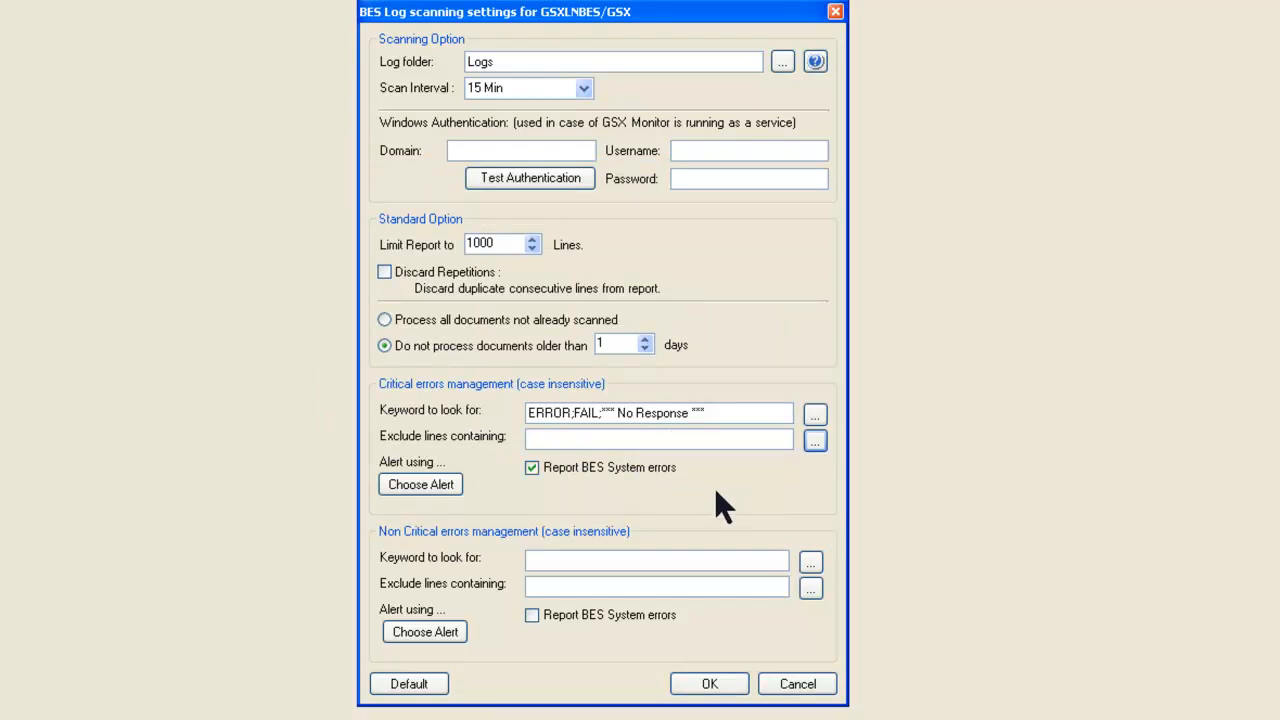
mouse_move(384, 450)
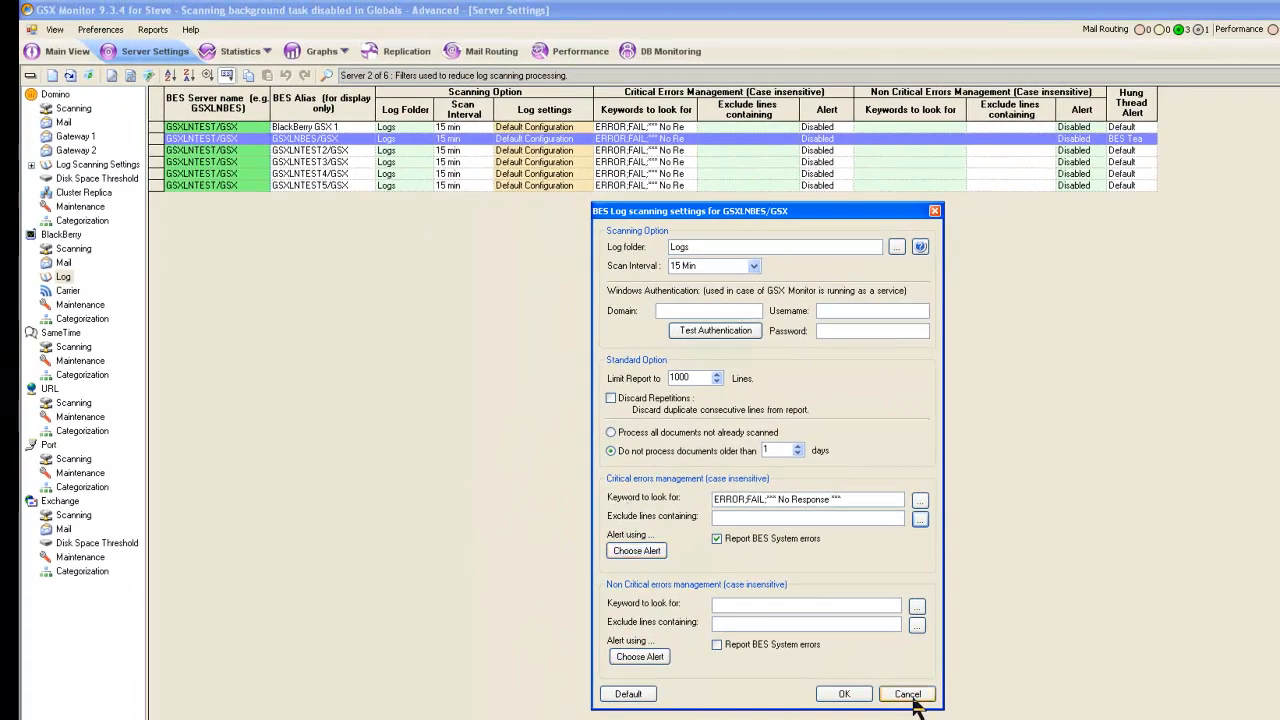
click(904, 692)
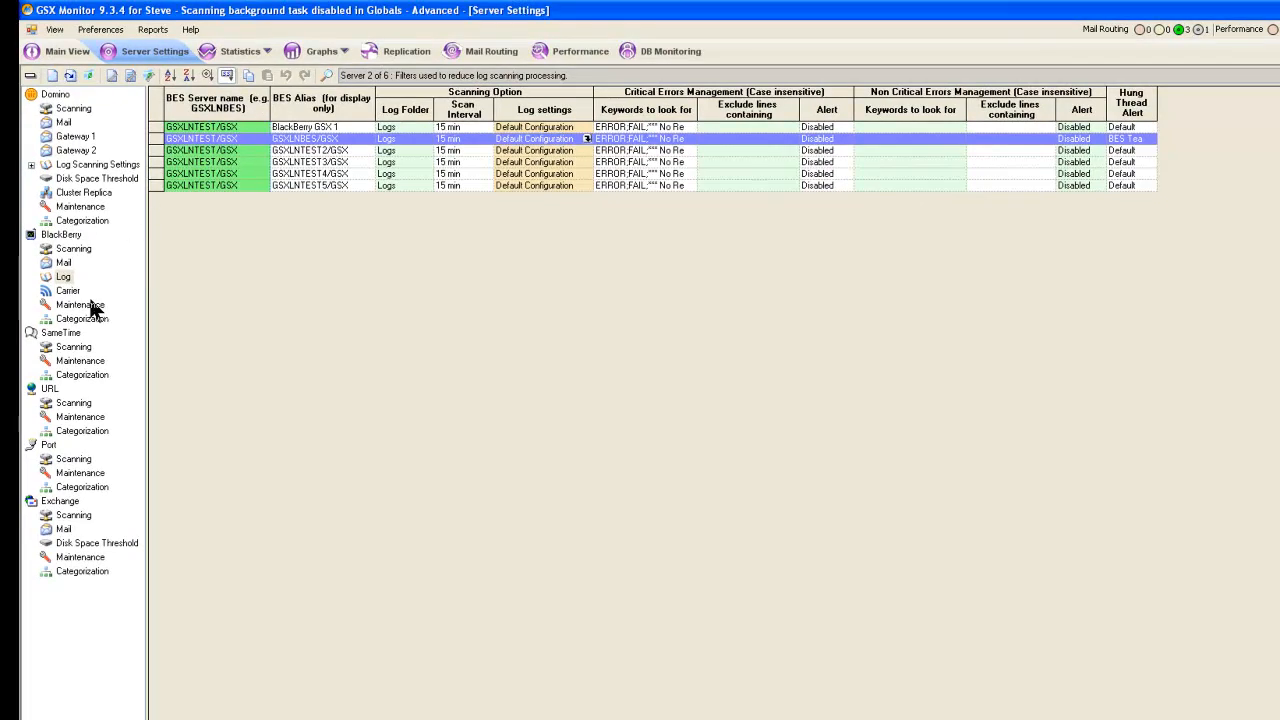
mouse_move(640, 192)
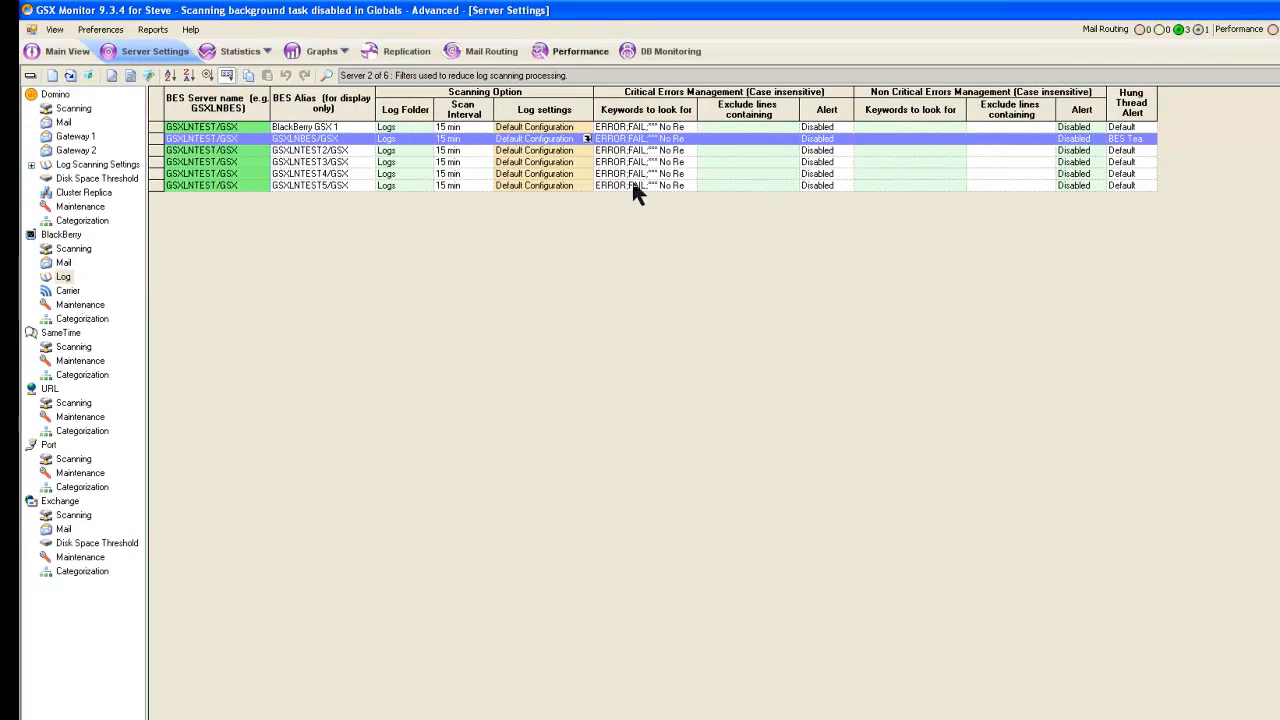
mouse_move(588, 150)
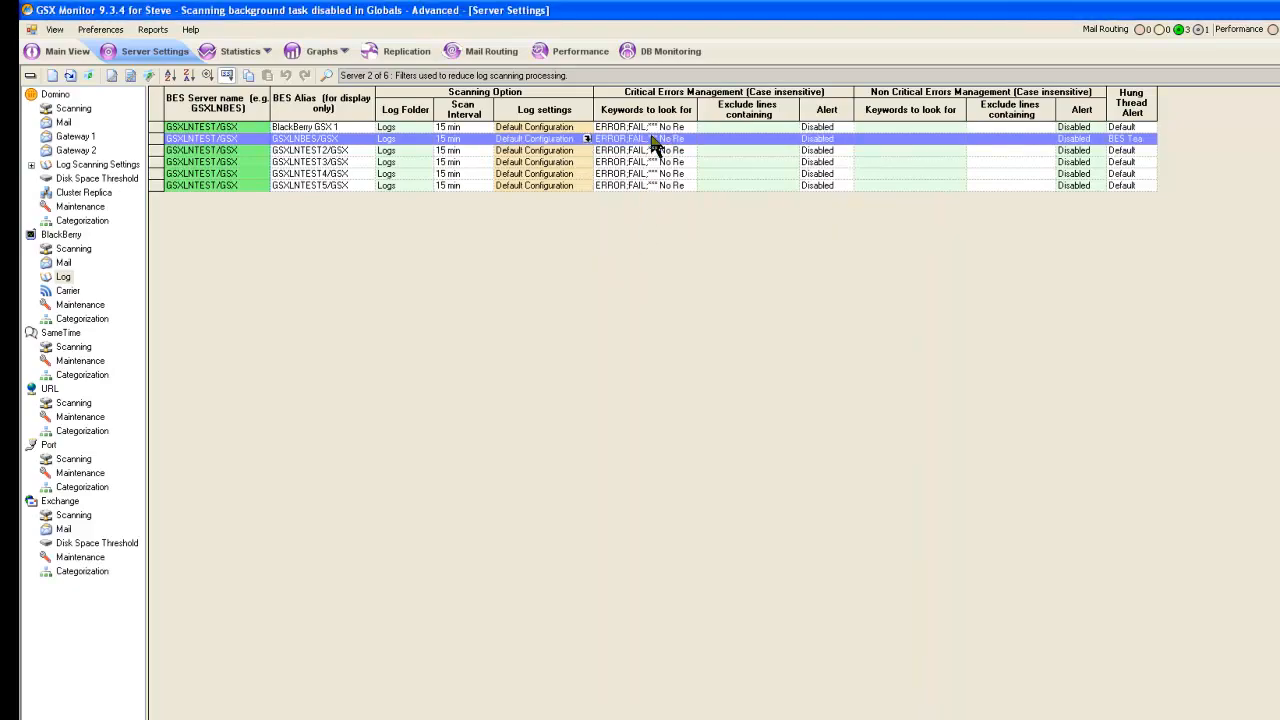
right_click(620, 140)
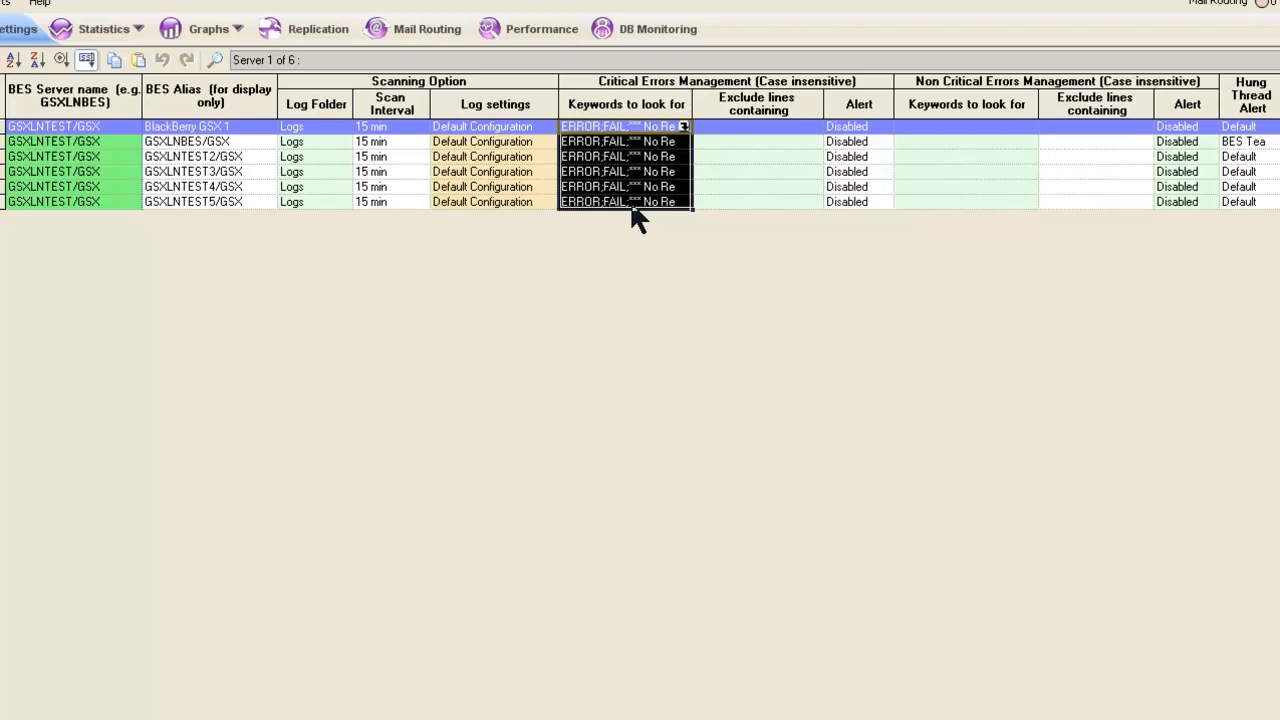
mouse_move(640, 390)
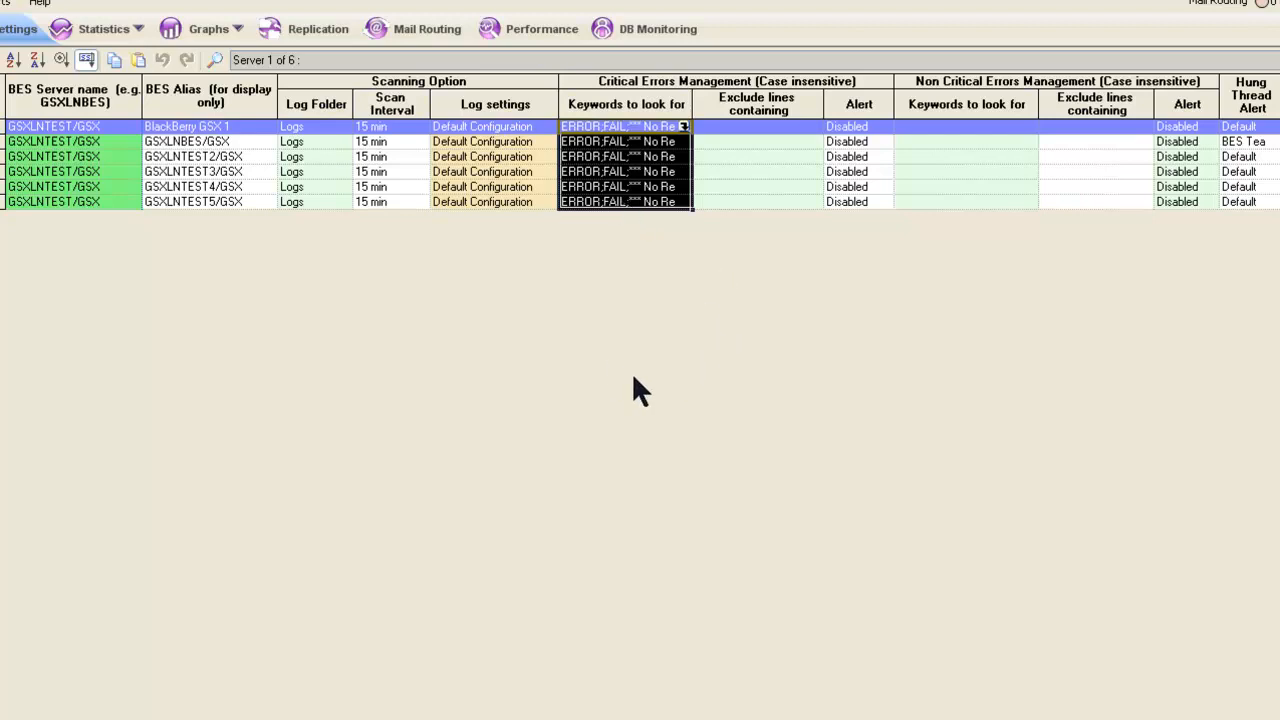
mouse_move(368, 502)
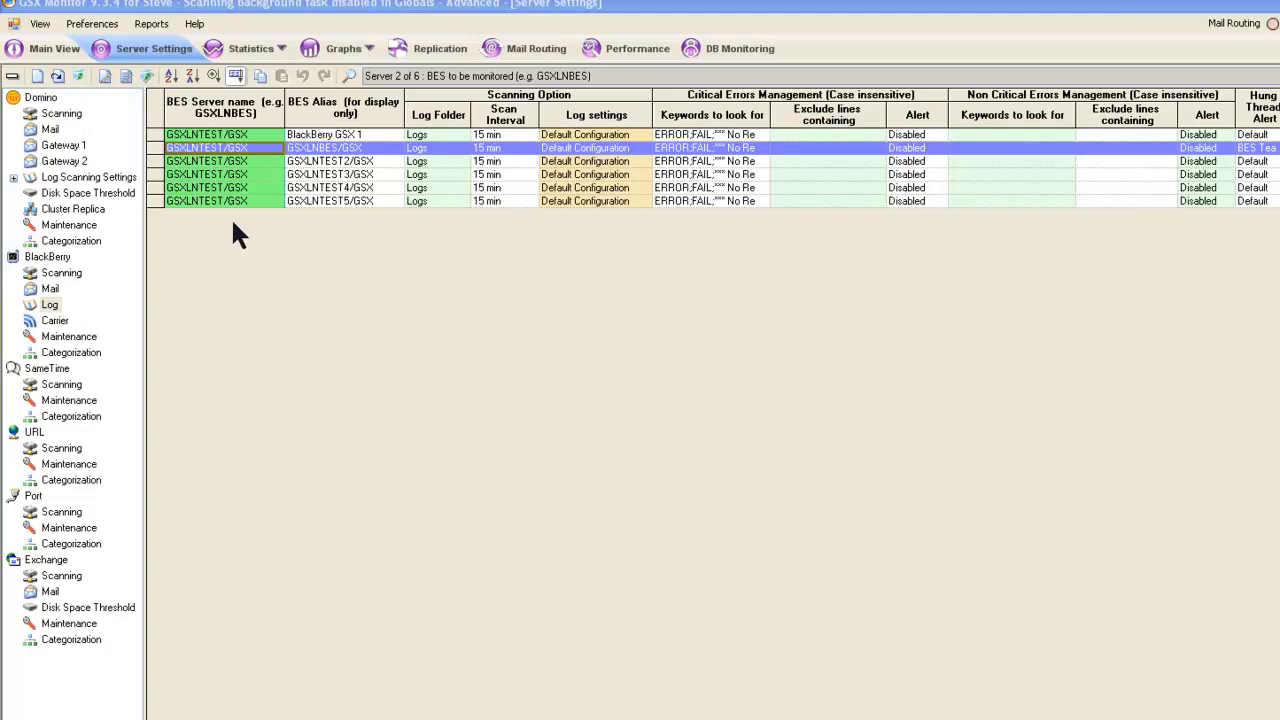
mouse_move(222, 284)
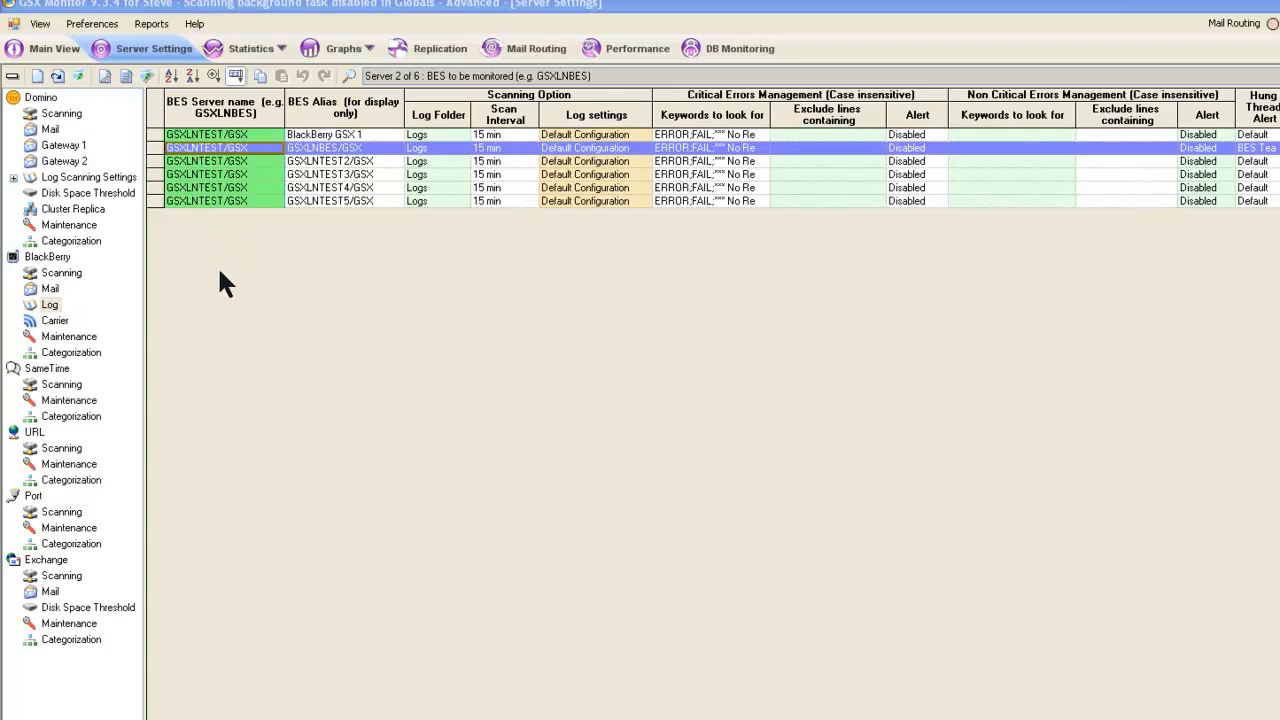
mouse_move(70, 582)
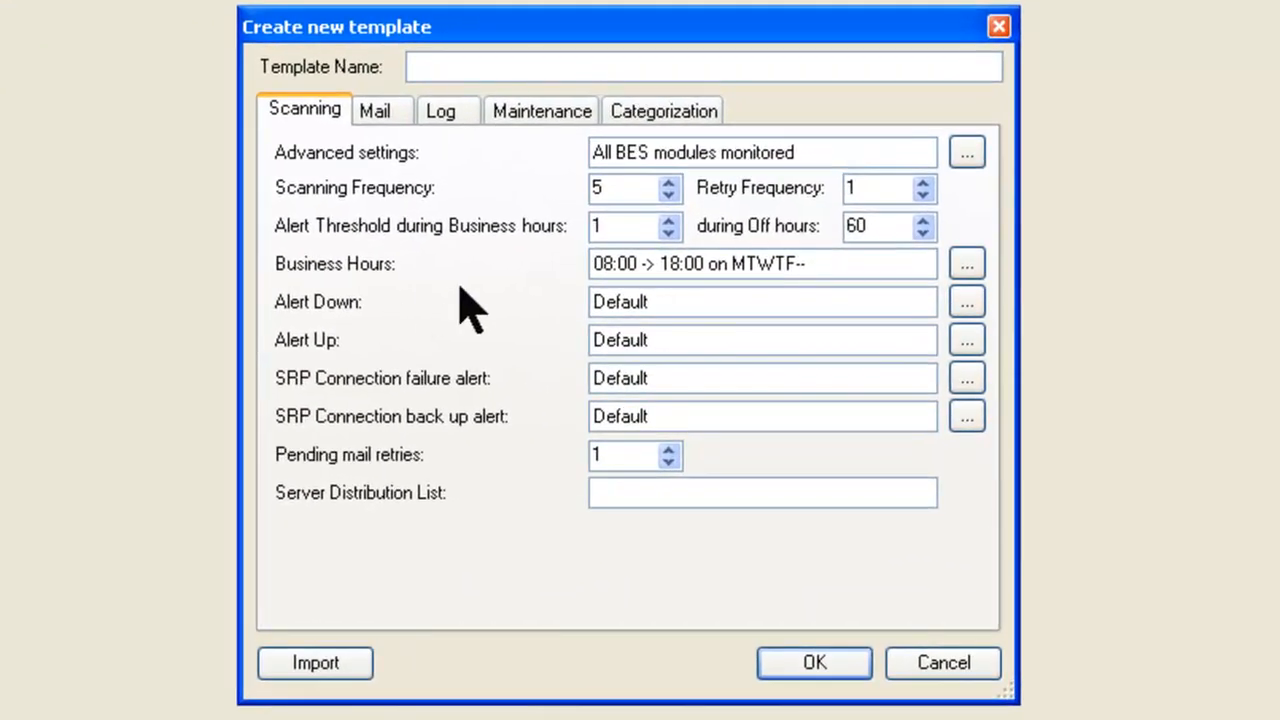
mouse_move(476, 290)
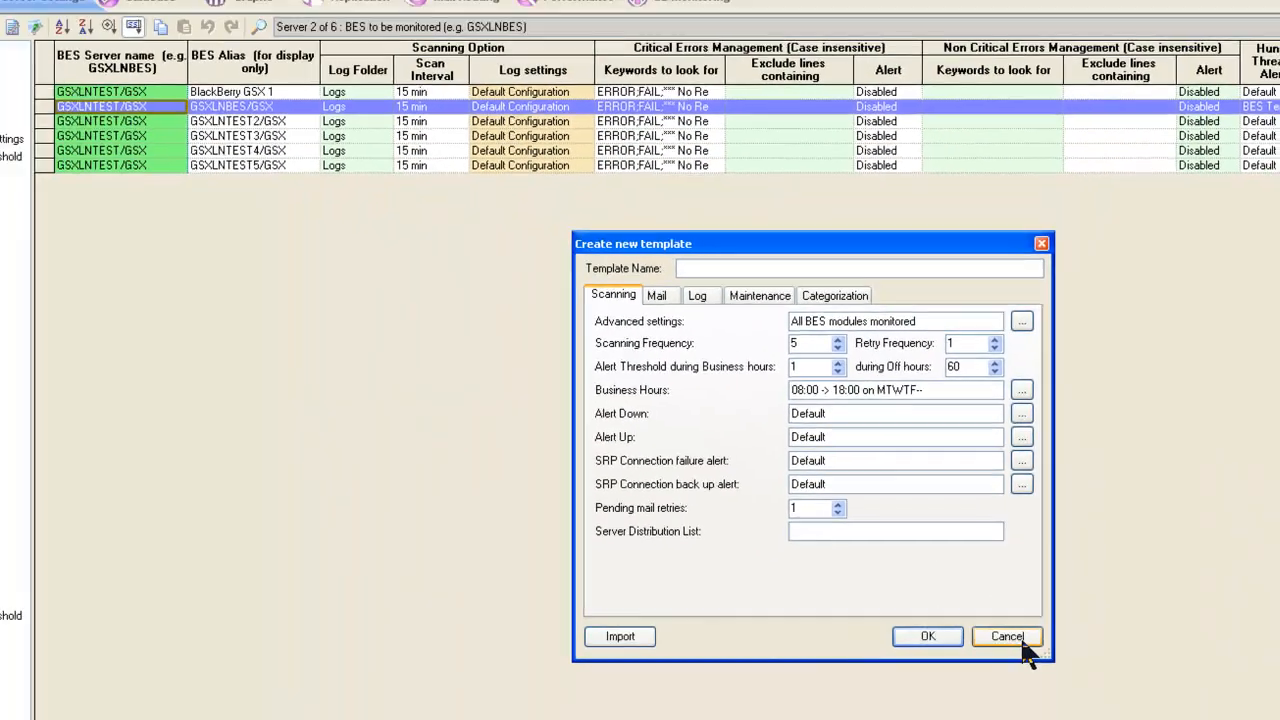
click(1008, 636)
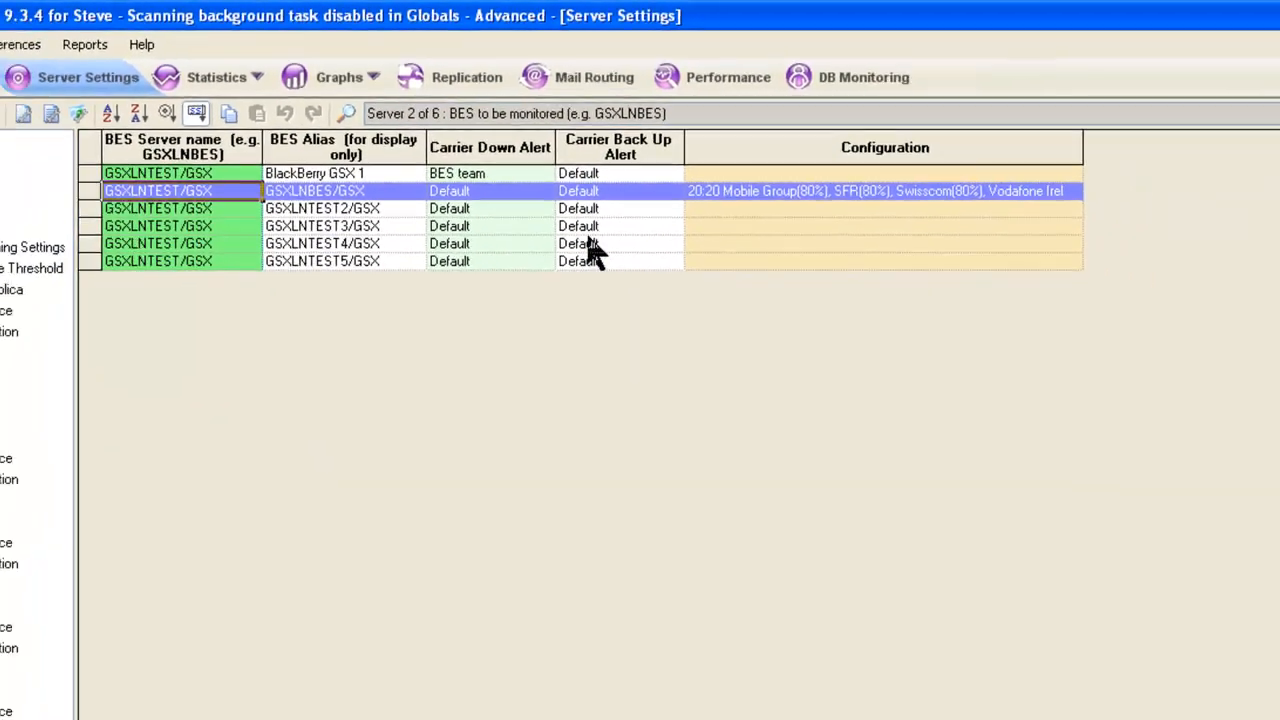
Show the carrier down and back-up alert grid for the BES servers.
double_click(456, 172)
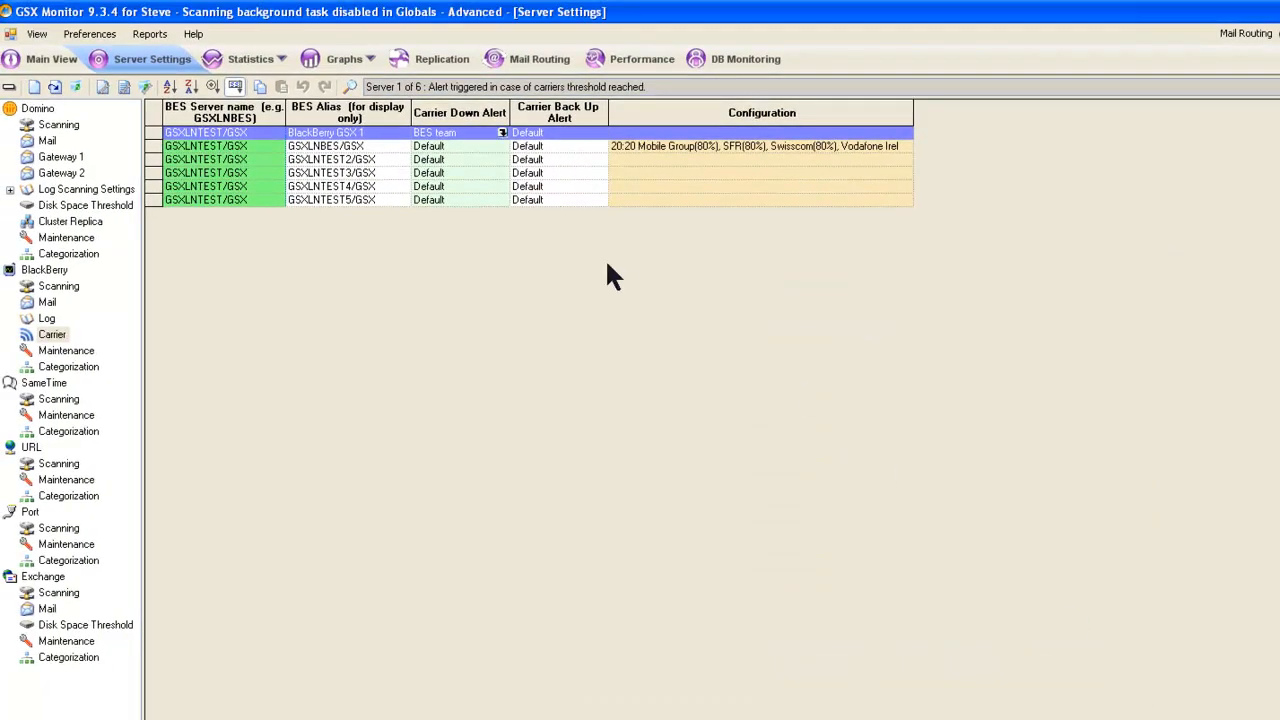
mouse_move(500, 140)
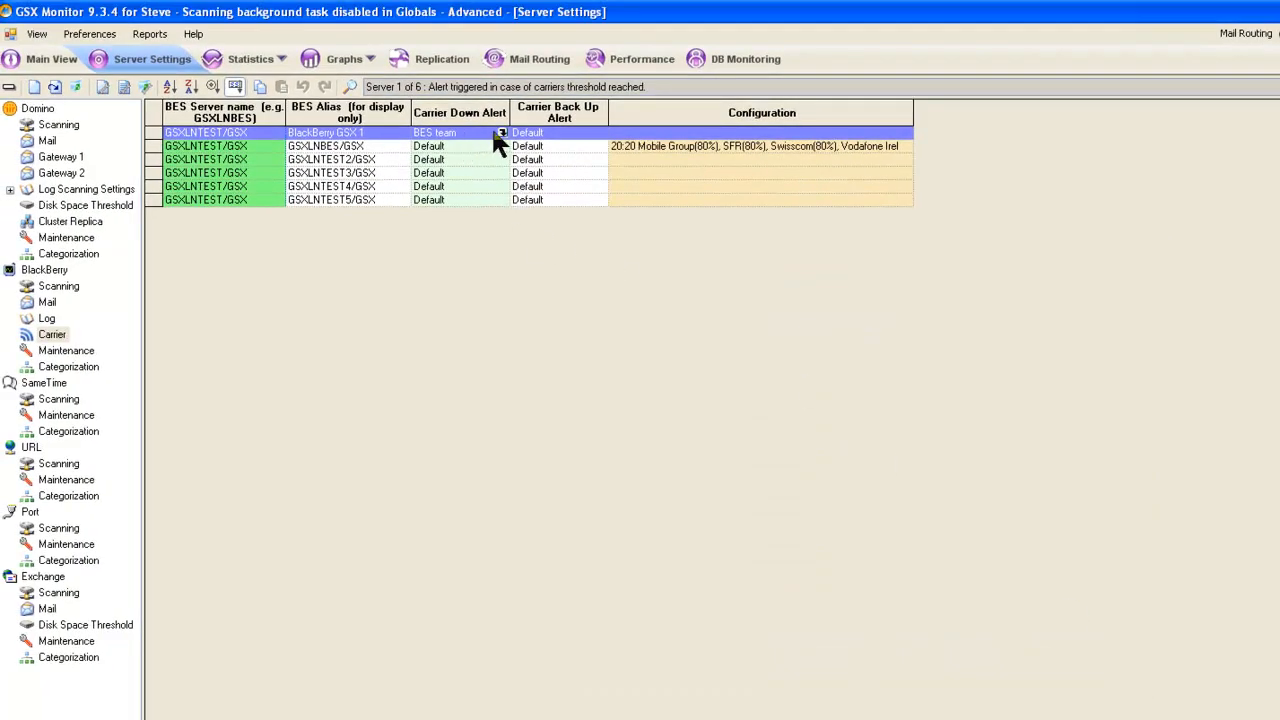
mouse_move(576, 218)
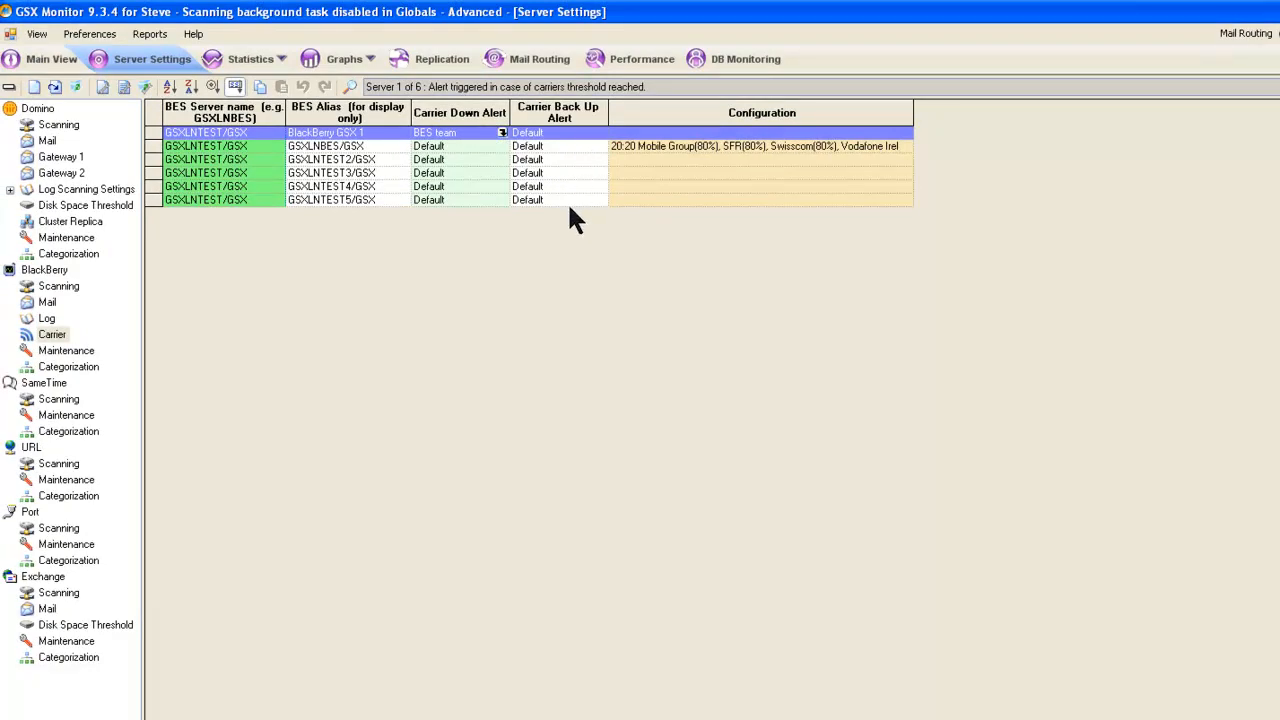
Review GSXLNBES/GSX's four carriers at 80% and edit Vodafone Ireland's validation users.
double_click(760, 146)
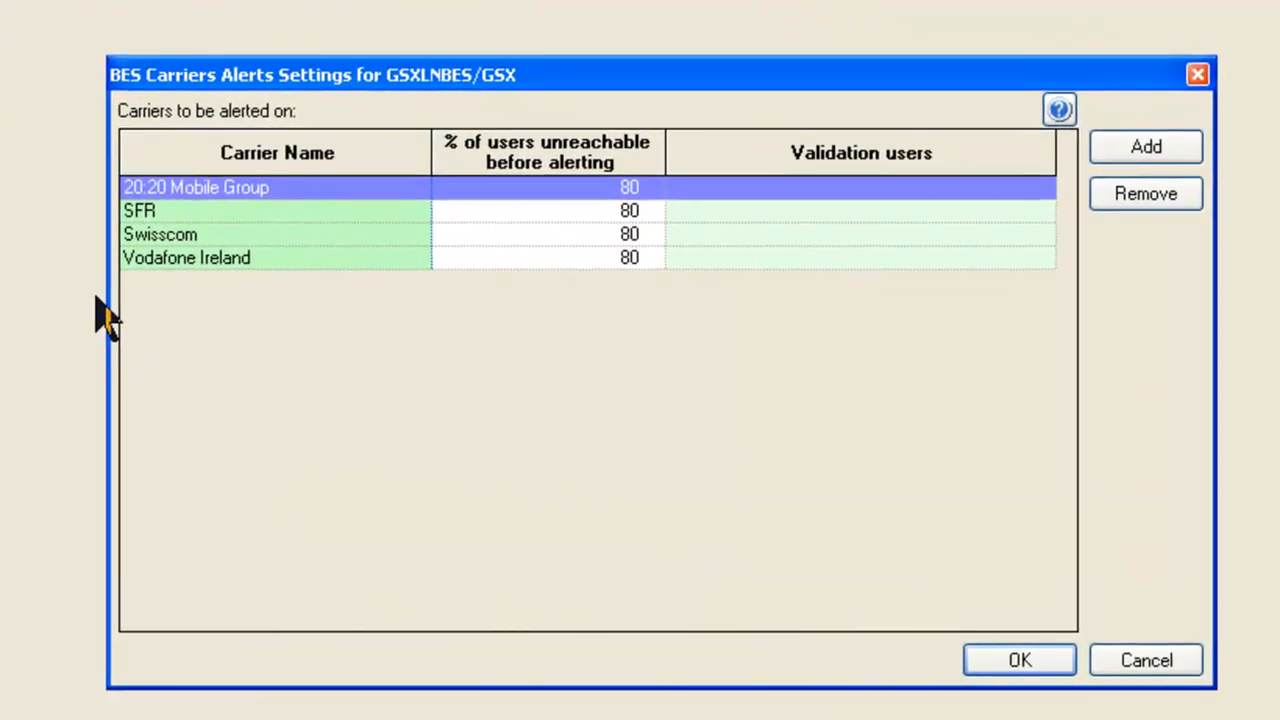
mouse_move(364, 330)
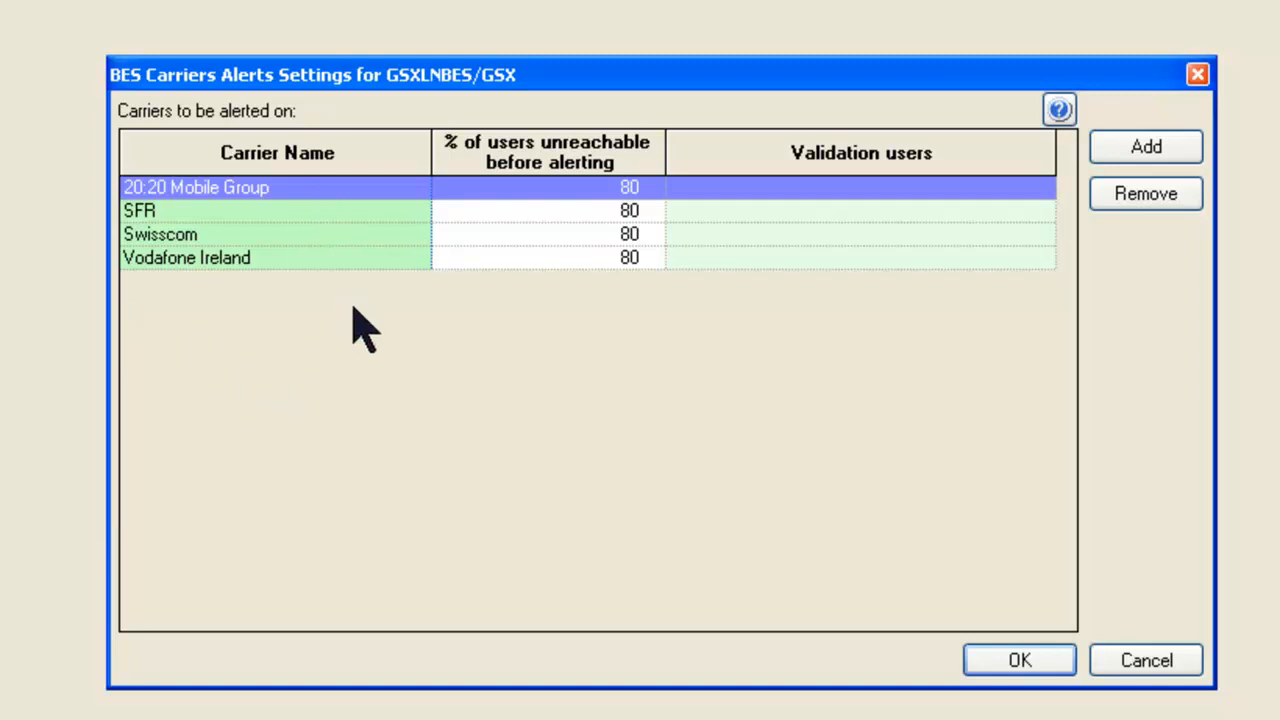
mouse_move(530, 296)
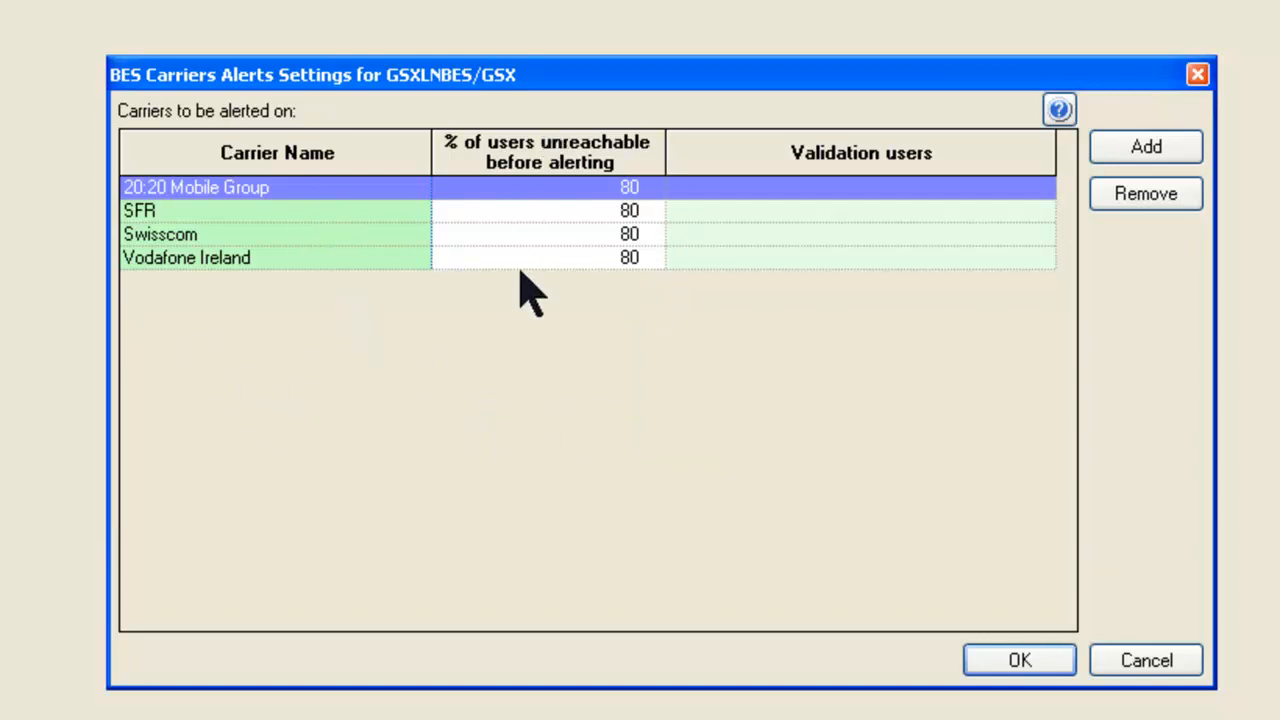
mouse_move(590, 320)
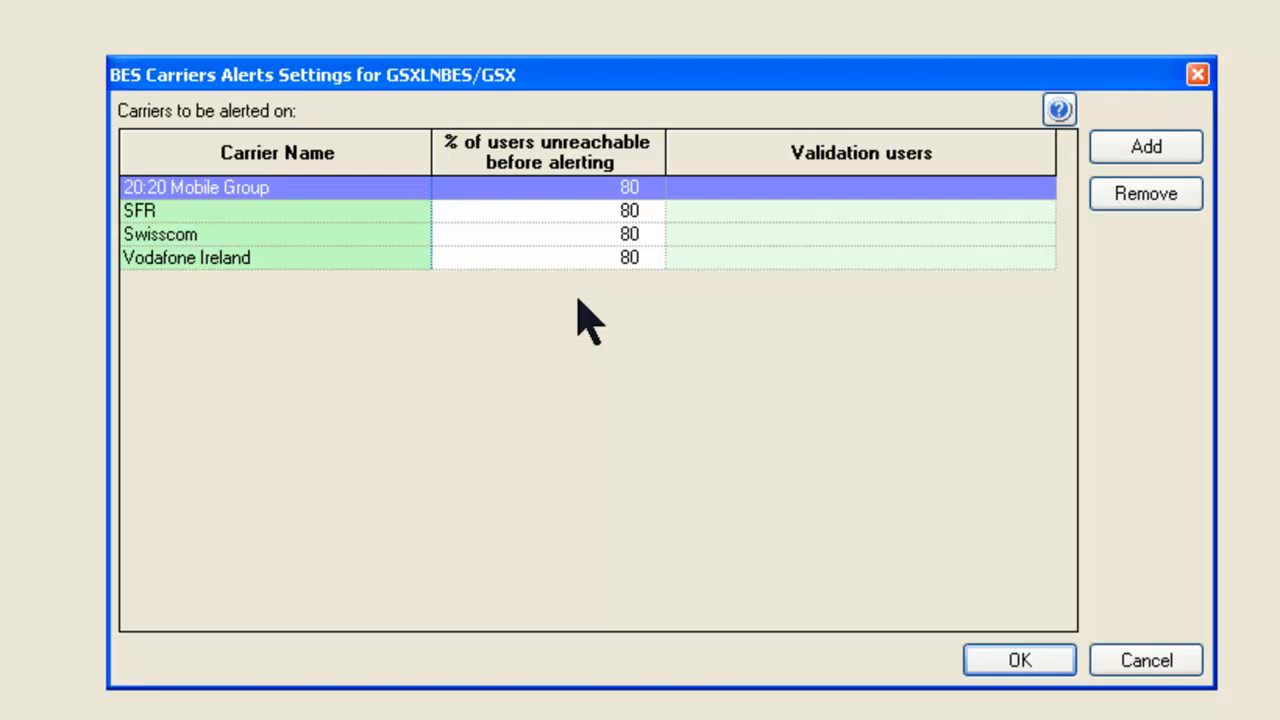
mouse_move(656, 210)
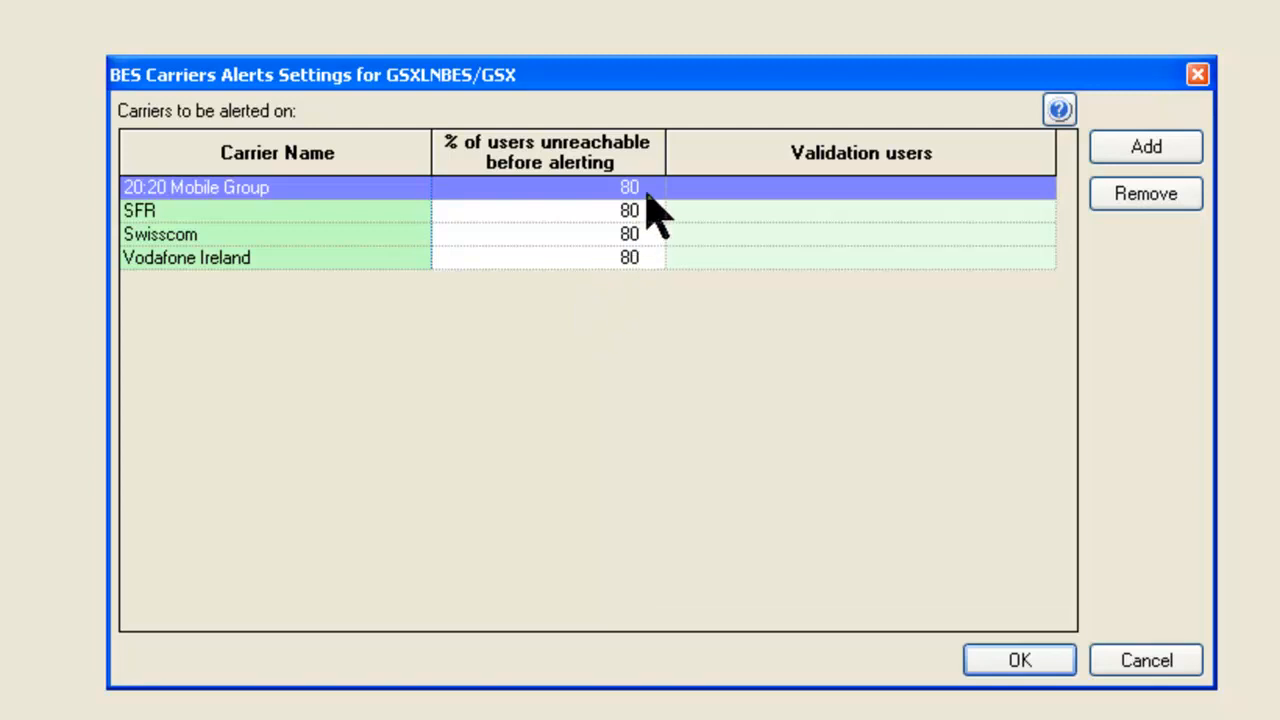
mouse_move(624, 350)
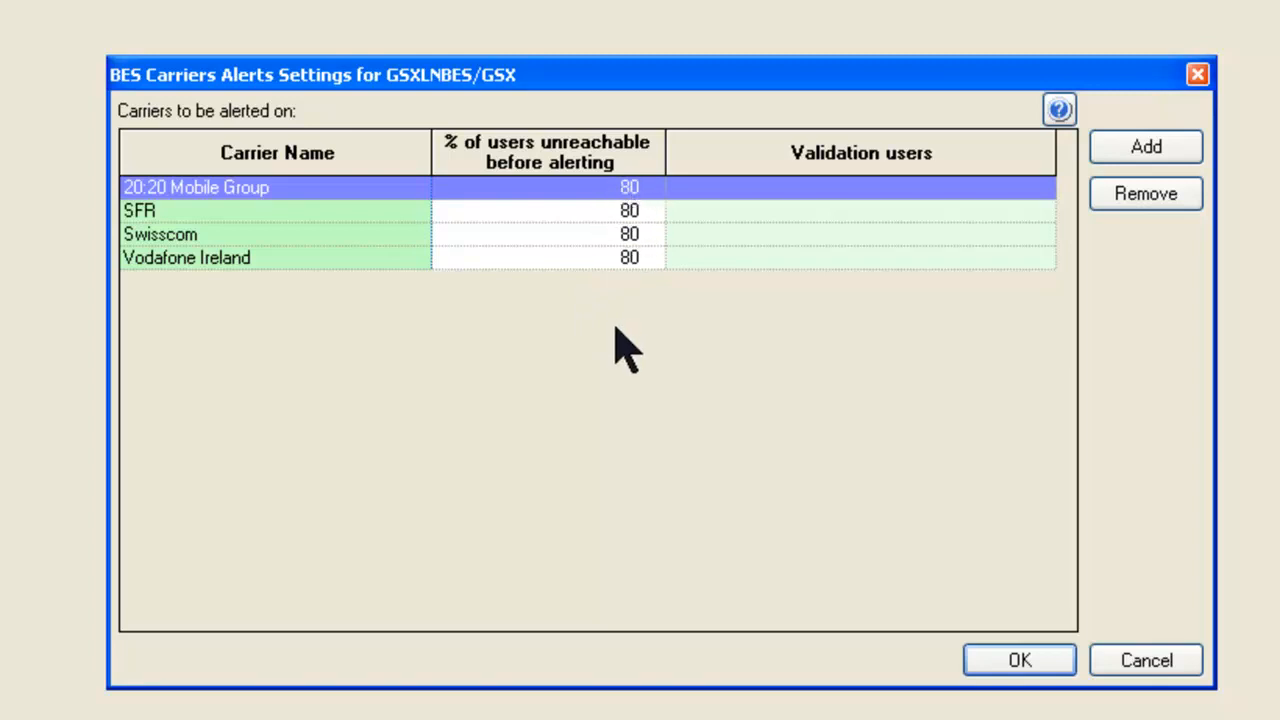
mouse_move(1010, 204)
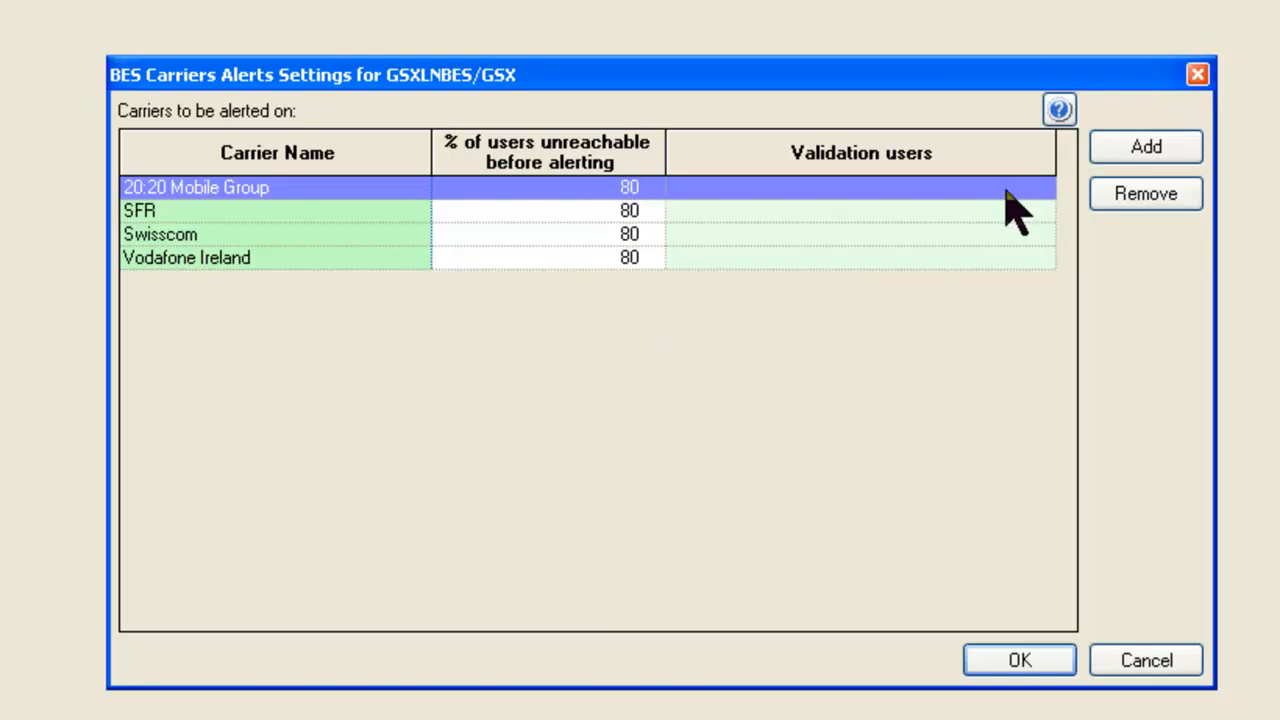
mouse_move(1050, 200)
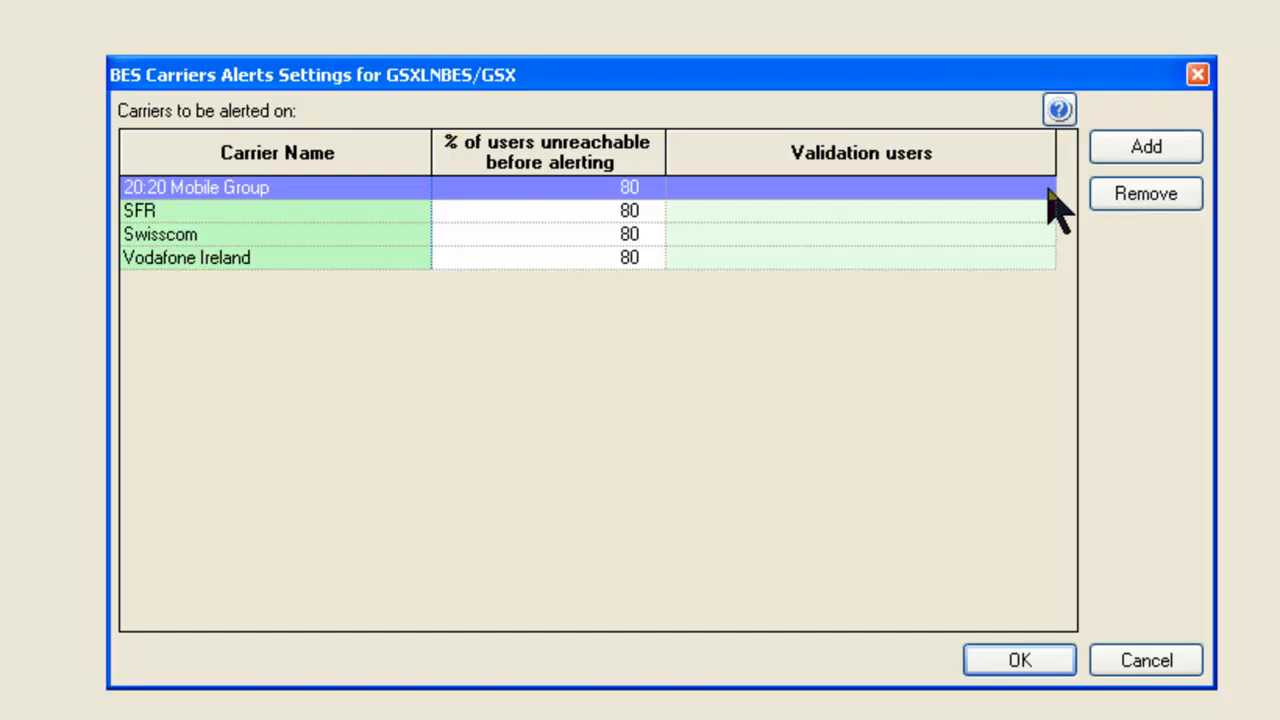
mouse_move(1022, 236)
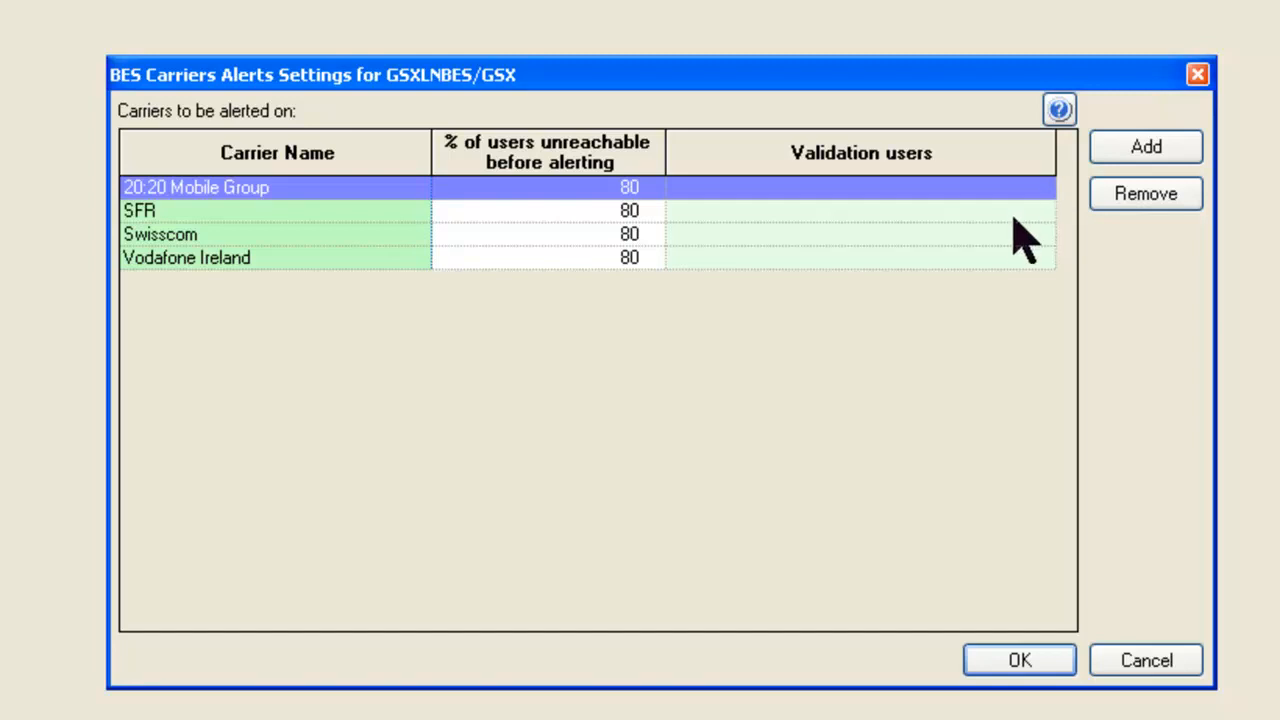
click(860, 258)
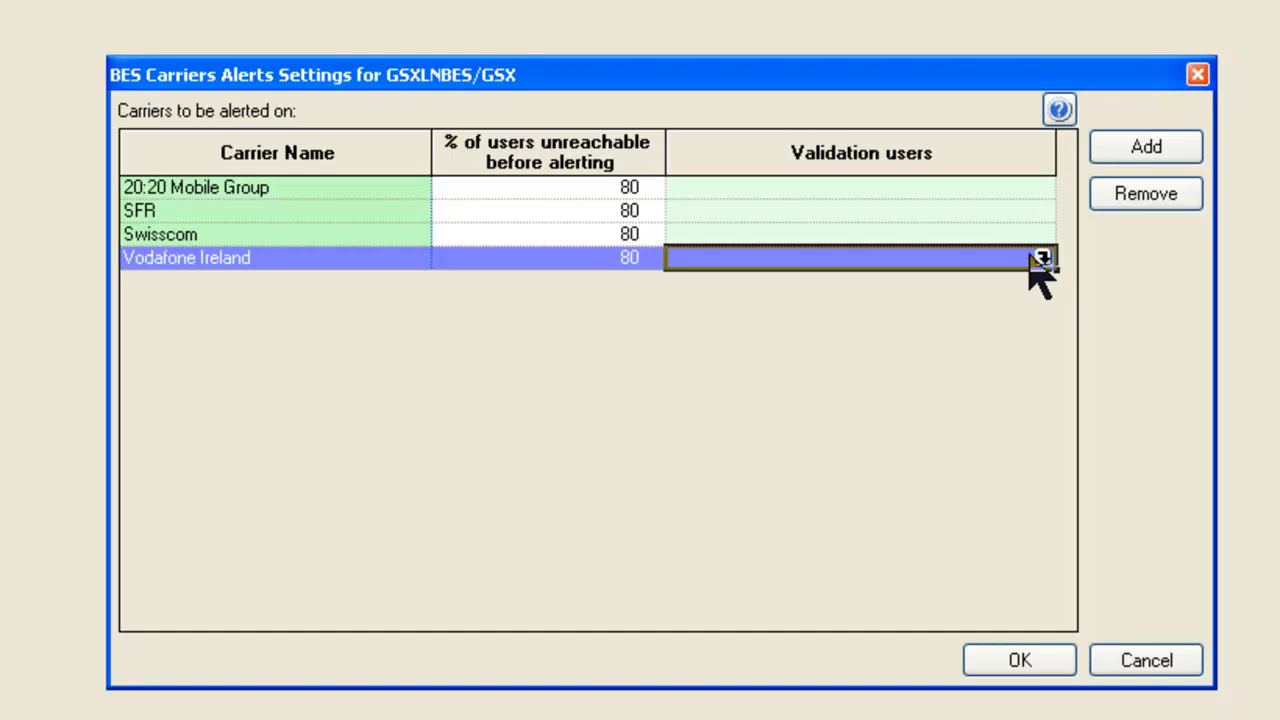
mouse_move(800, 440)
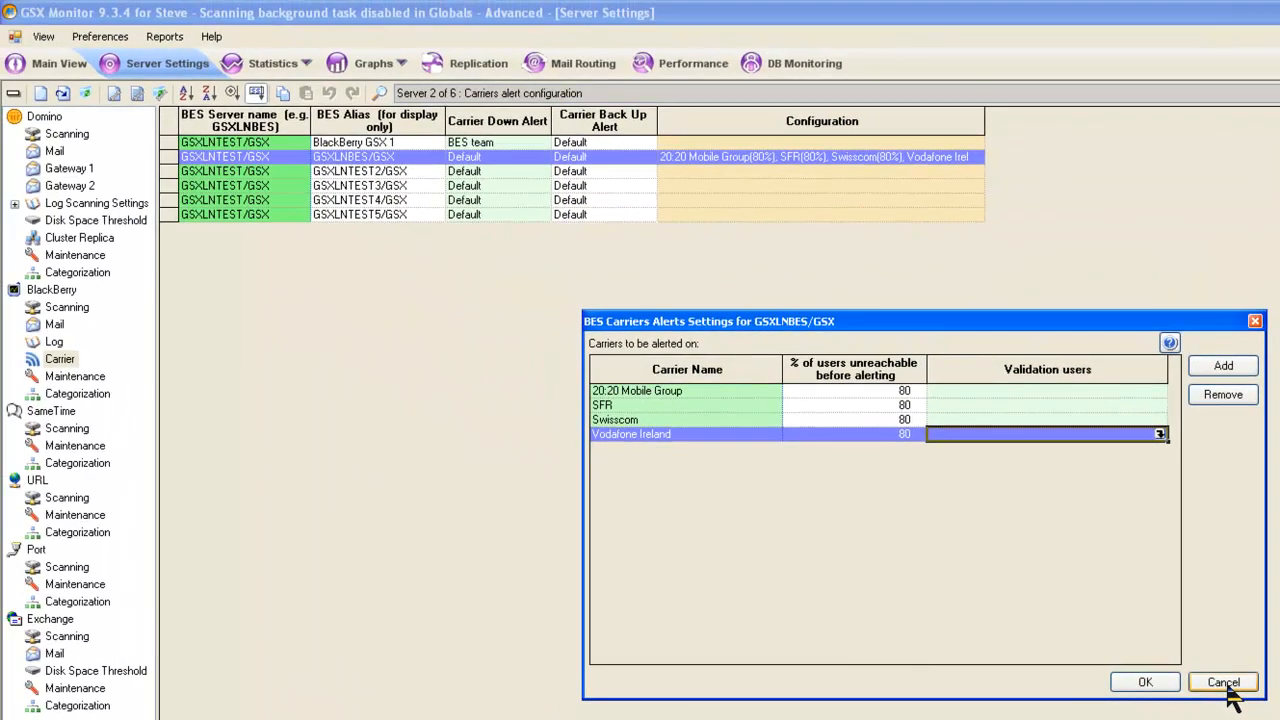
click(1224, 682)
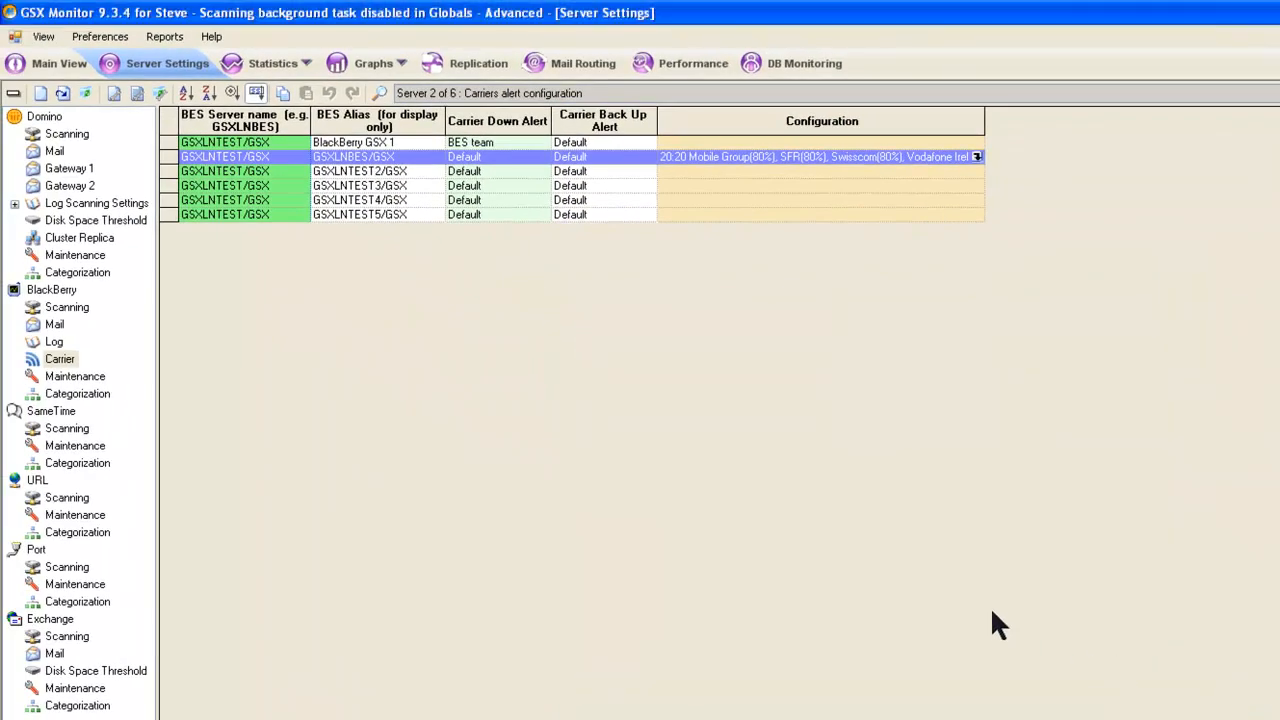
click(74, 376)
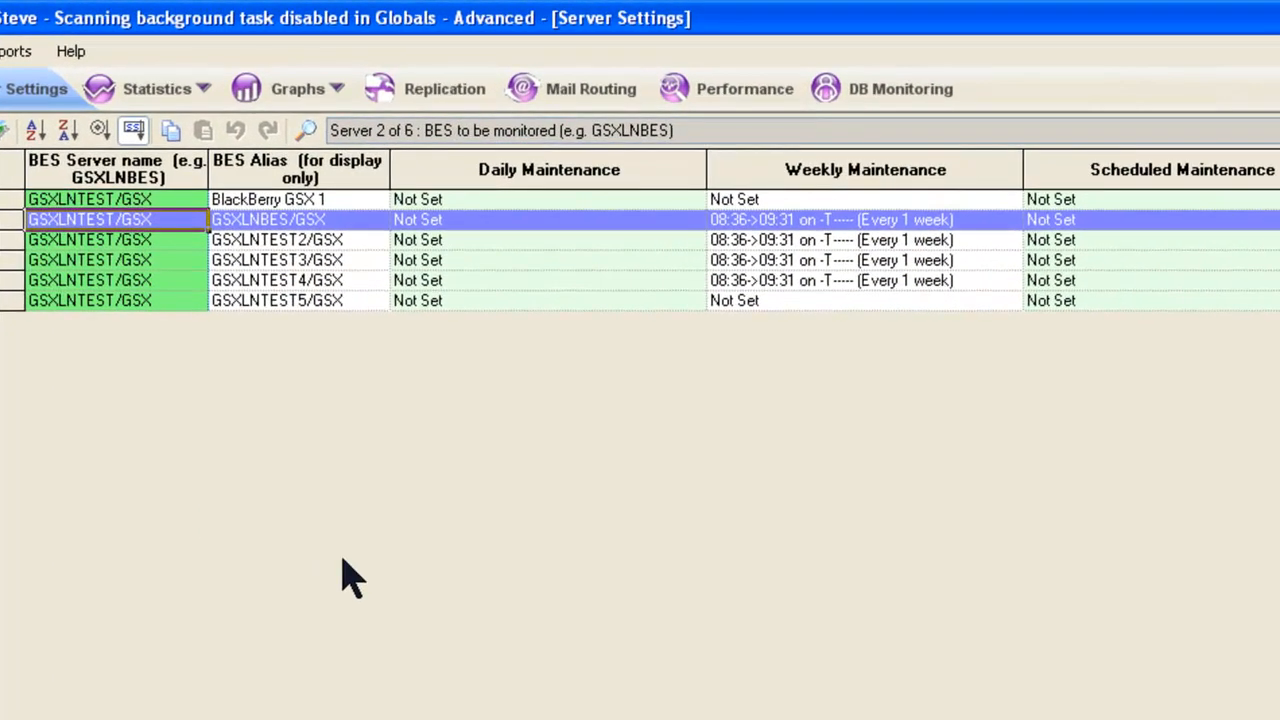
mouse_move(220, 410)
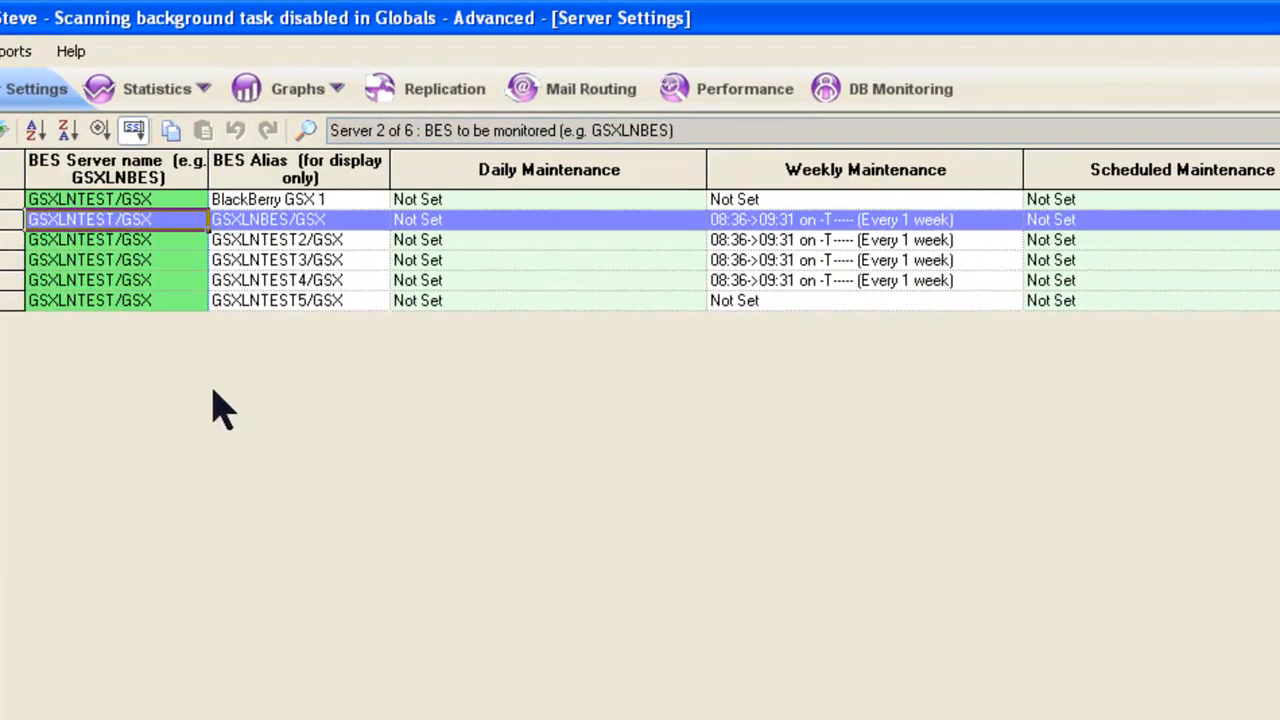
mouse_move(658, 240)
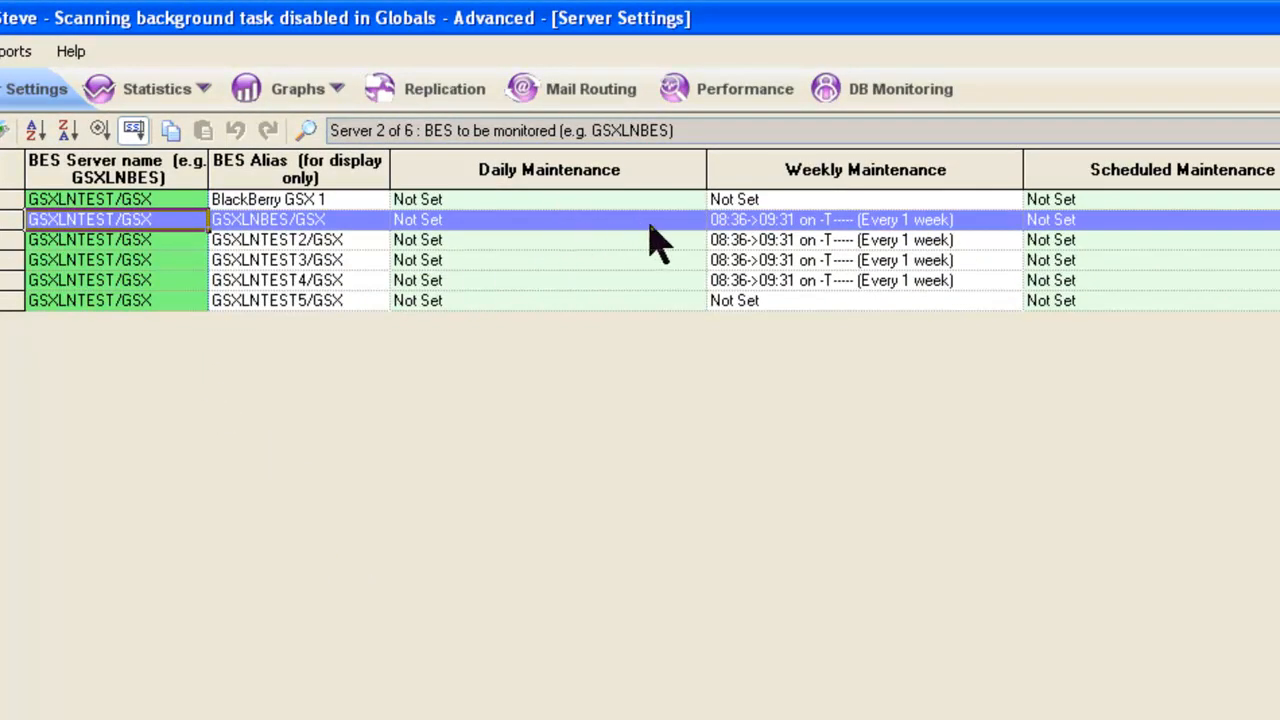
double_click(548, 218)
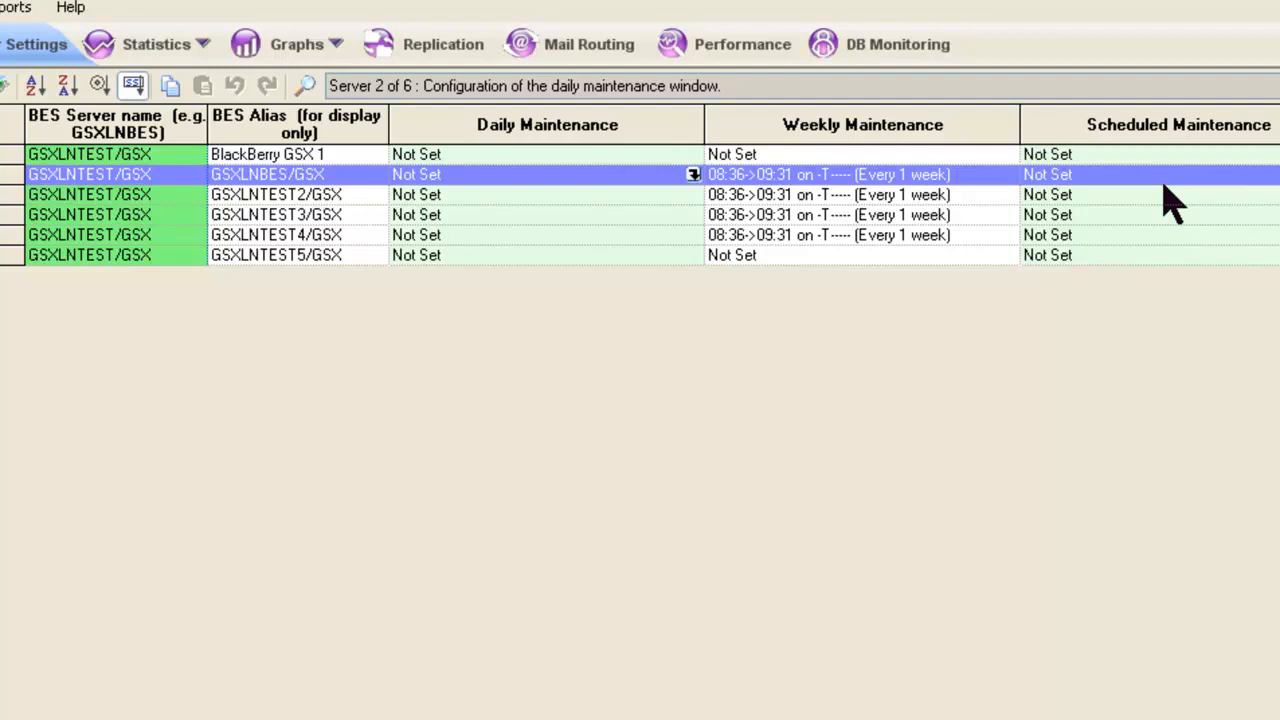
mouse_move(696, 330)
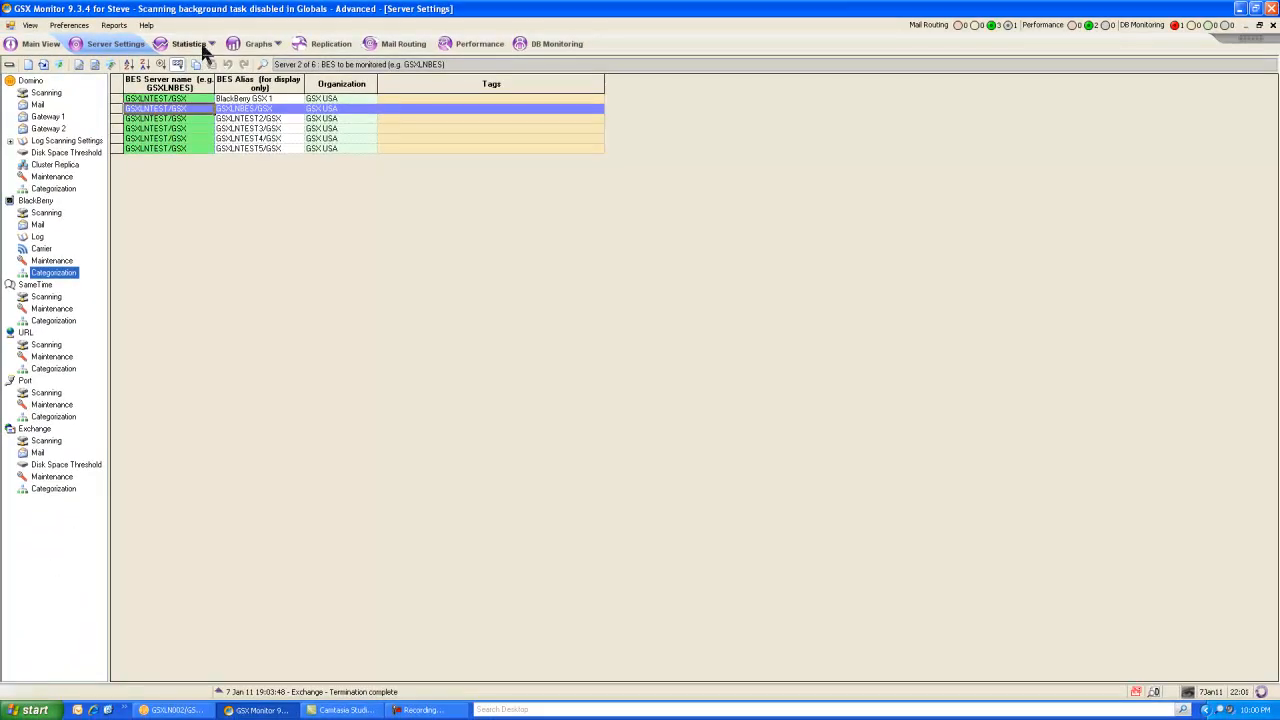
Leave Server Settings for the Domino server statistics overview.
click(40, 44)
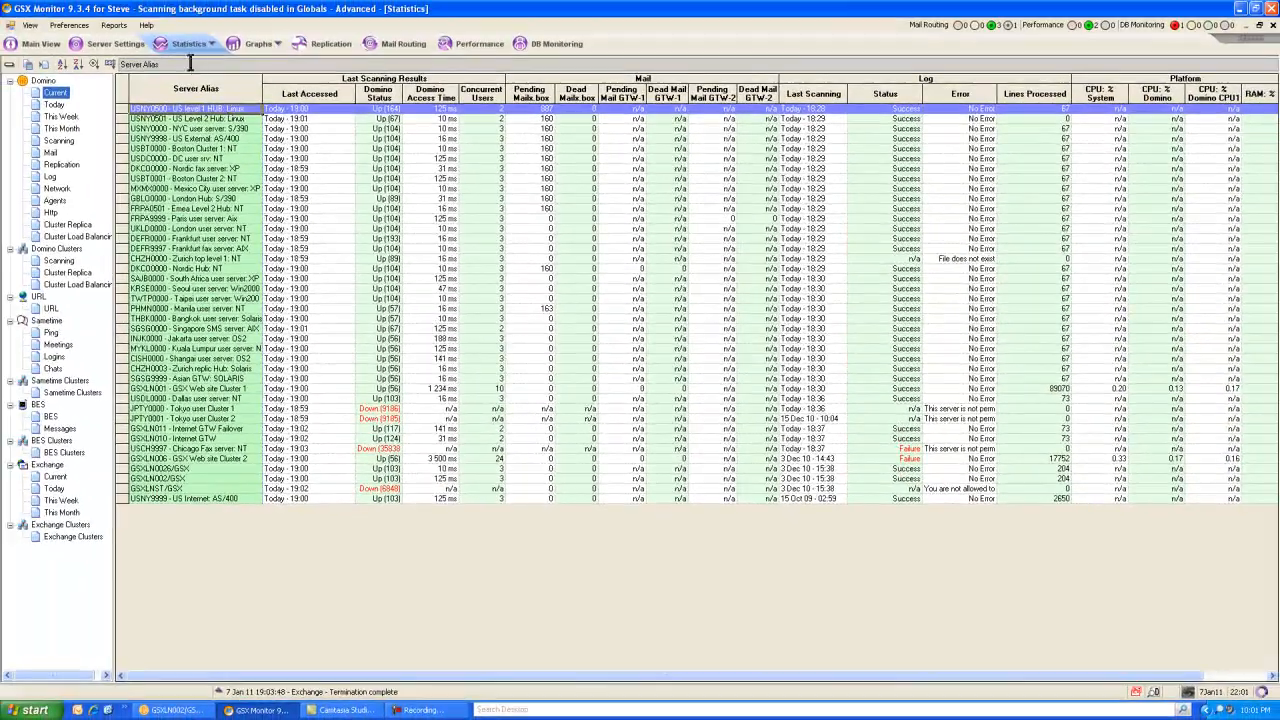
Show BlackBerry server statistics and the user list for GSXLNTEST/GSX.
click(190, 44)
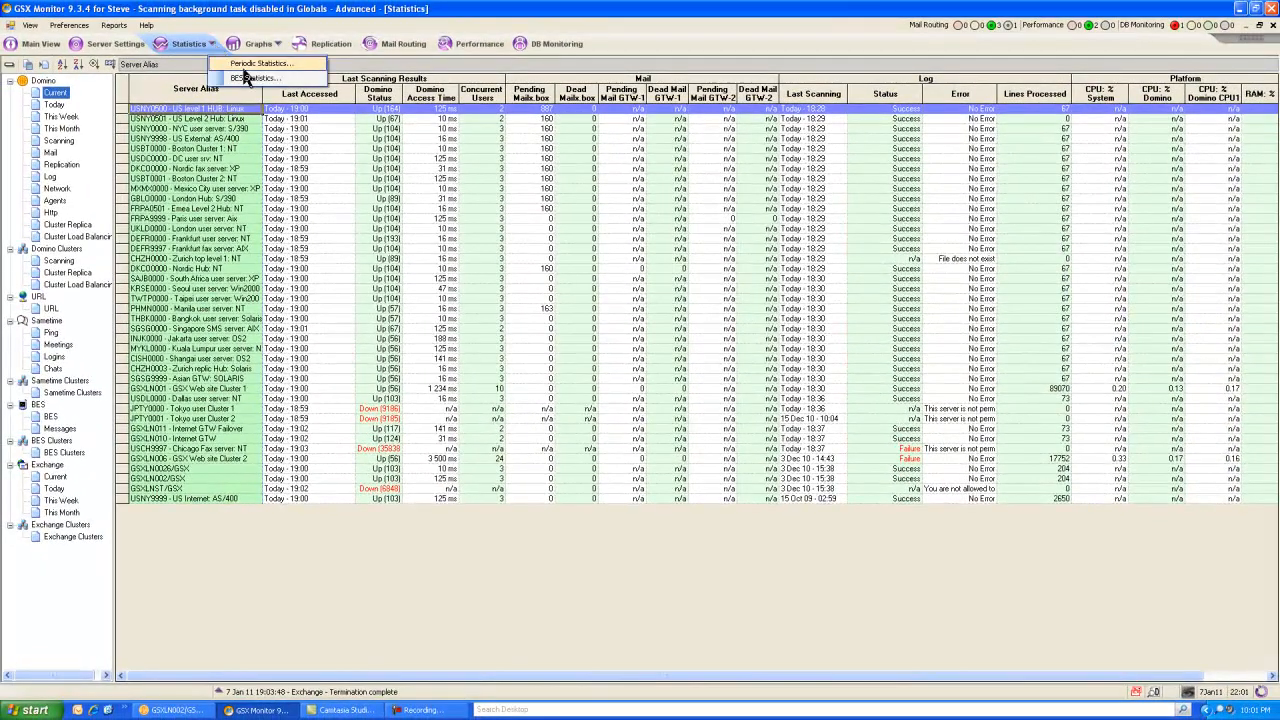
click(262, 78)
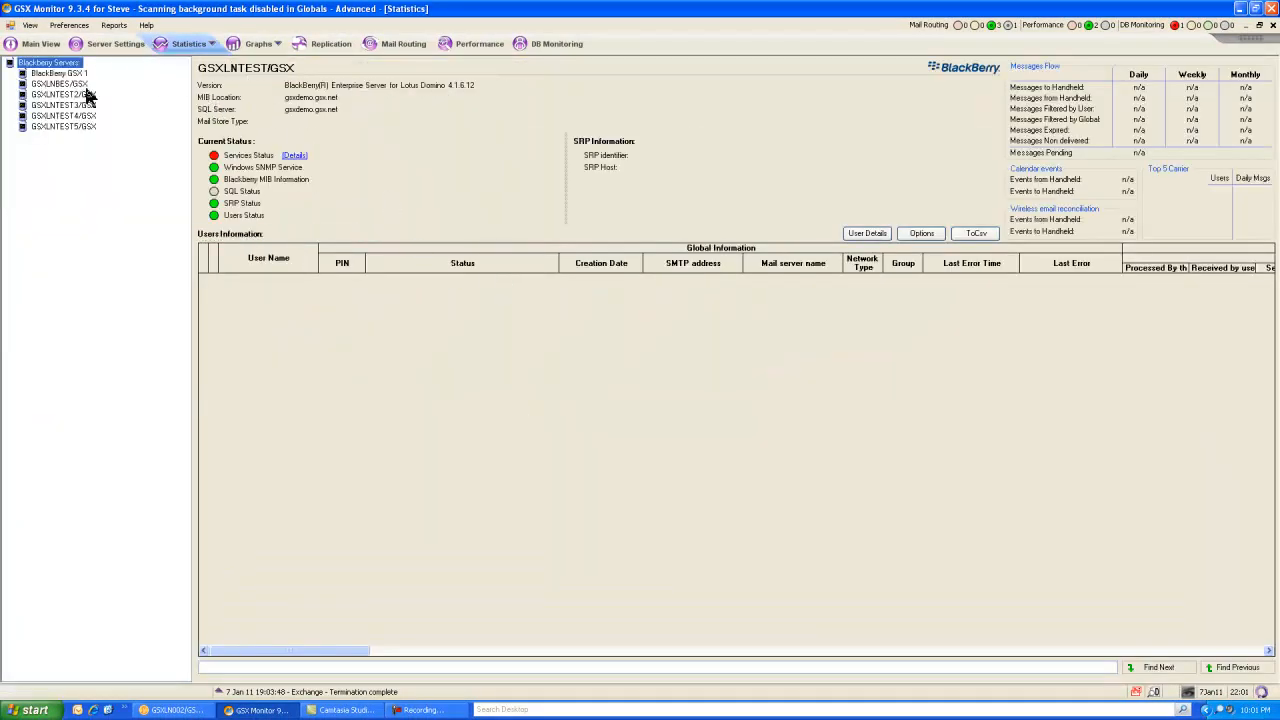
click(56, 84)
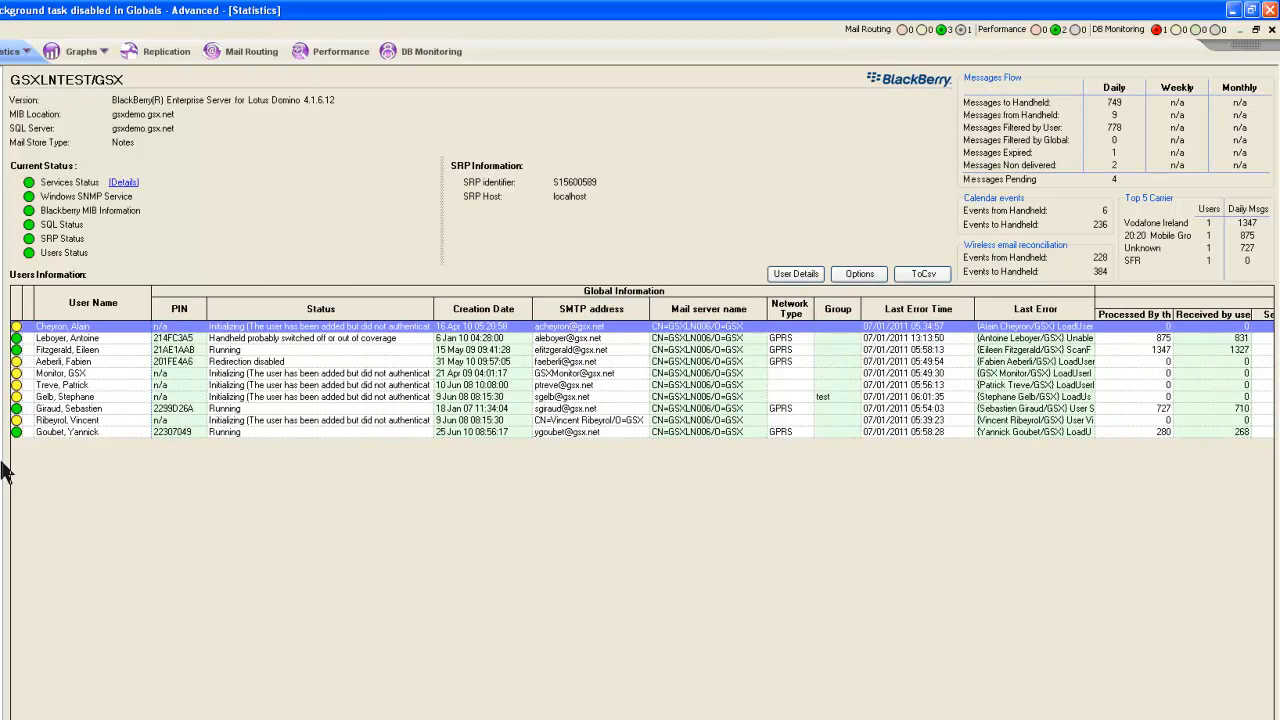
mouse_move(376, 388)
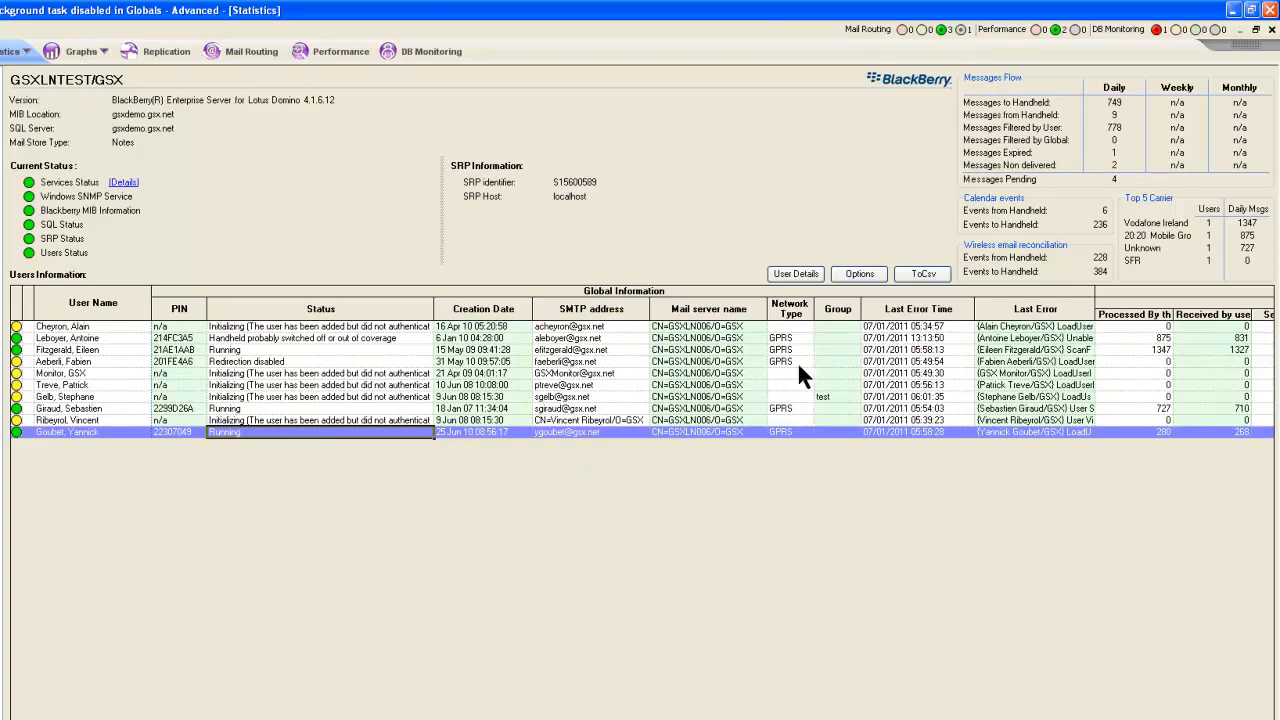
click(794, 272)
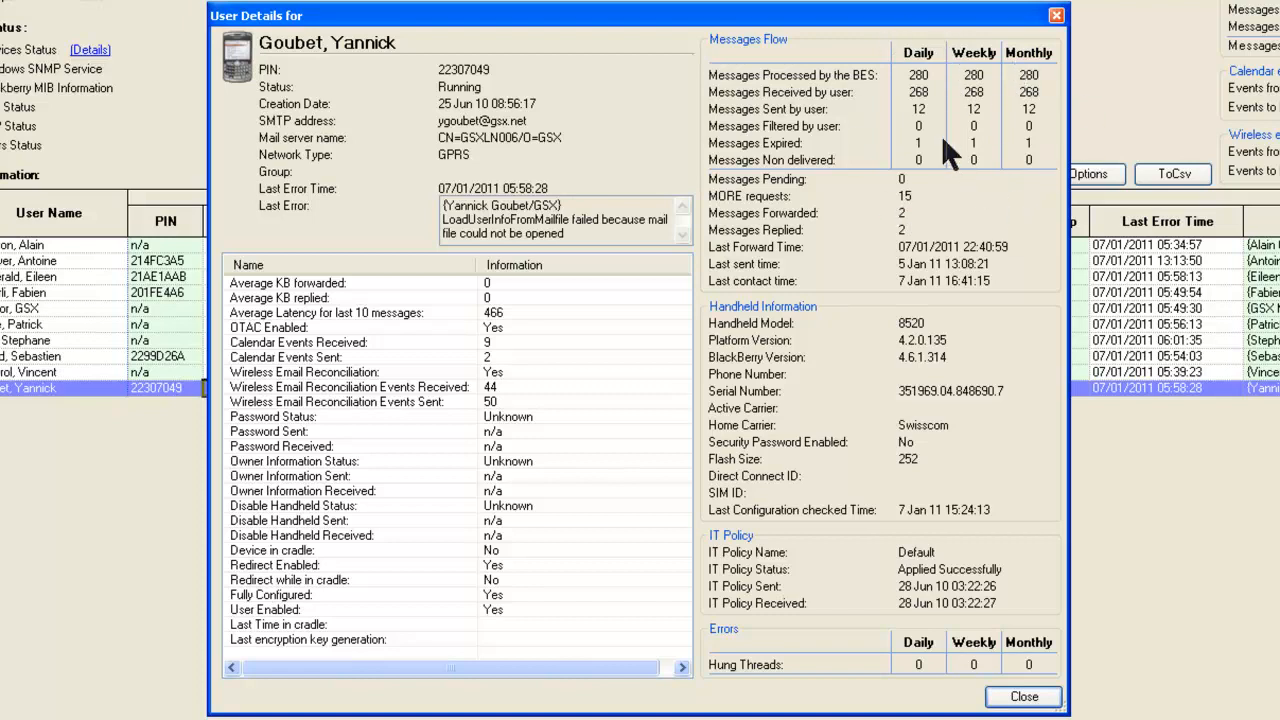
mouse_move(868, 310)
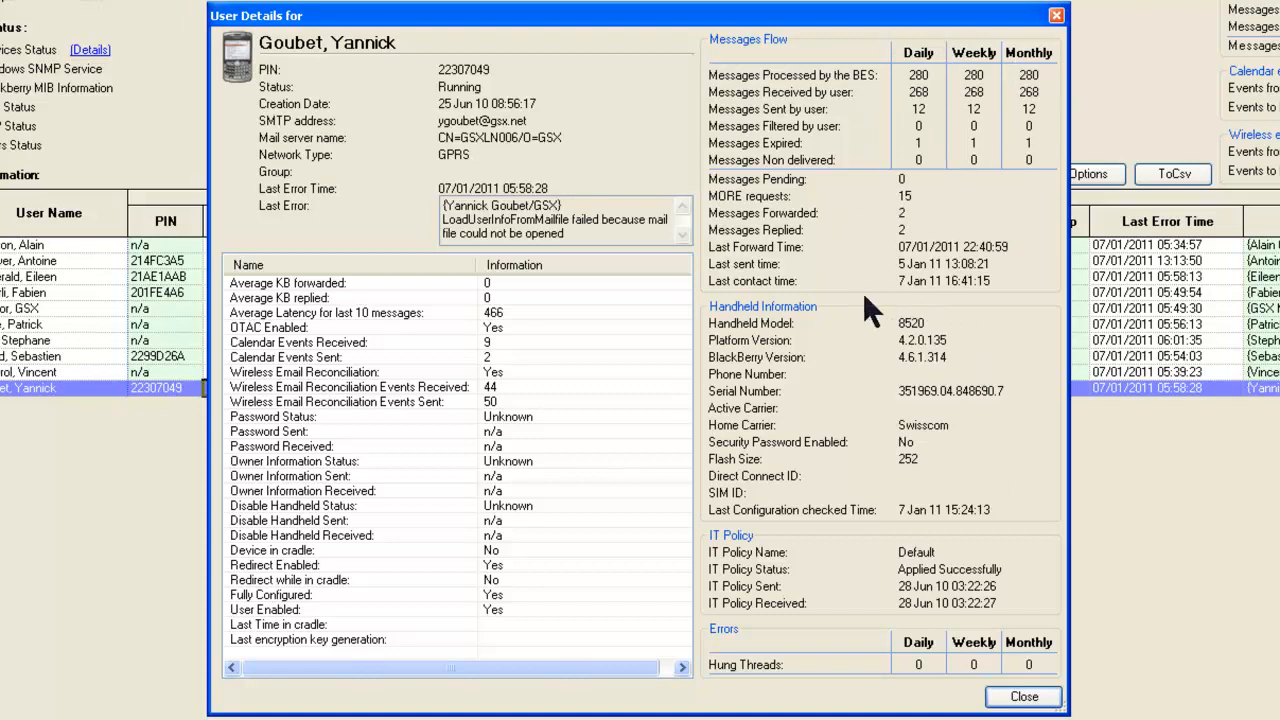
mouse_move(820, 456)
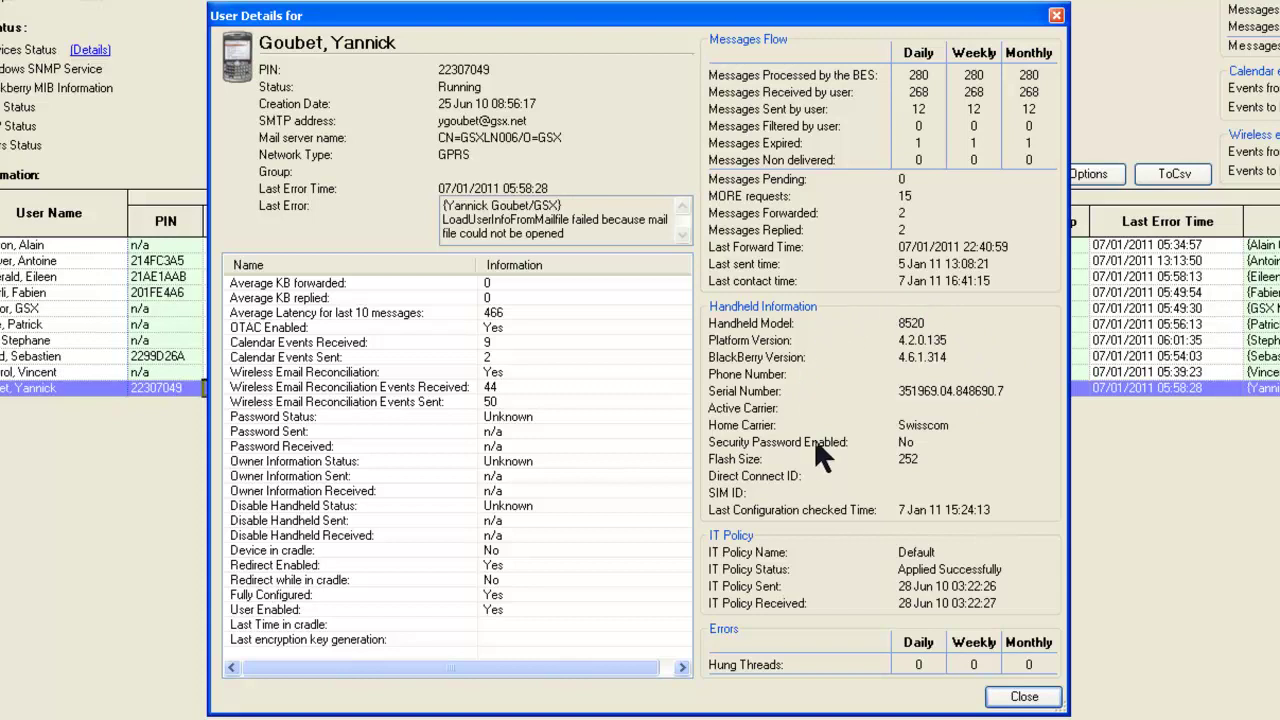
mouse_move(960, 550)
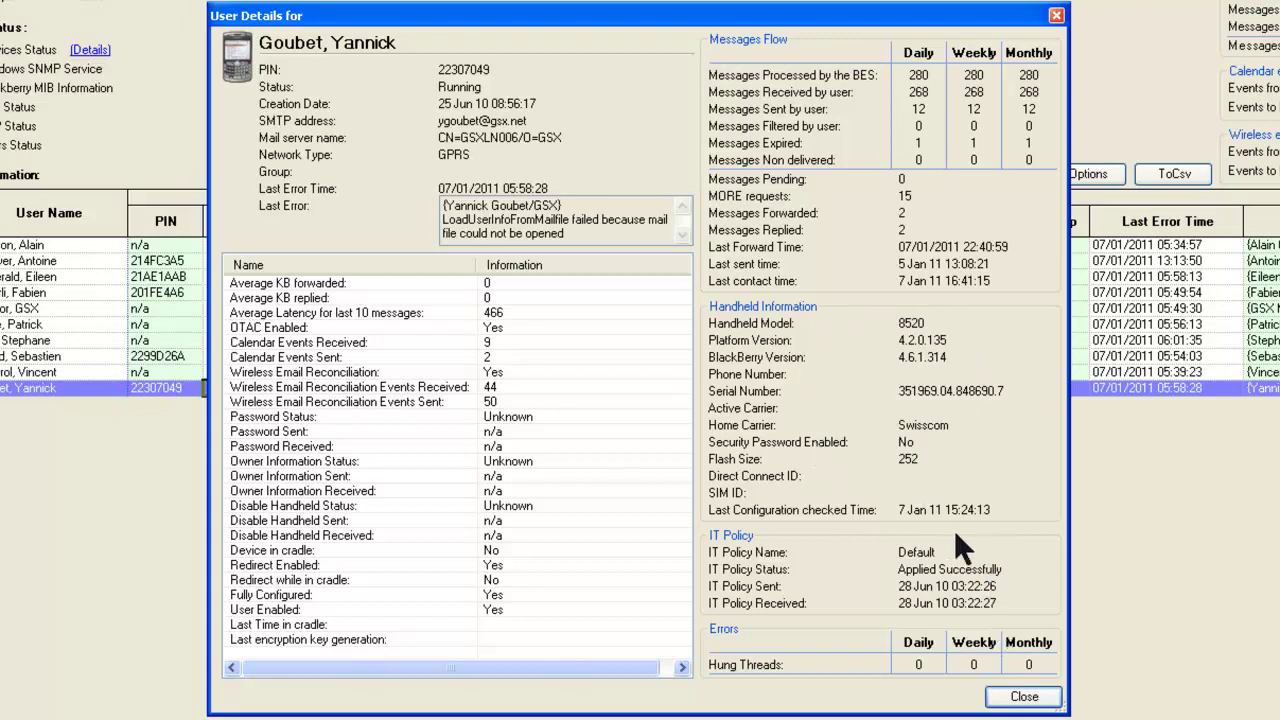
mouse_move(984, 676)
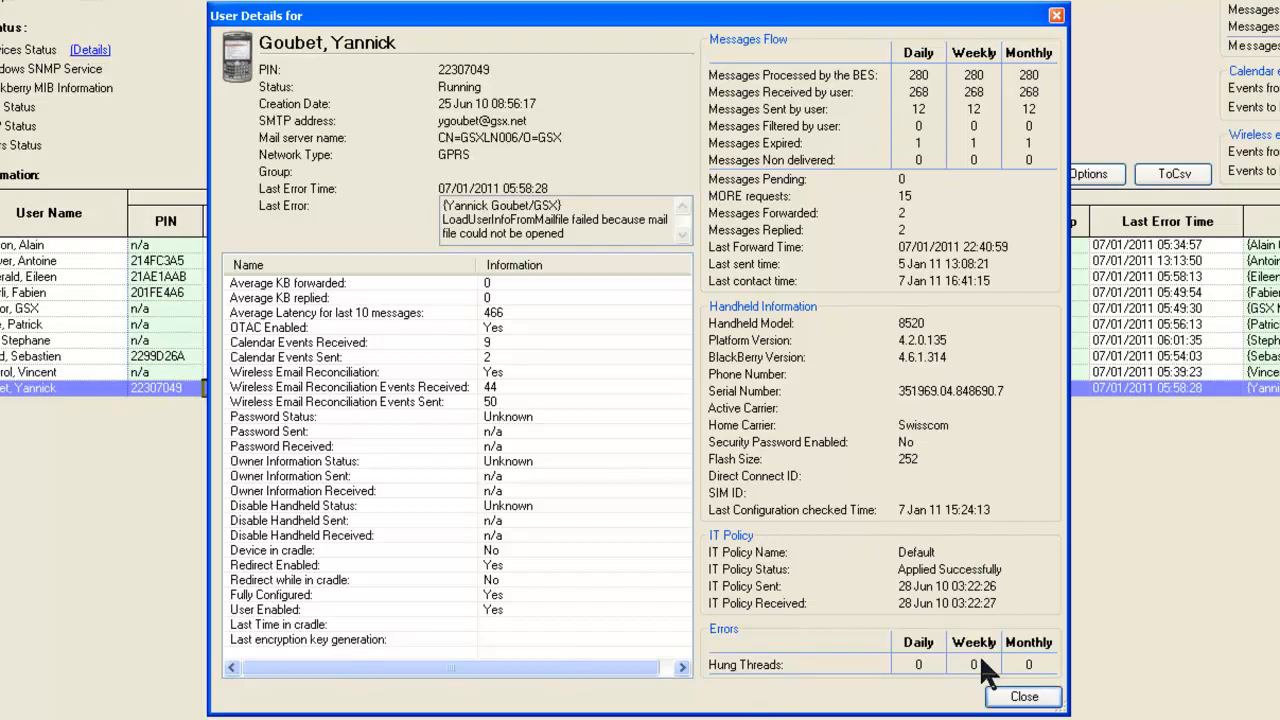
mouse_move(512, 588)
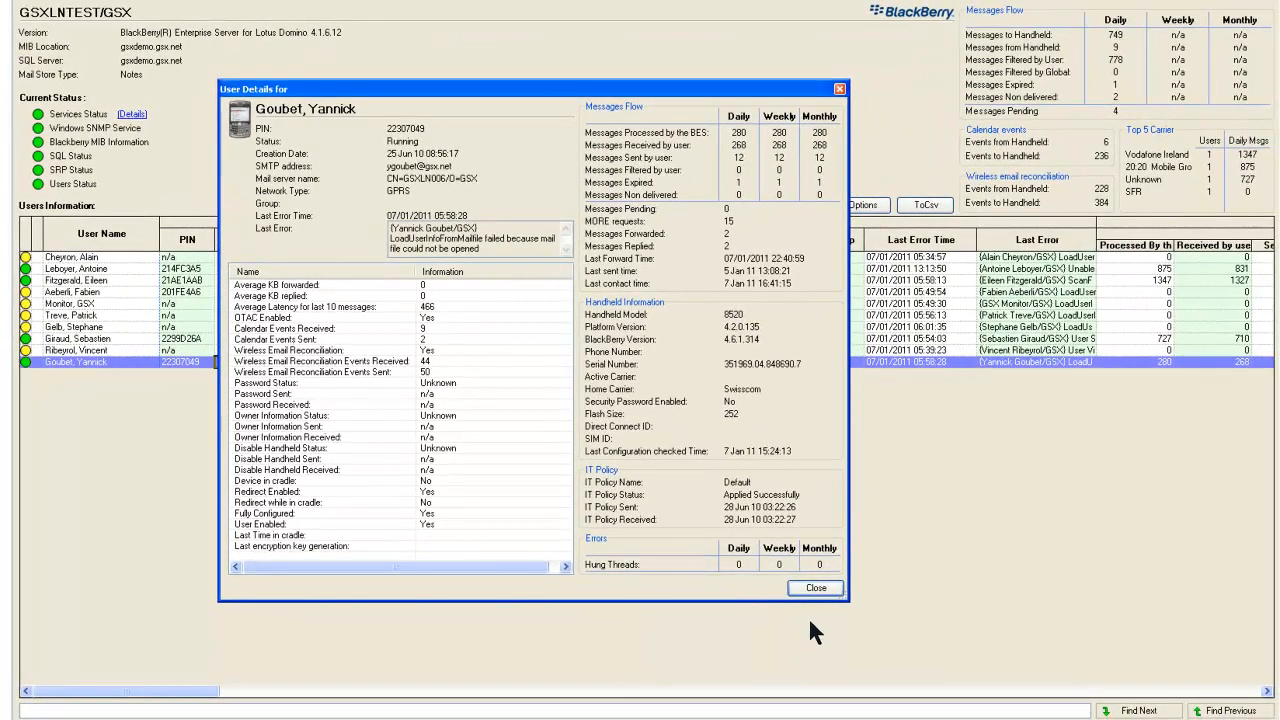
click(816, 588)
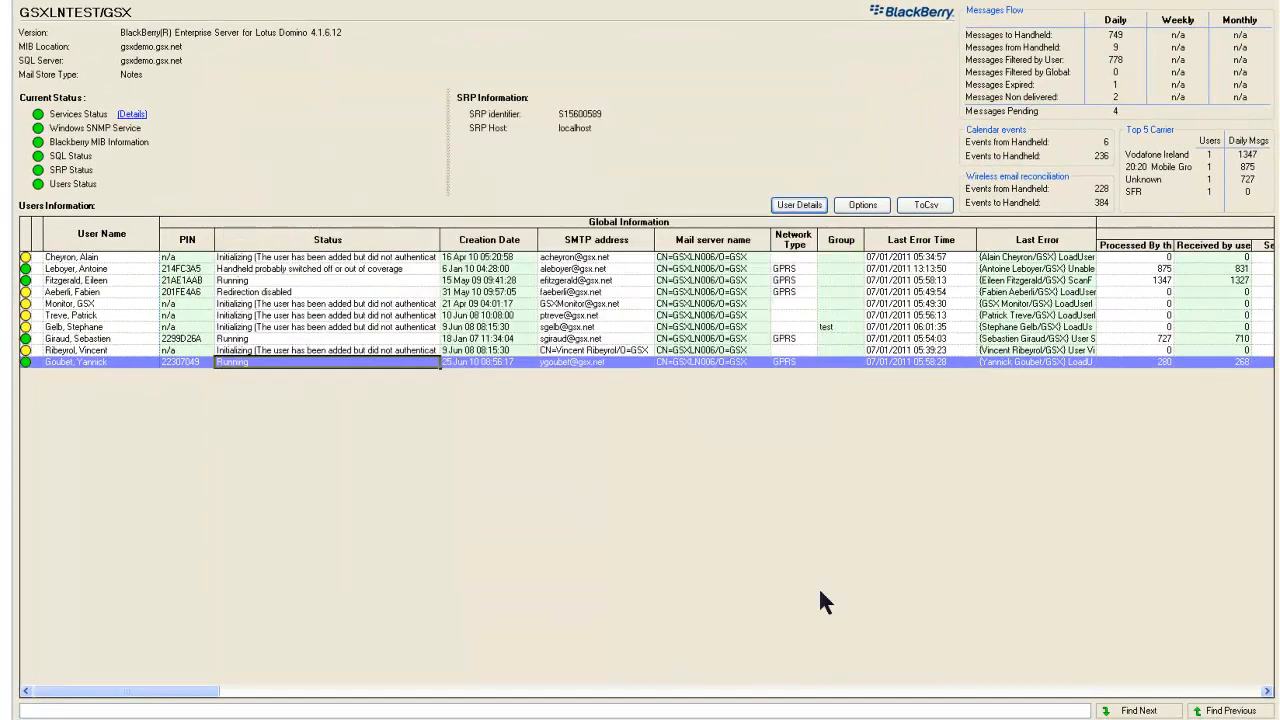
mouse_move(930, 496)
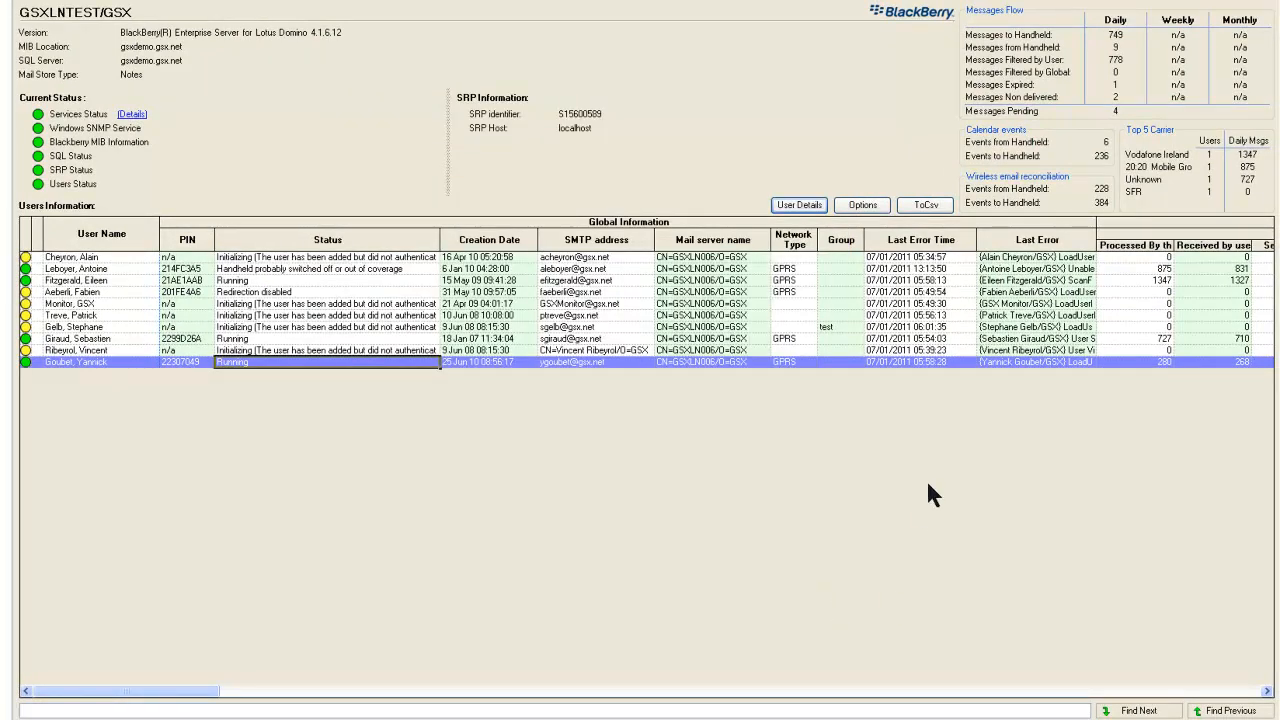
mouse_move(1156, 210)
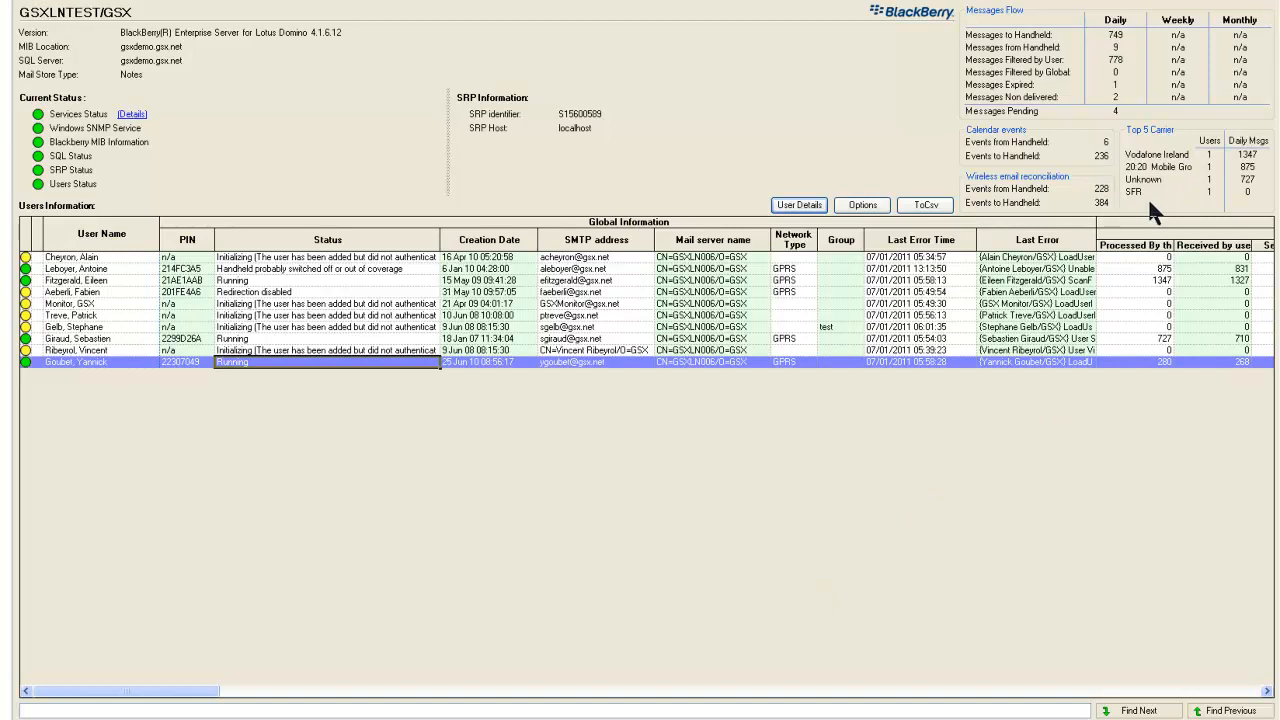
mouse_move(1150, 148)
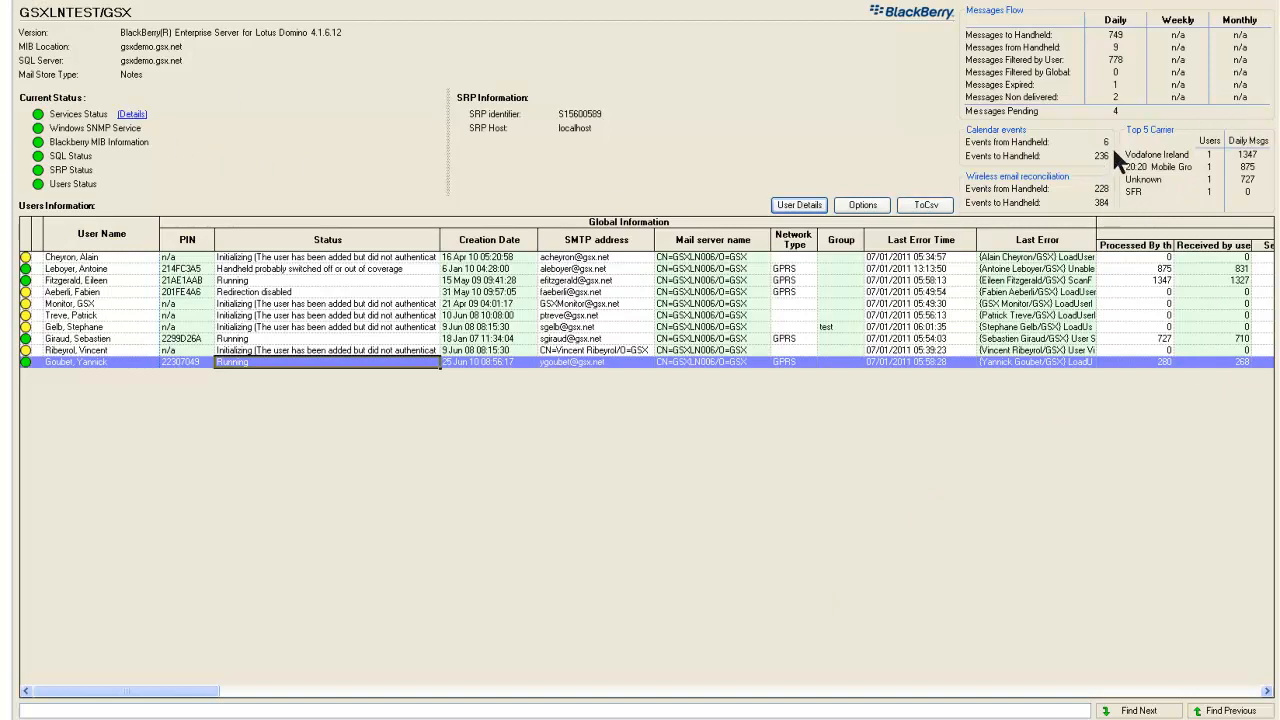
mouse_move(1270, 188)
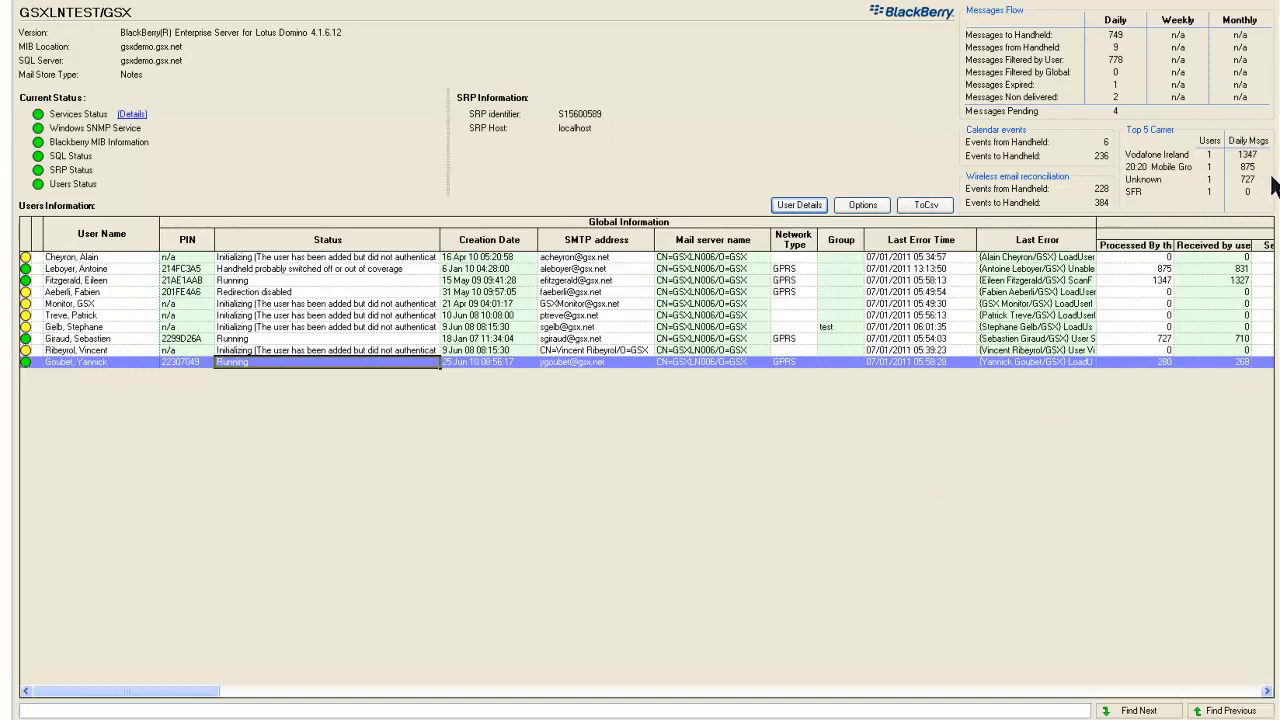
mouse_move(1188, 190)
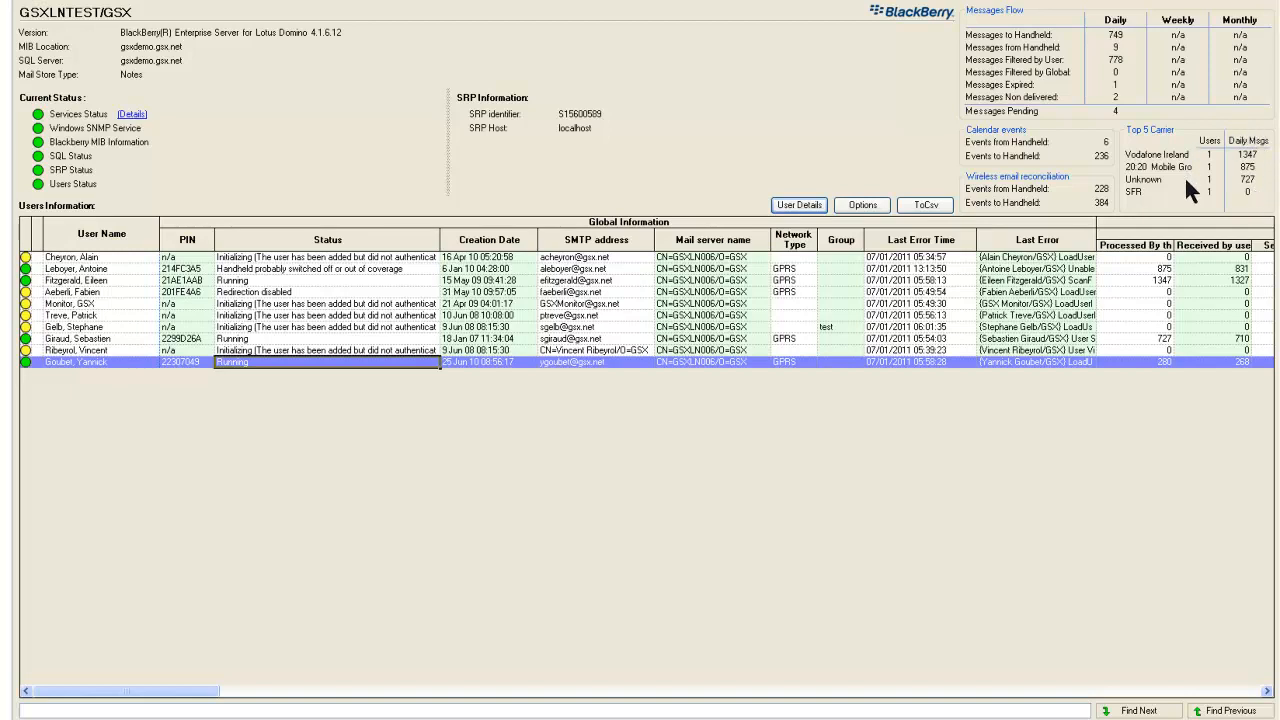
mouse_move(1188, 216)
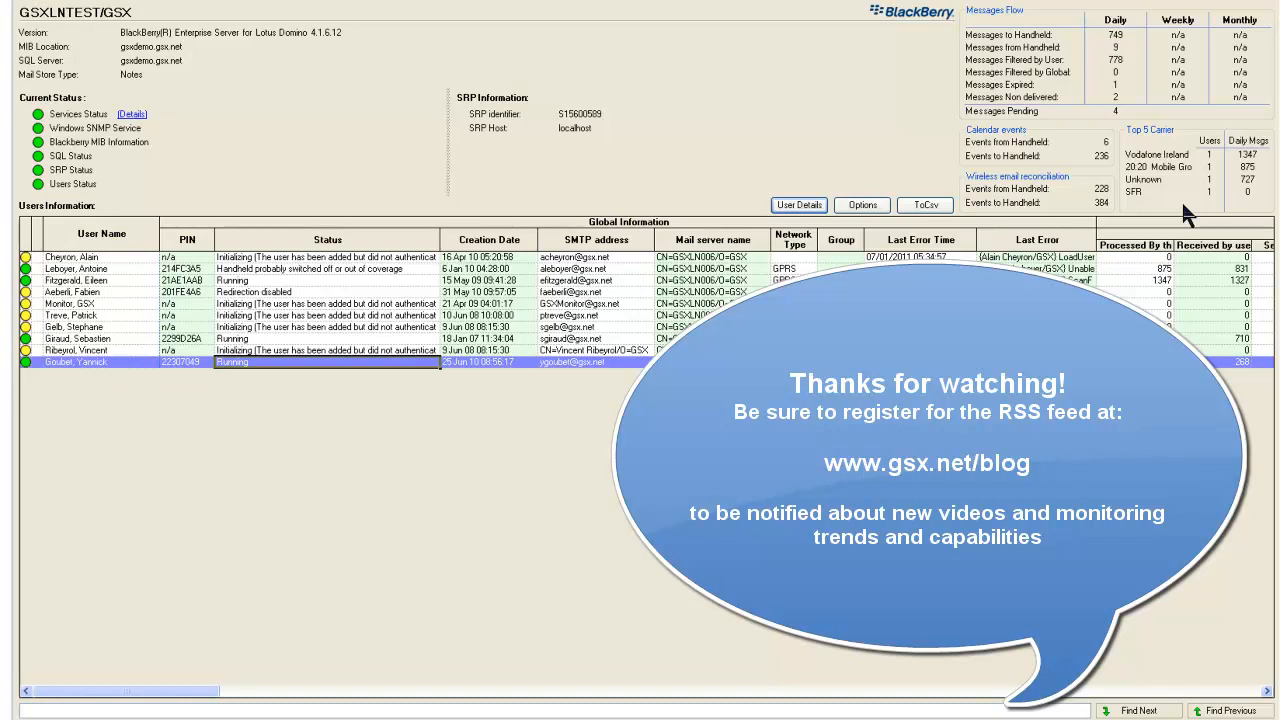
mouse_move(44, 280)
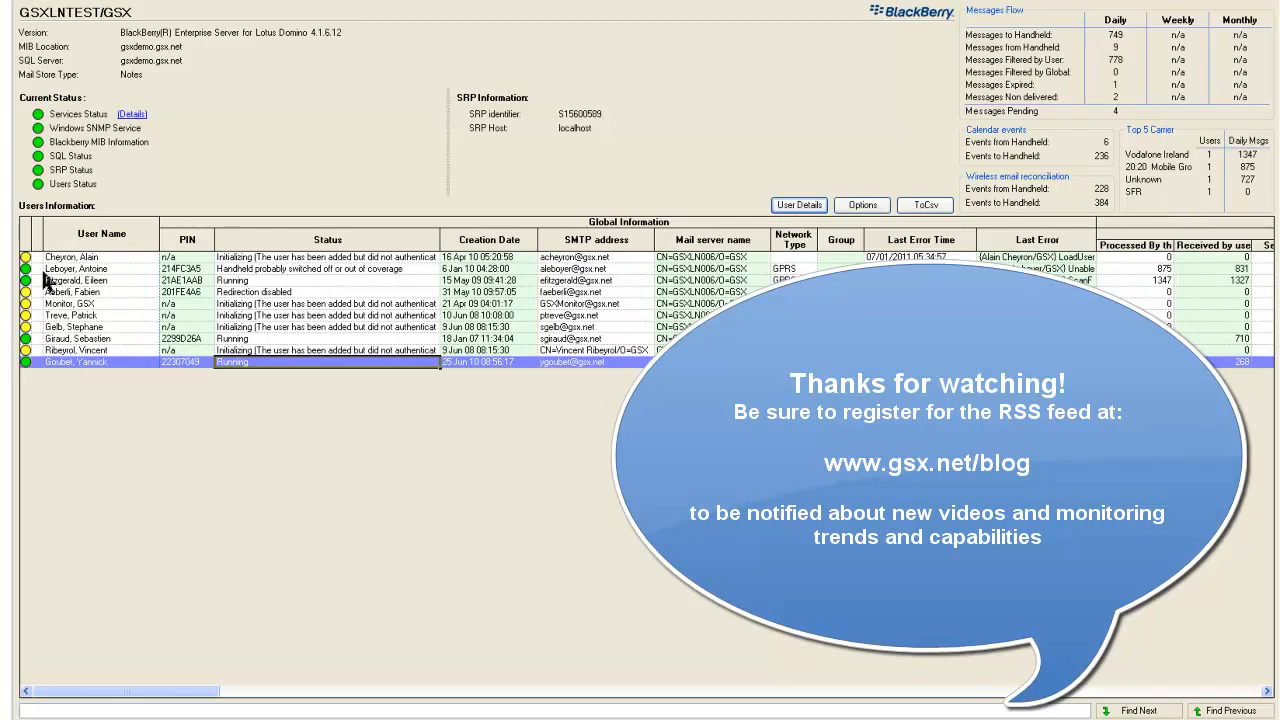